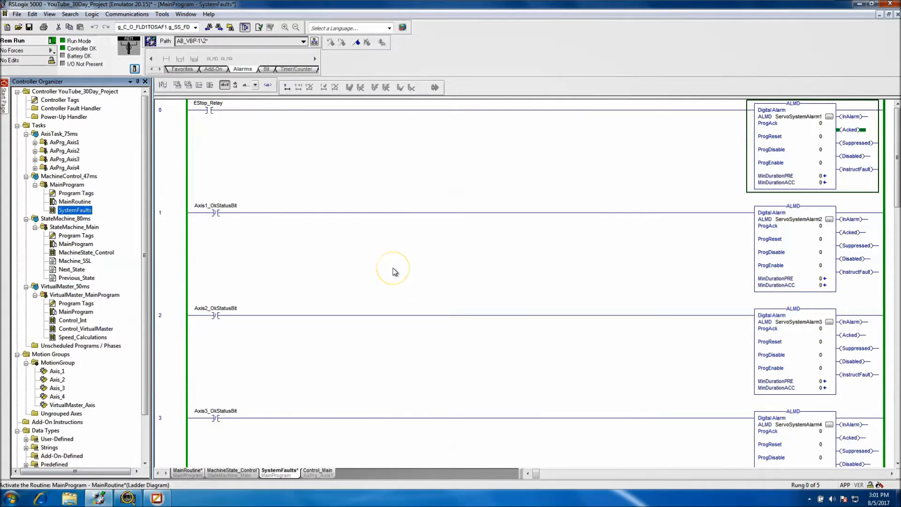
mouse_move(395, 271)
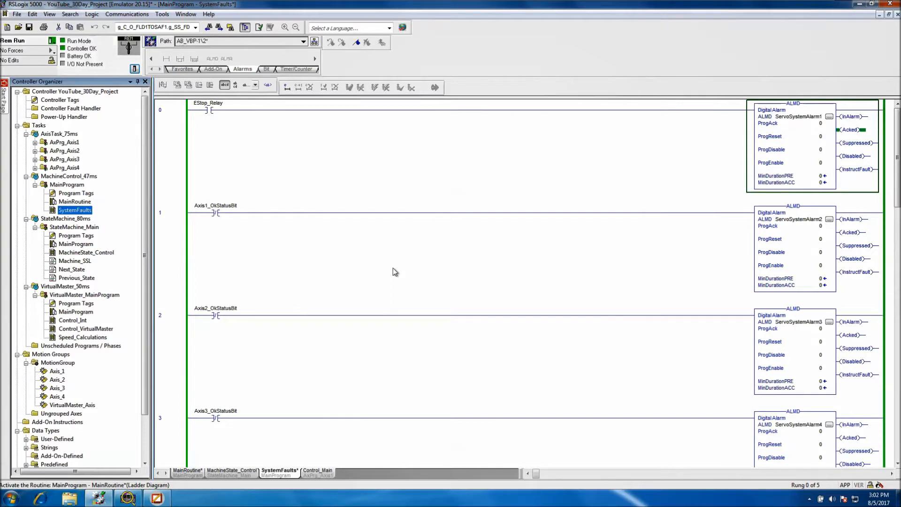
mouse_move(694, 179)
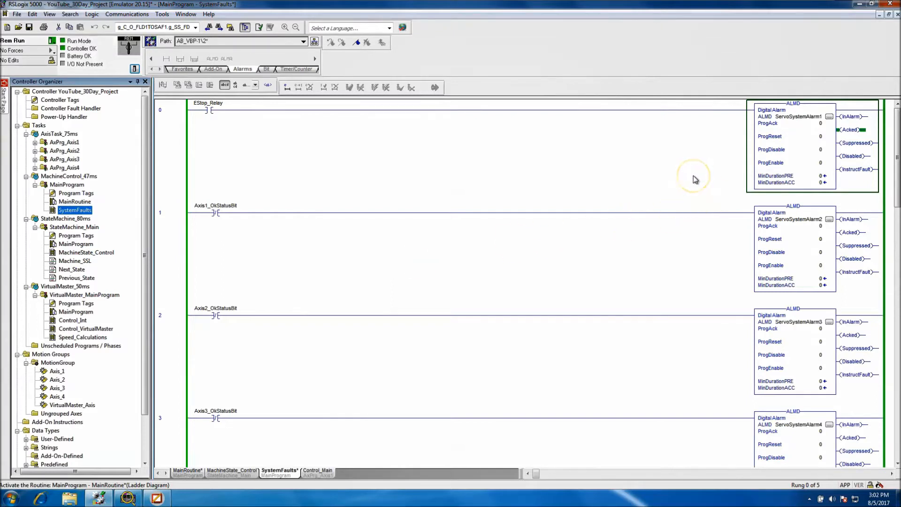
mouse_move(695, 178)
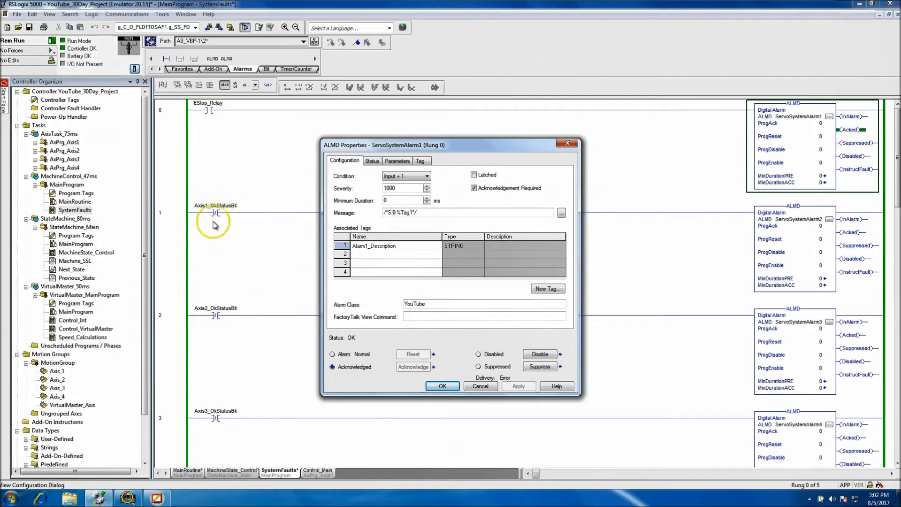
mouse_move(198, 110)
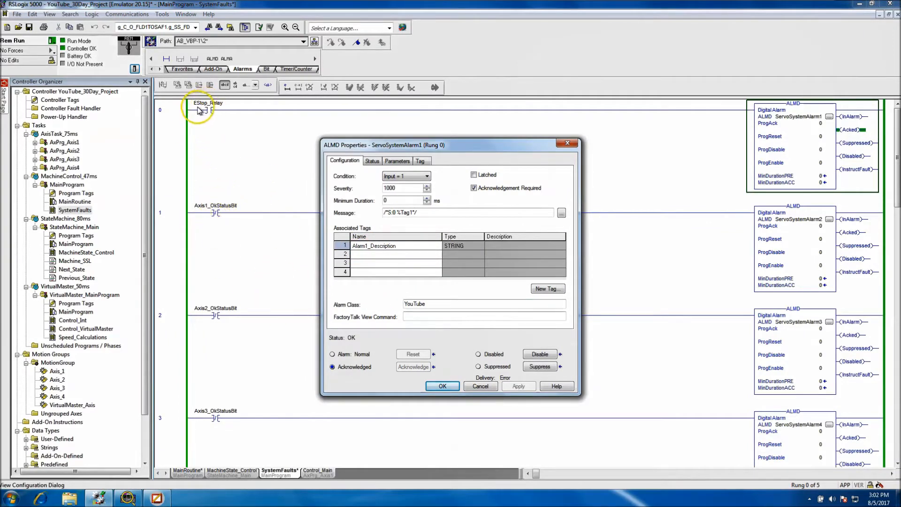
mouse_move(206, 216)
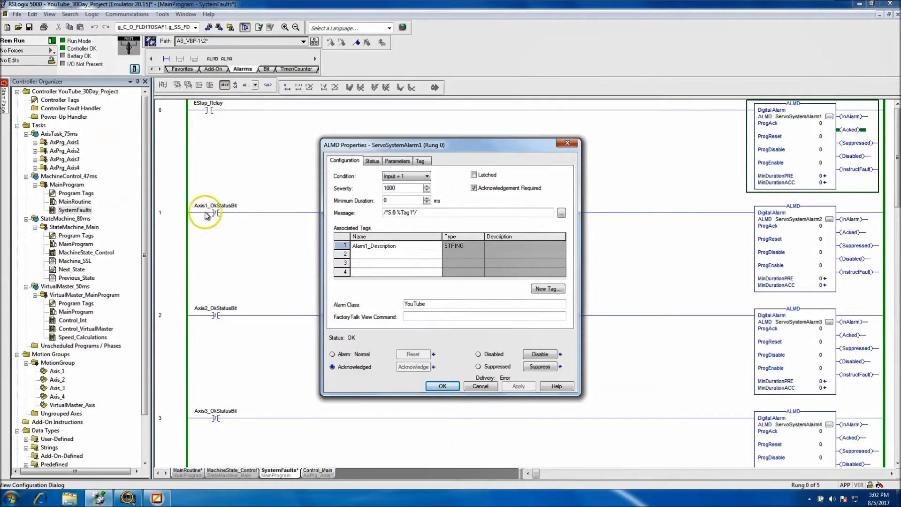
mouse_move(203, 216)
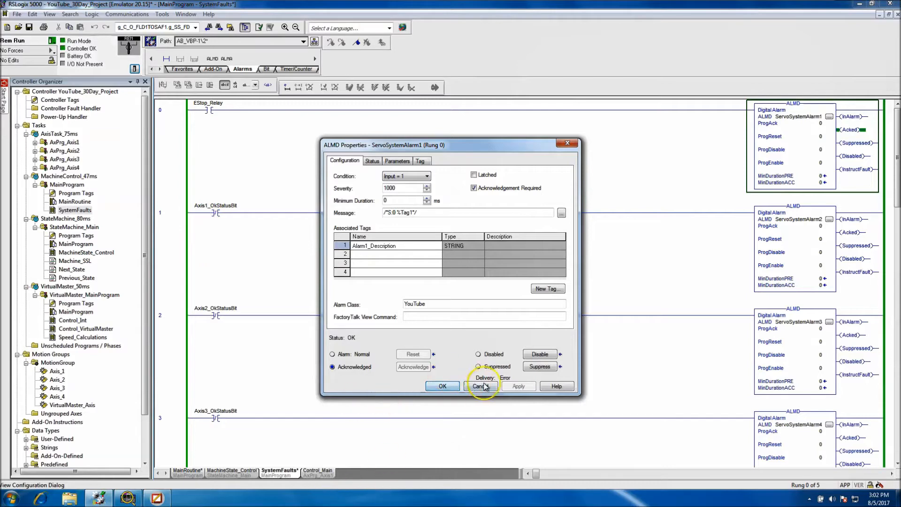
Step: Cancel the alarm properties and bring up the Controller Tags list
left_click(480, 386)
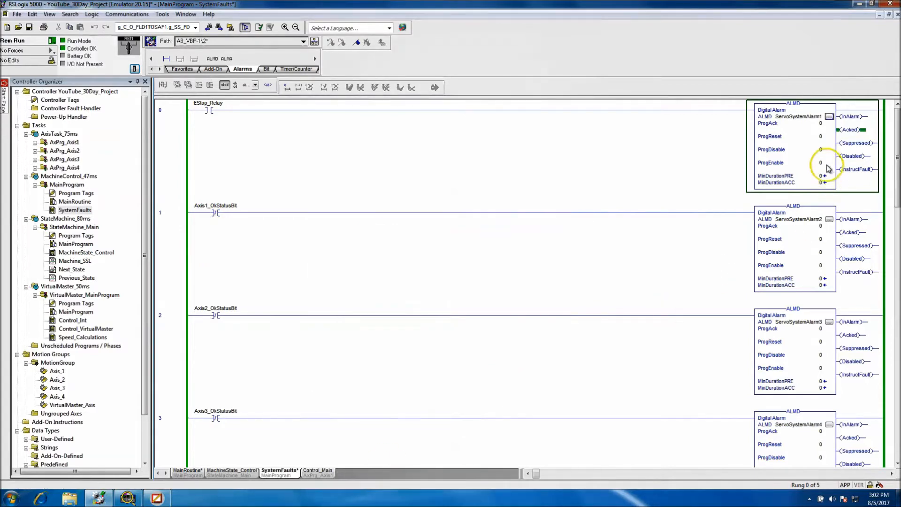
mouse_move(73, 105)
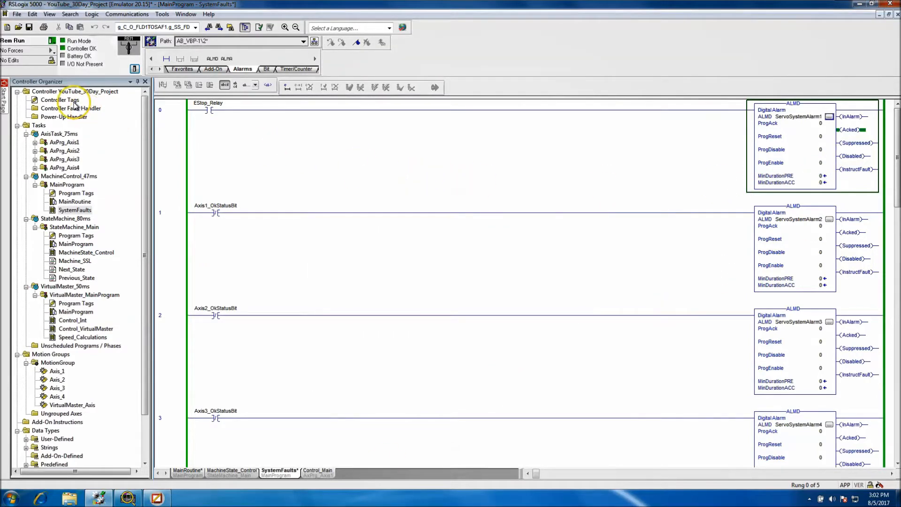
double_click(60, 99)
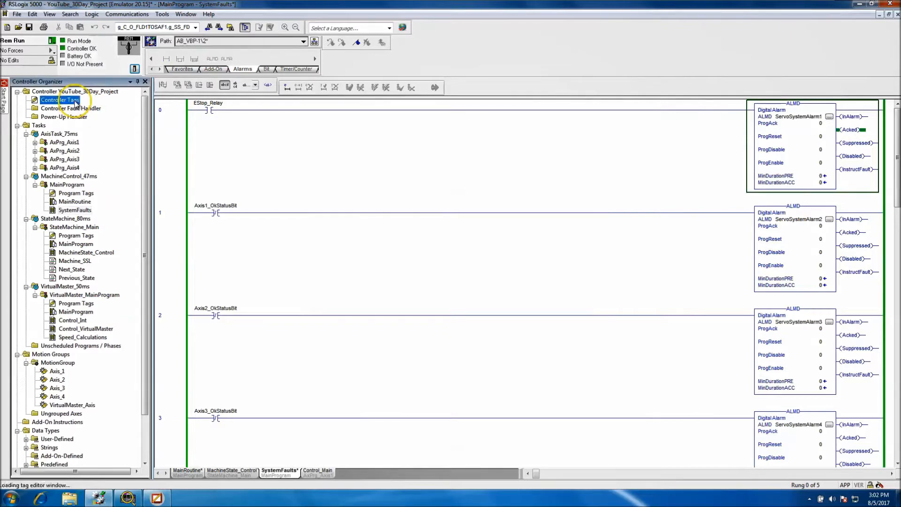
double_click(60, 100)
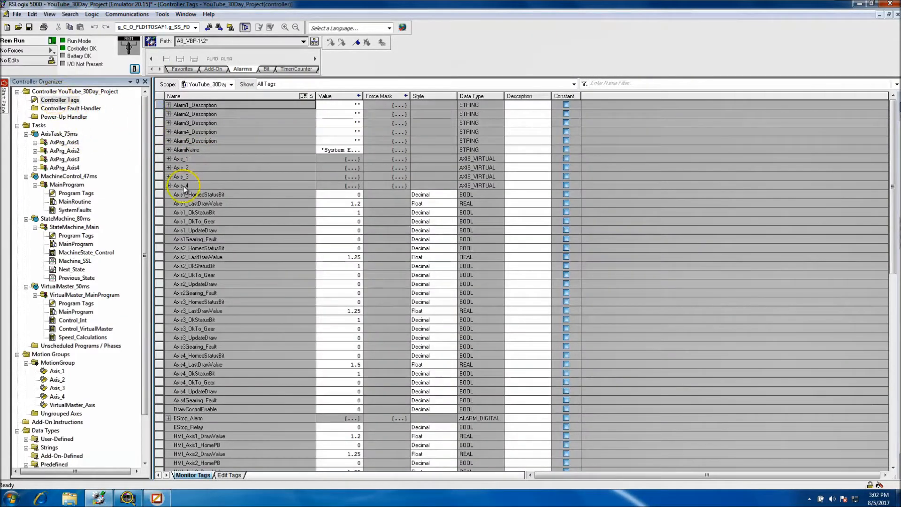
mouse_move(217, 159)
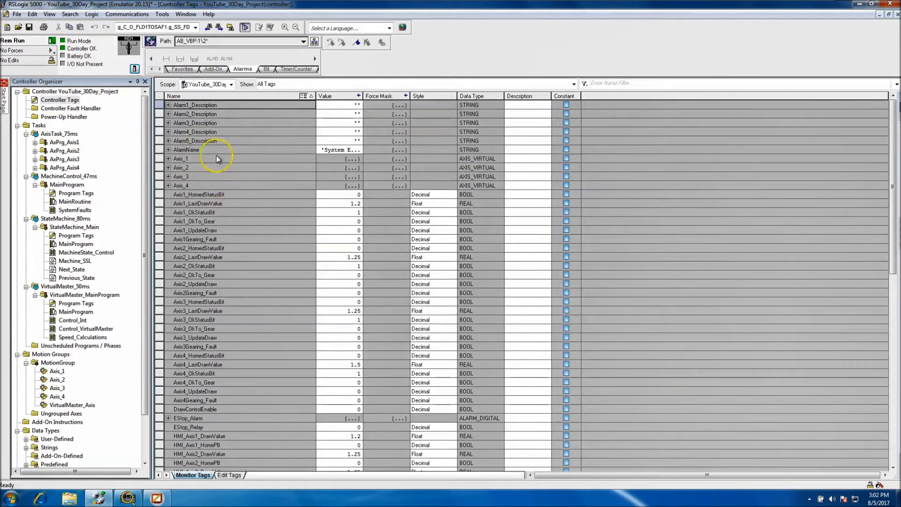
mouse_move(166, 100)
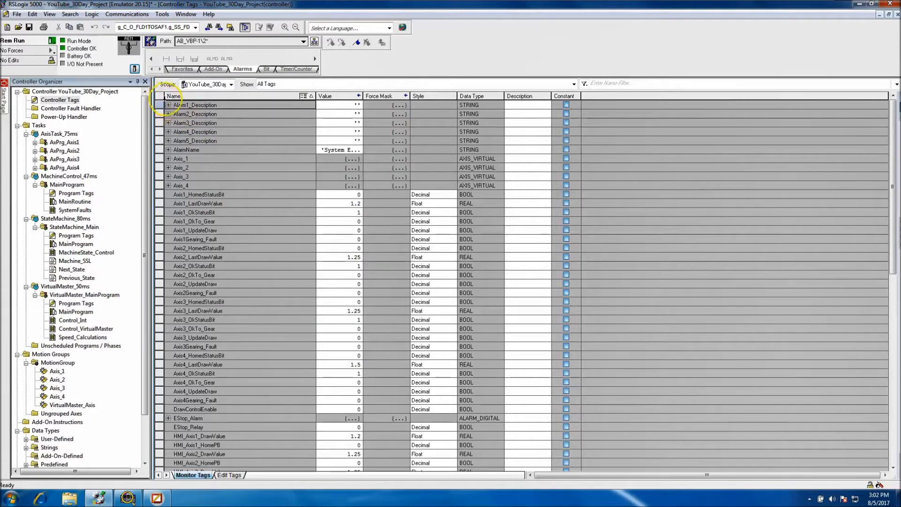
Step: Expand the Alarm1 through Alarm5 description string tags to show their members
left_click(168, 104)
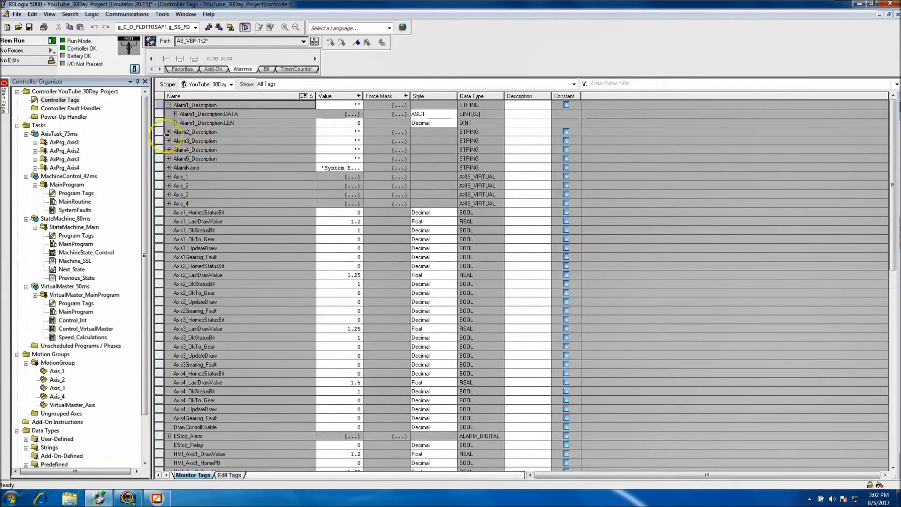
left_click(168, 132)
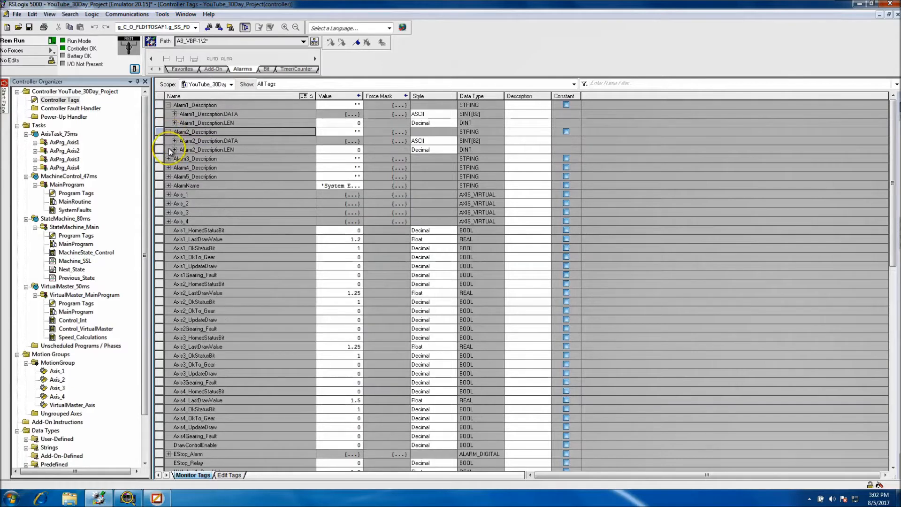
left_click(169, 158)
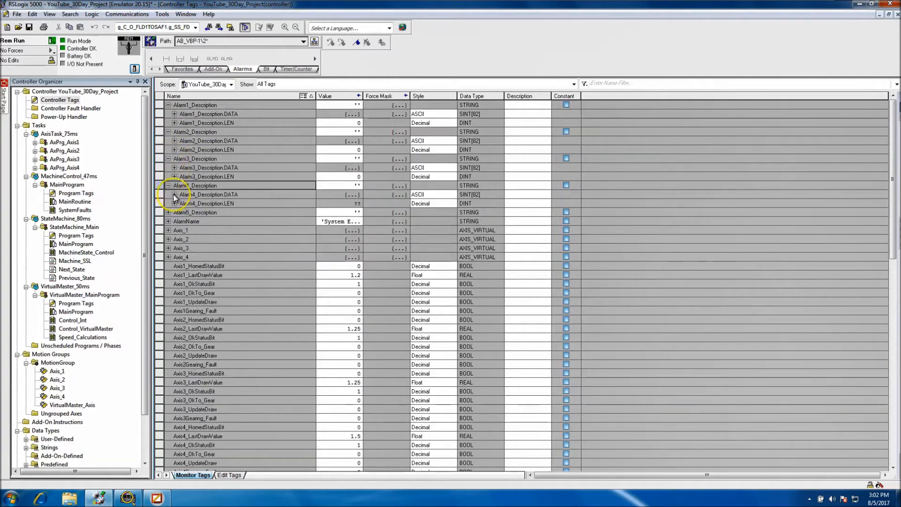
left_click(169, 194)
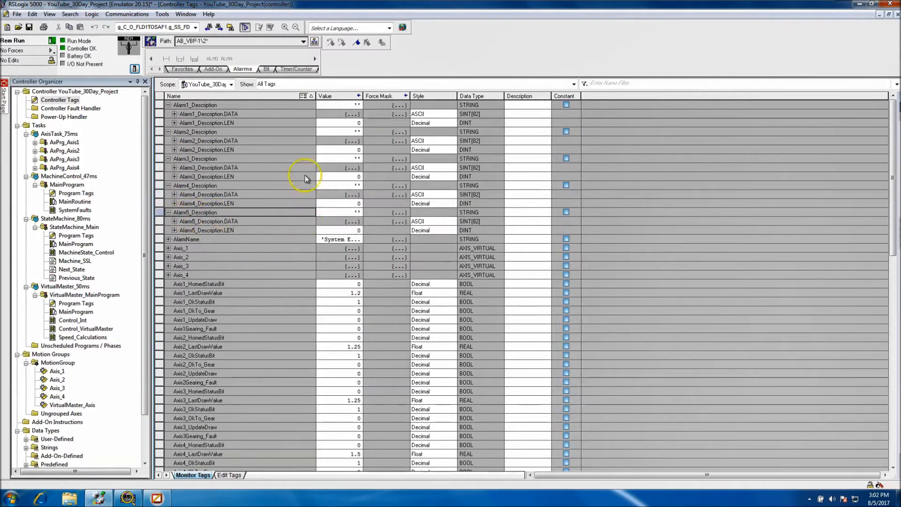
mouse_move(240, 257)
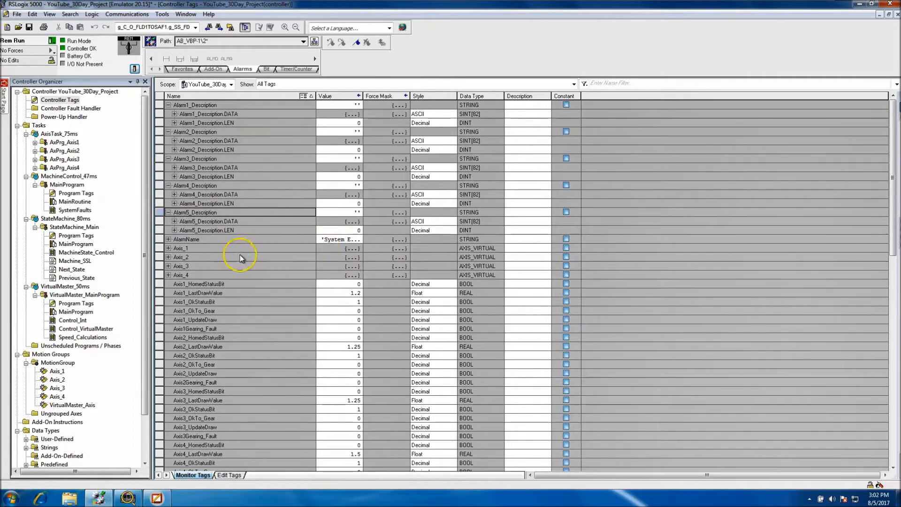
mouse_move(291, 132)
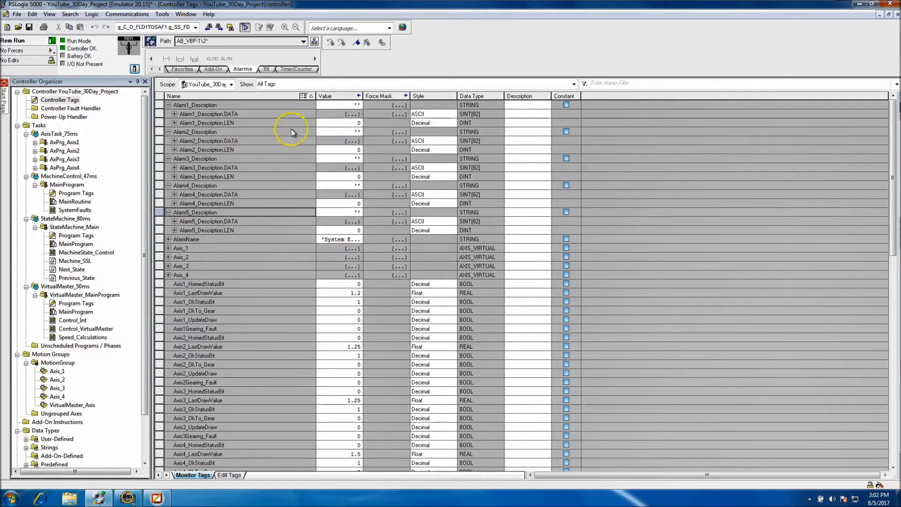
mouse_move(309, 137)
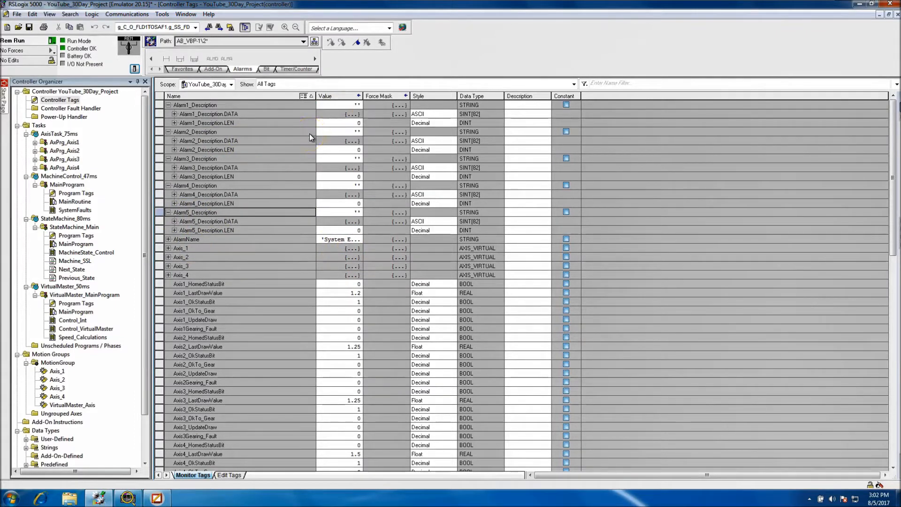
mouse_move(282, 109)
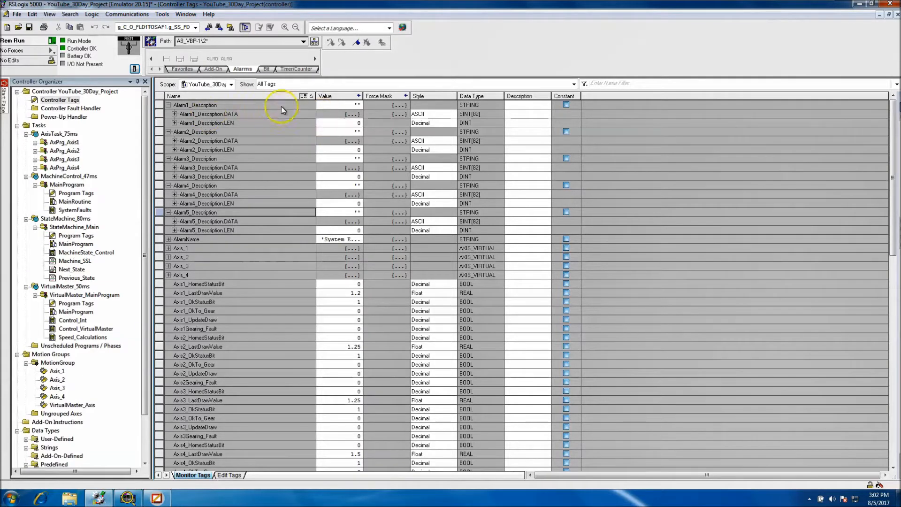
mouse_move(325, 109)
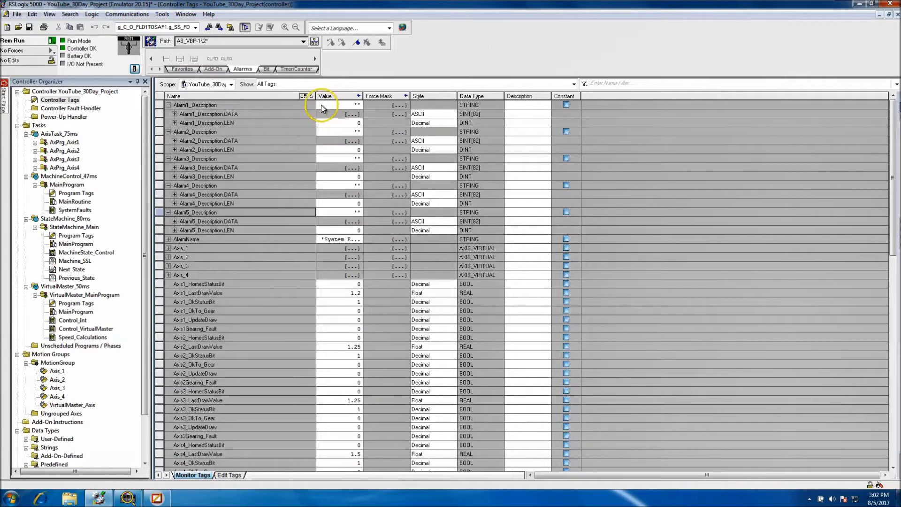
Step: Enter 'System E-Stop' in the String Browser for Alarm1_Description
left_click(338, 104)
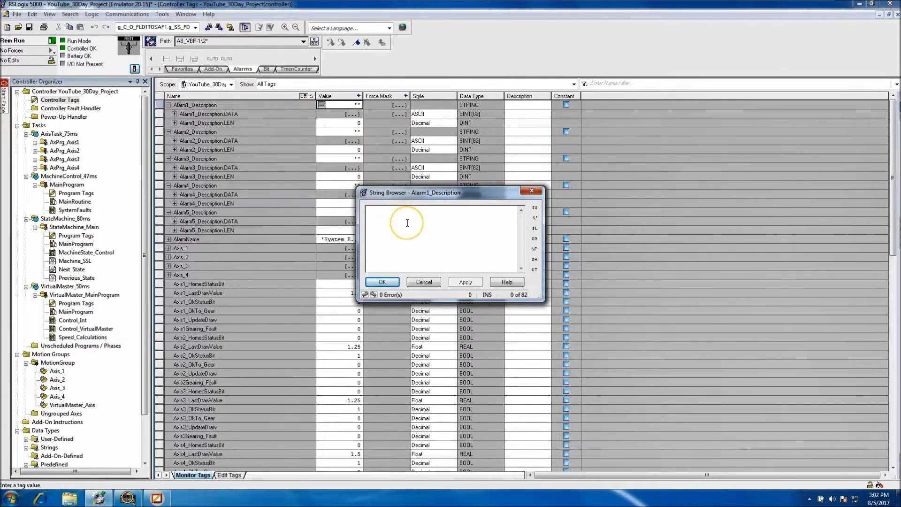
type("E-s")
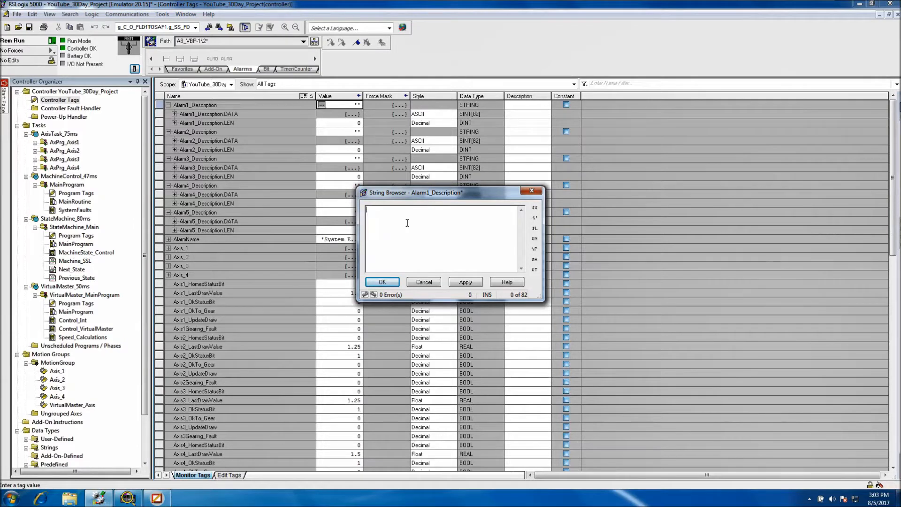
type("System")
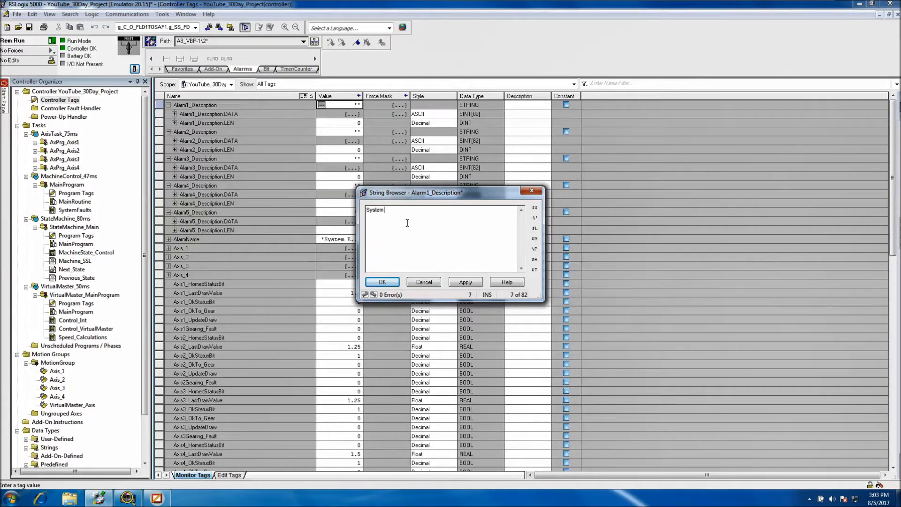
type("E-Stp")
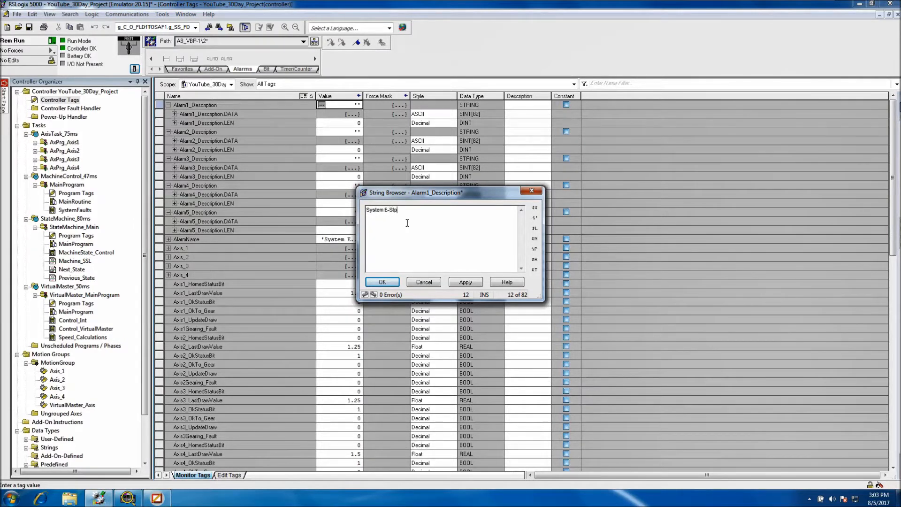
type("op")
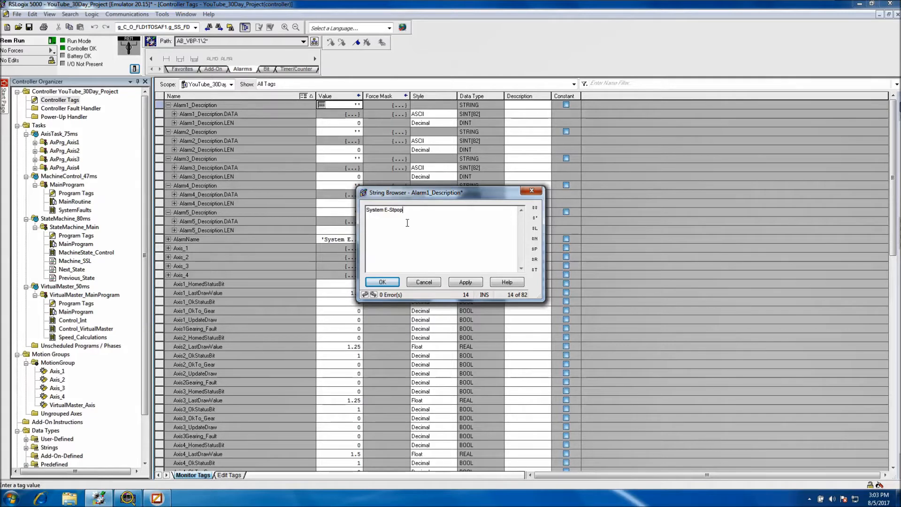
key("Backspace")
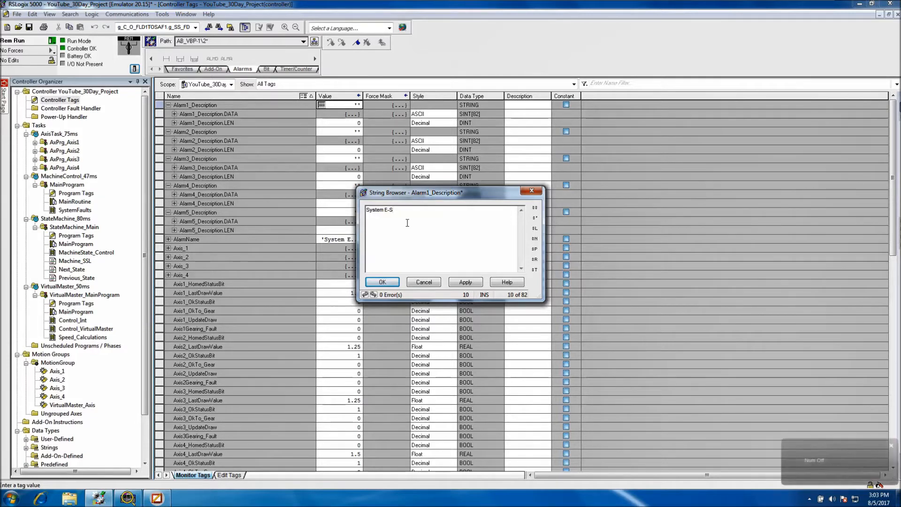
type("top")
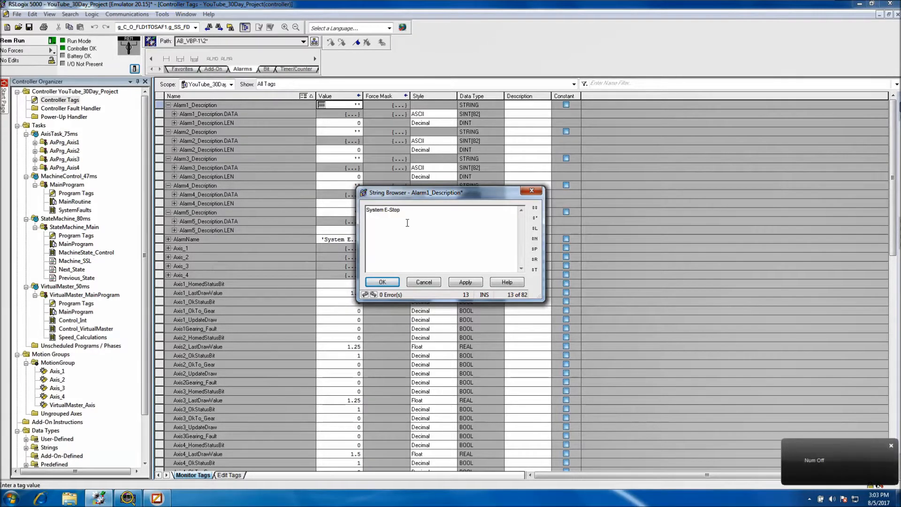
mouse_move(466, 282)
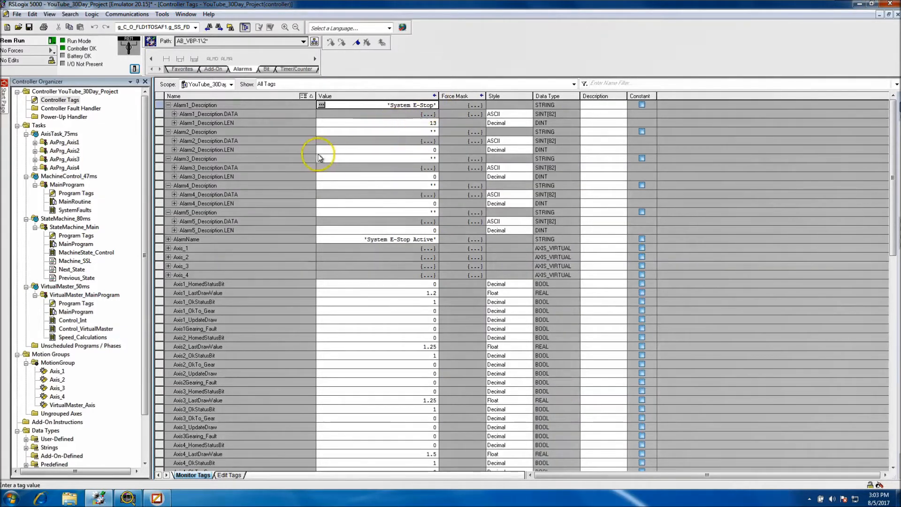
mouse_move(324, 137)
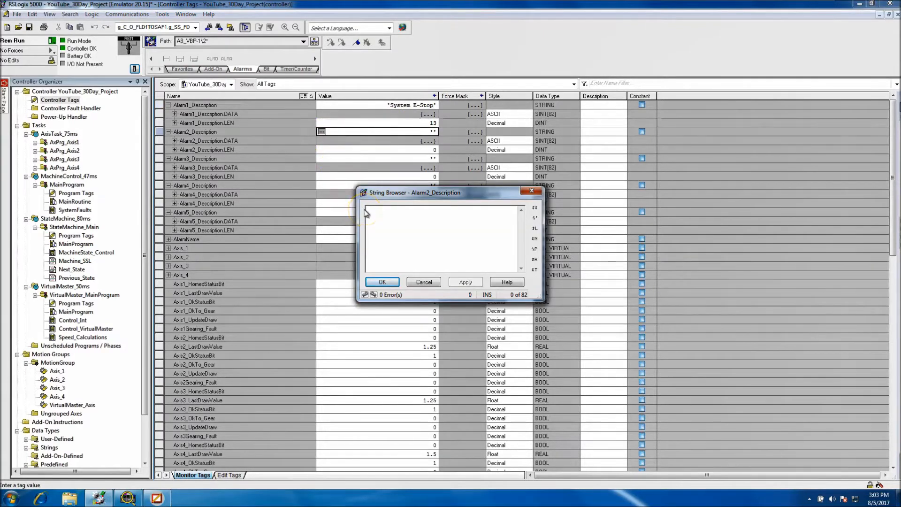
Step: Set Alarm2_Description to 'Axis 1 Servo Is Faulted'
type("Axis 1")
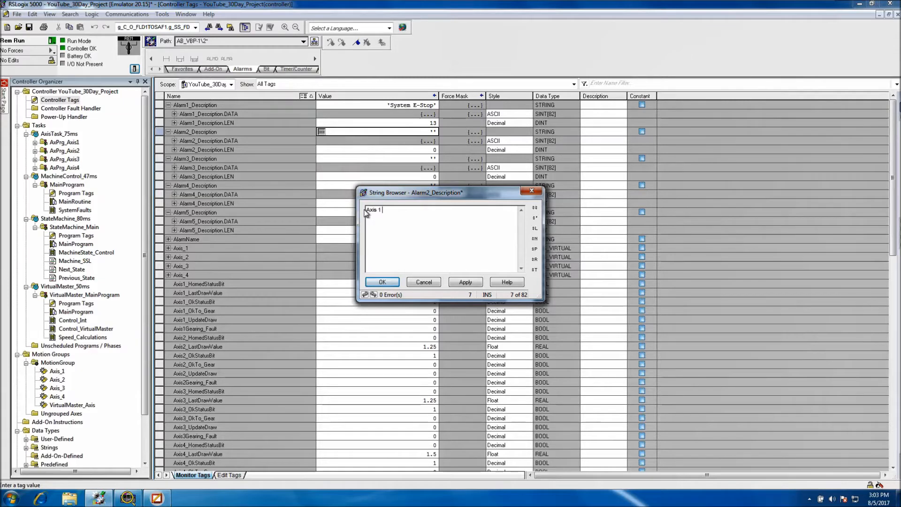
type("Servo is")
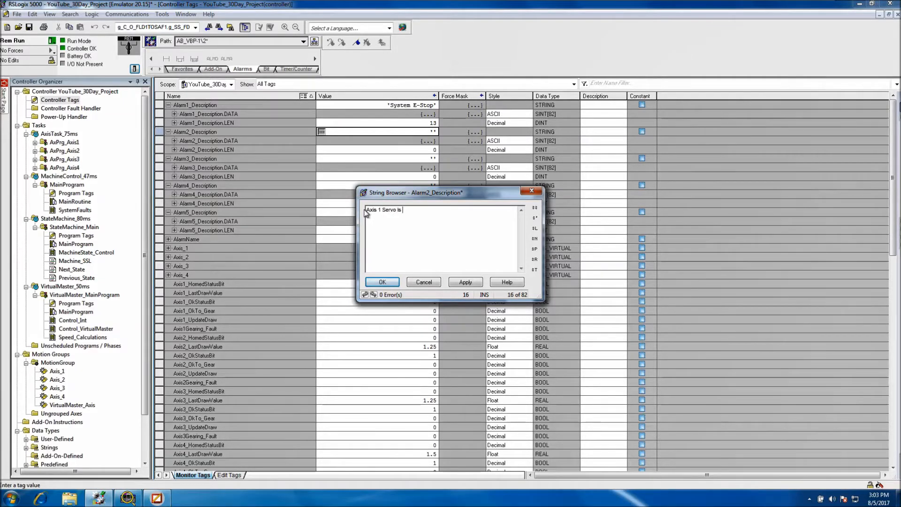
type("Faulted")
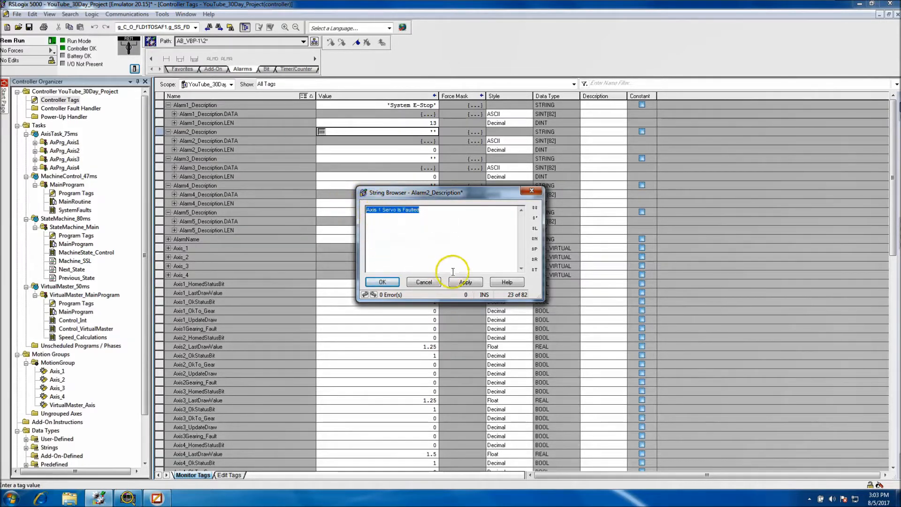
left_click(383, 282)
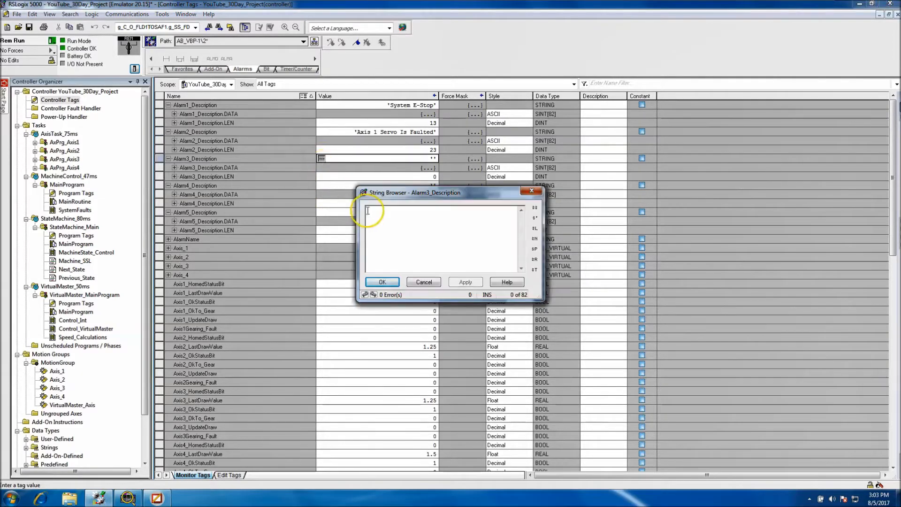
Step: Set Alarm3–Alarm5 descriptions to Axis 2, 3 and 4 'Servo Is Faulted' messages
type("Axis 1 Servo Is Faulted")
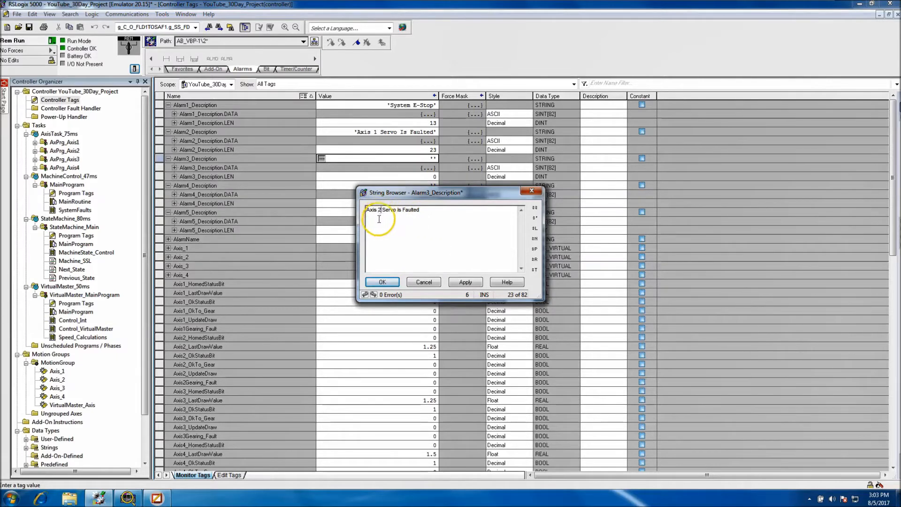
left_click(381, 281)
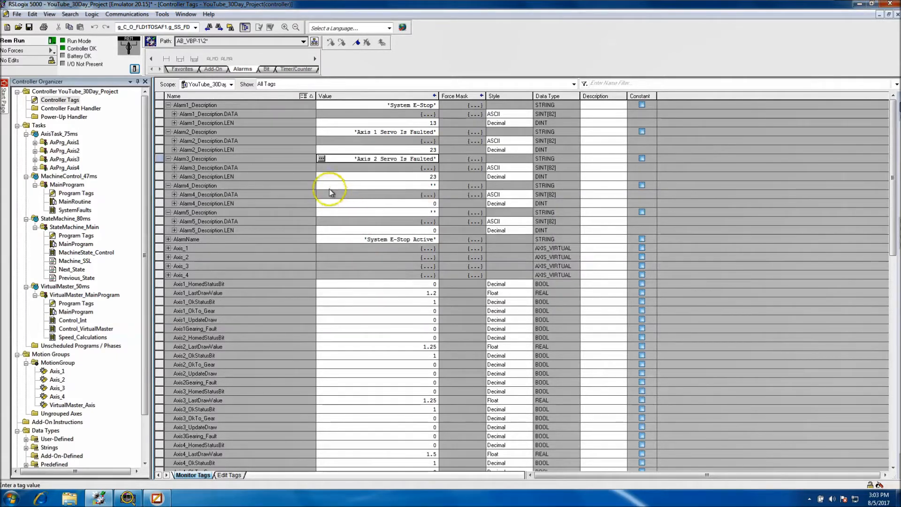
mouse_move(323, 183)
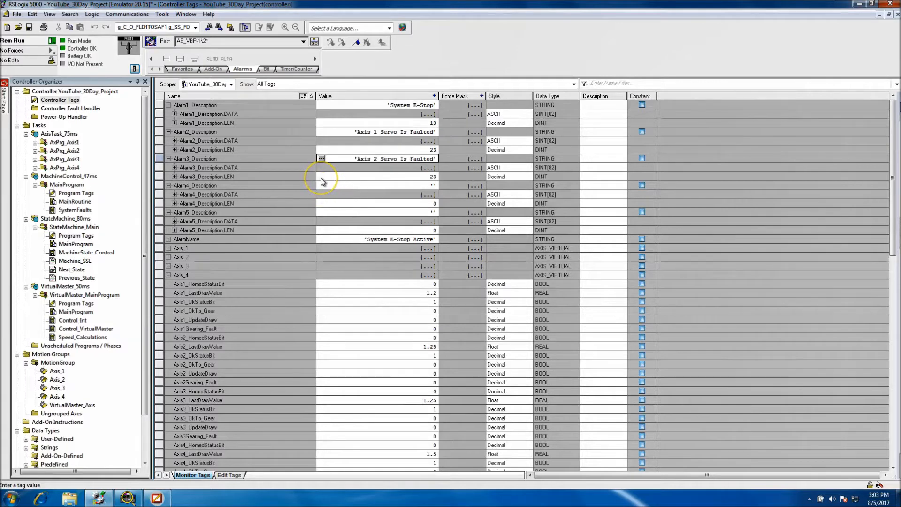
mouse_move(321, 194)
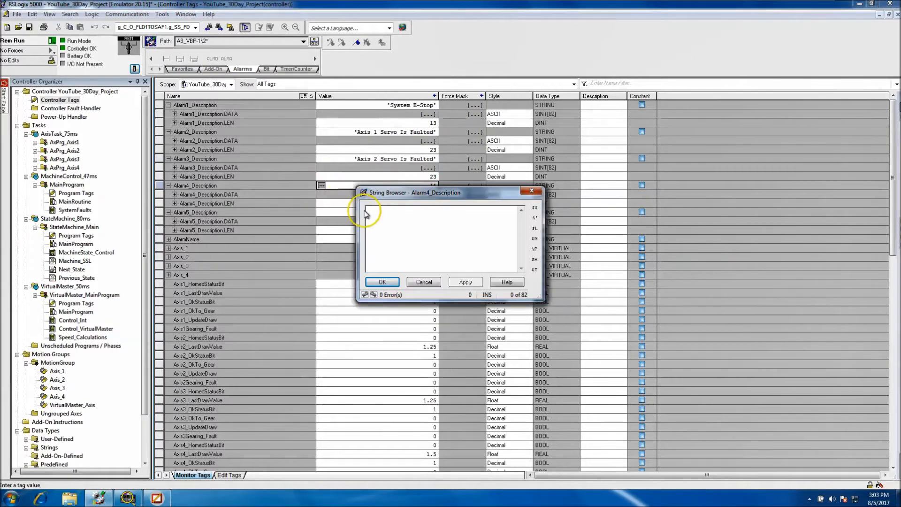
type("Axis 1 Servo is Faulted")
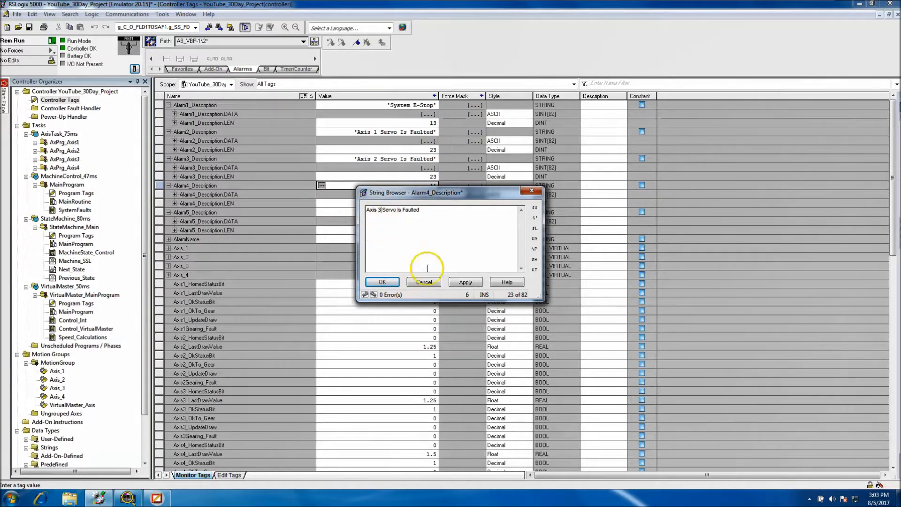
left_click(381, 281)
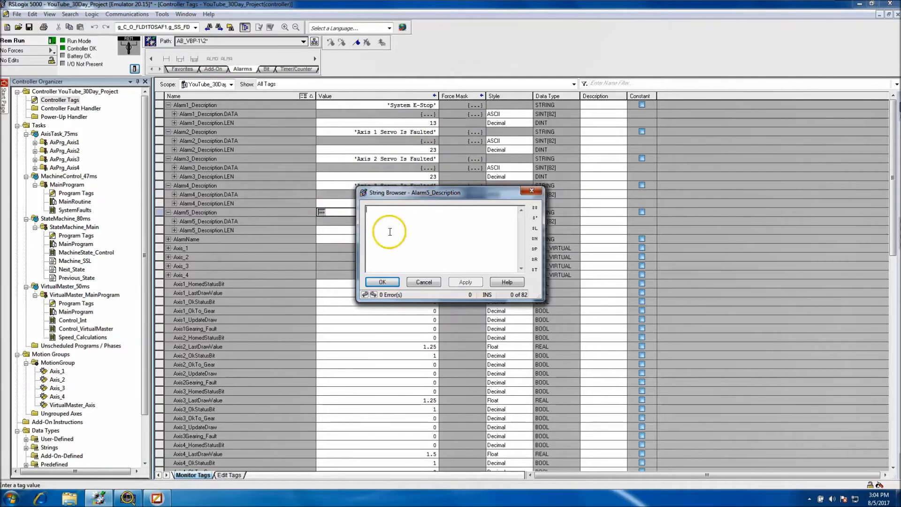
type("Axis 1 Servo Is Faulted'")
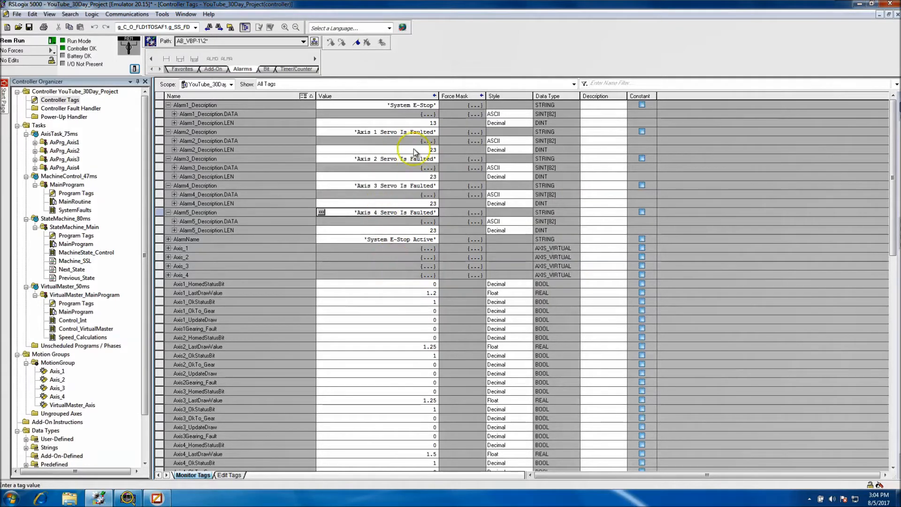
mouse_move(377, 192)
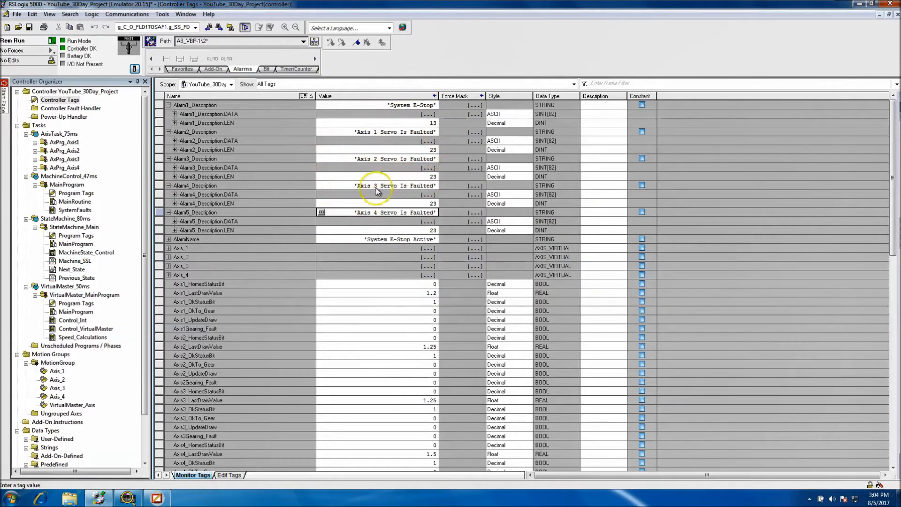
mouse_move(373, 212)
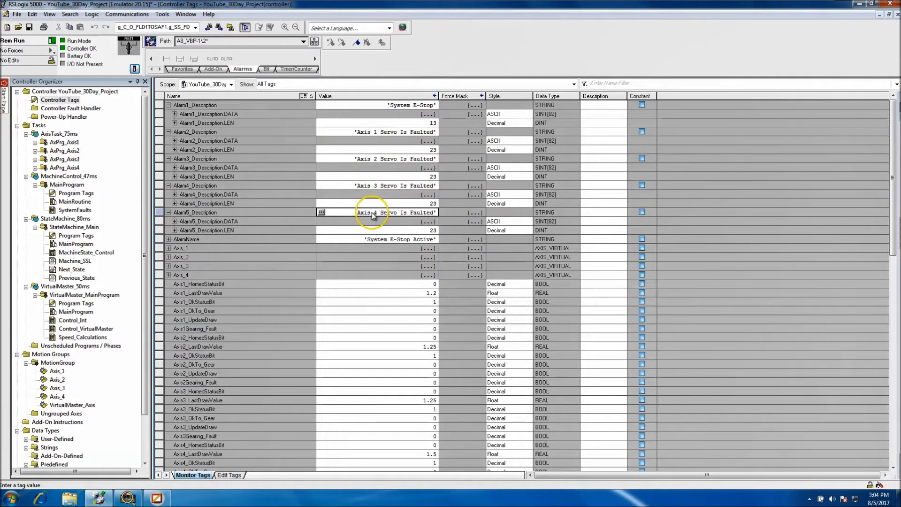
mouse_move(428, 176)
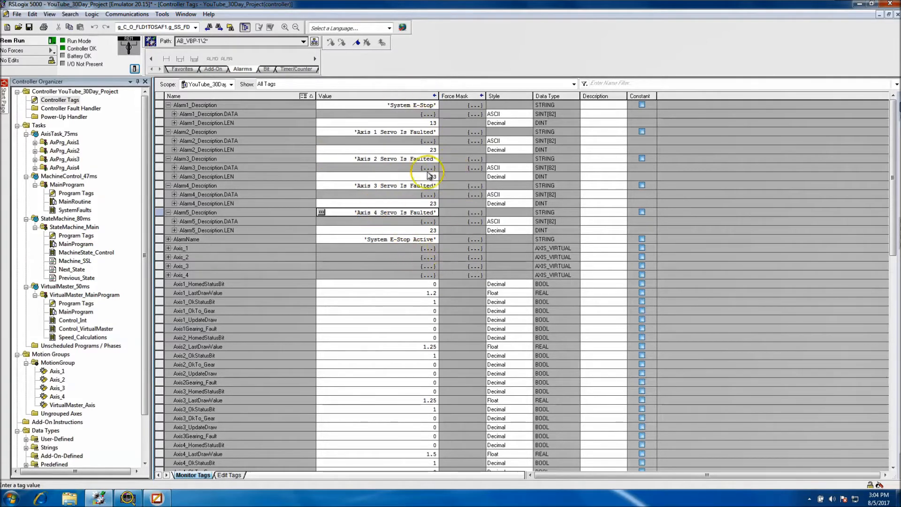
mouse_move(73, 292)
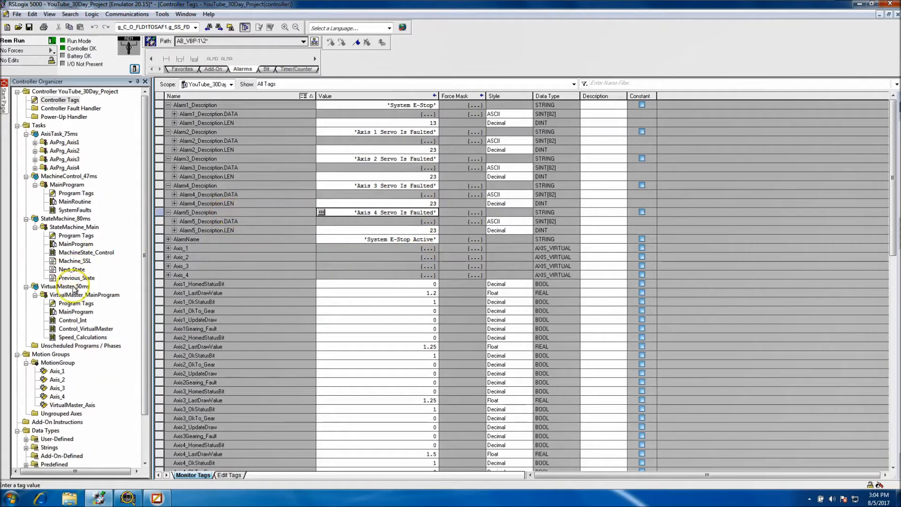
Step: Bring up the SystemFaults routine and check ServoSystemAlarm1's associated description tag
double_click(76, 209)
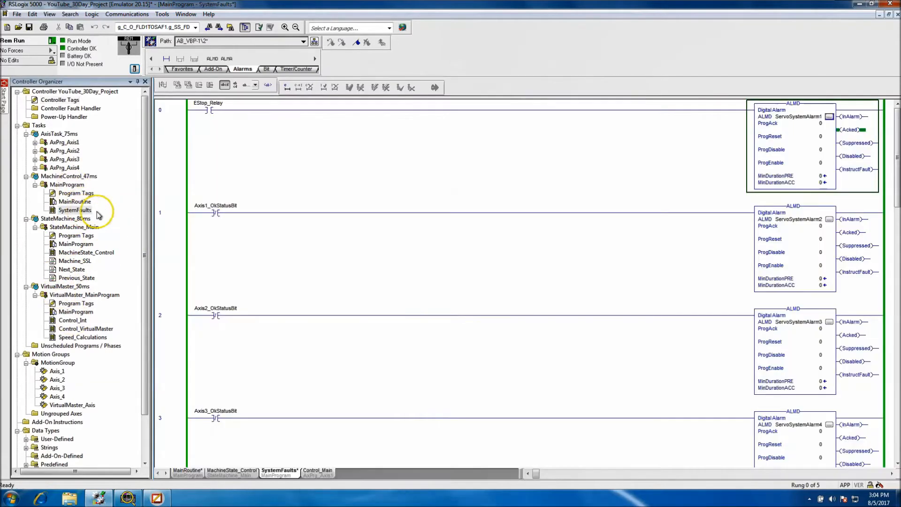
mouse_move(20, 180)
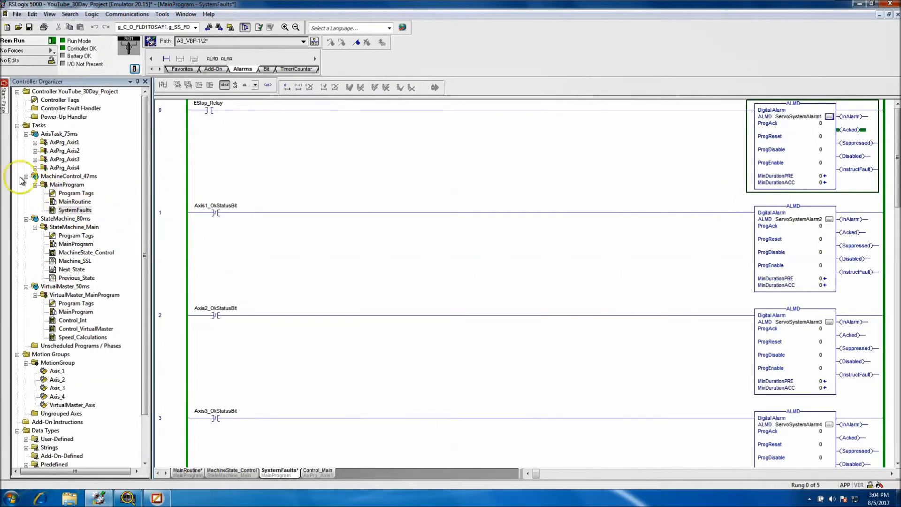
left_click(185, 14)
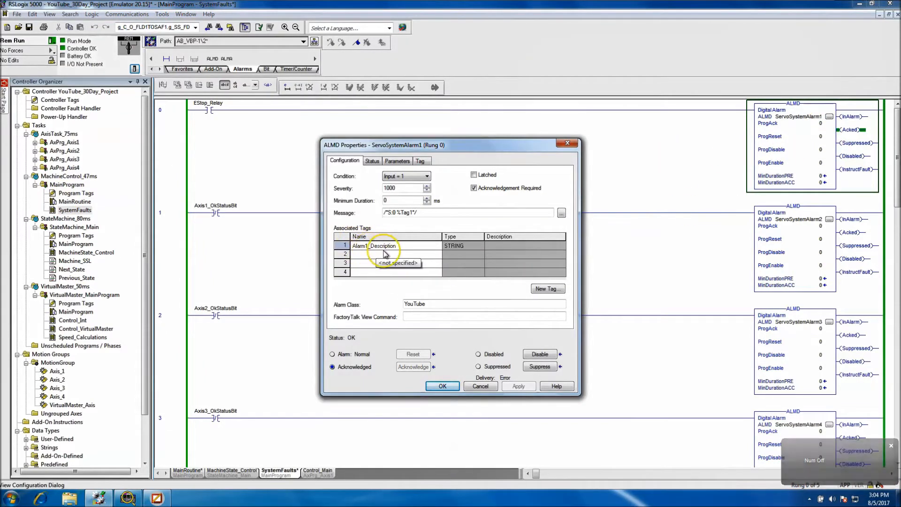
mouse_move(375, 245)
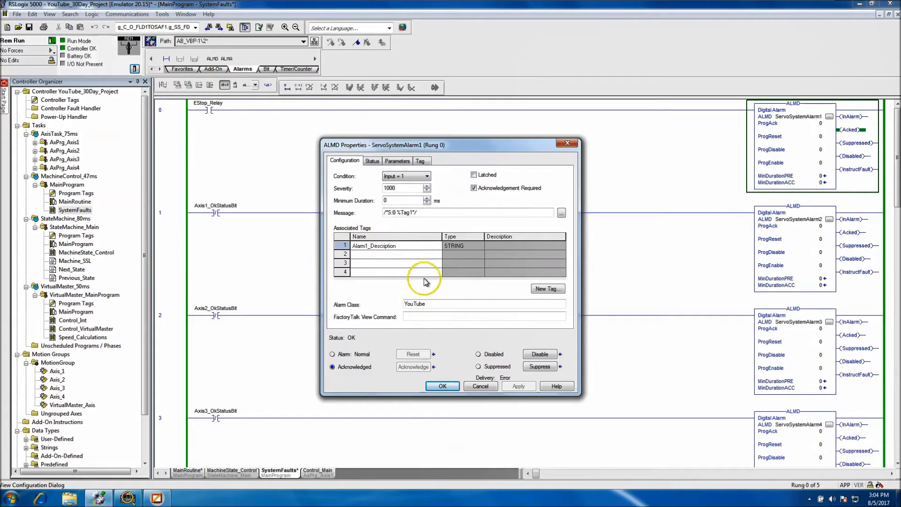
mouse_move(374, 245)
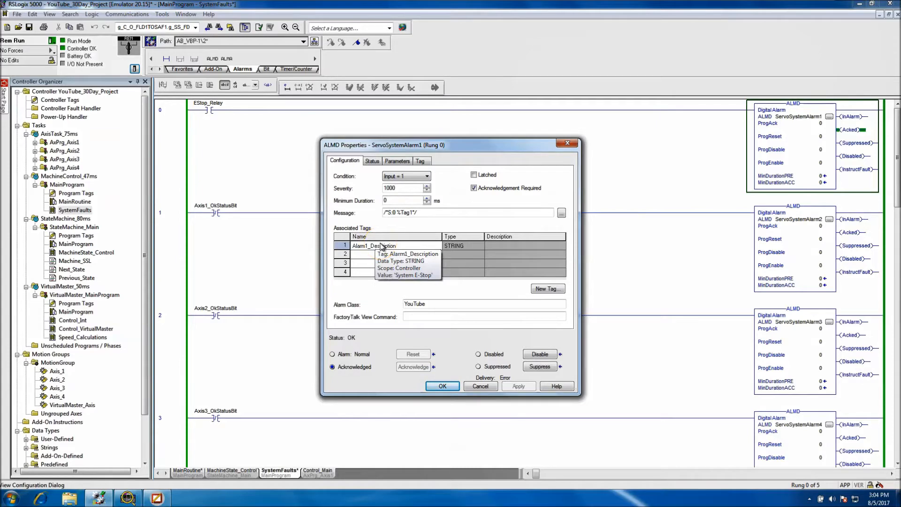
left_click(443, 386)
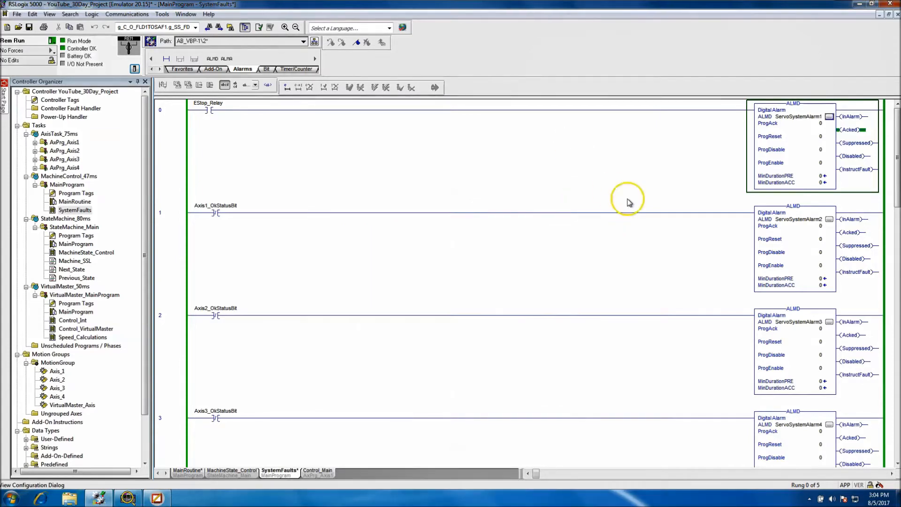
Step: Check ServoSystemAlarm2's associated tag and return to the FactoryTalk display list
double_click(795, 218)
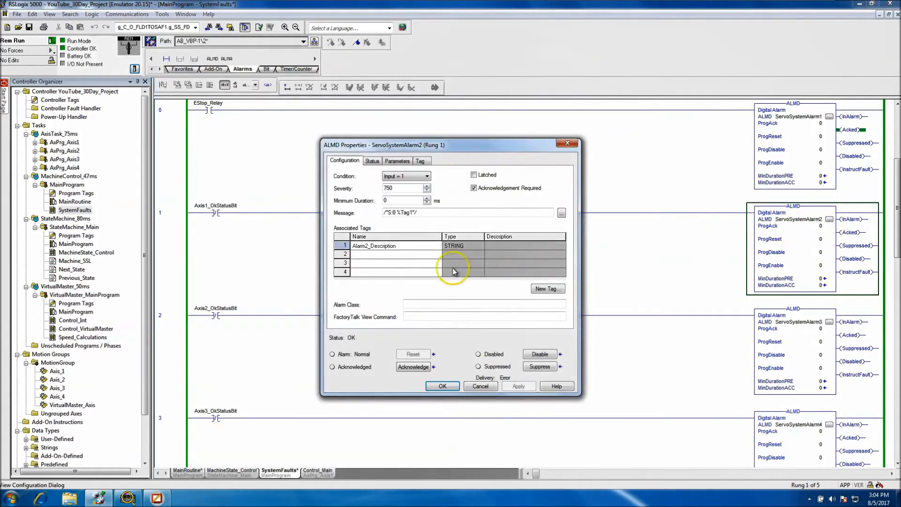
mouse_move(375, 245)
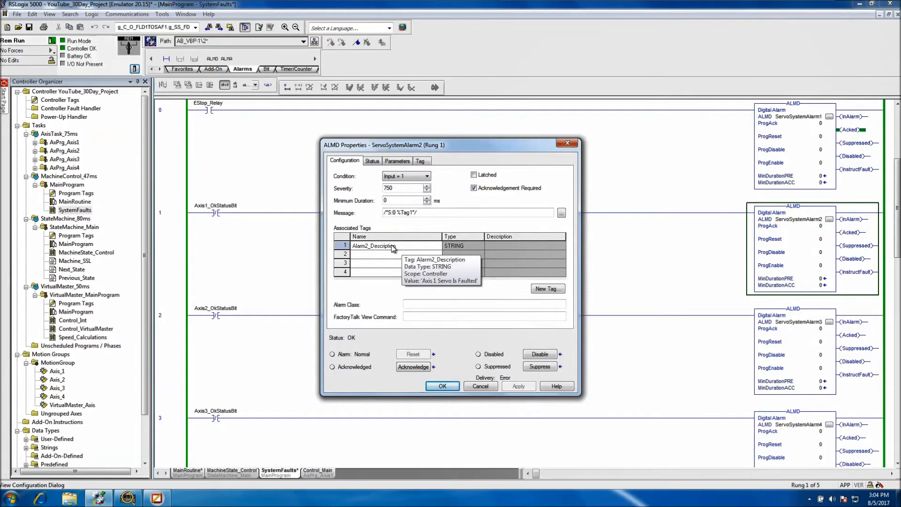
left_click(480, 386)
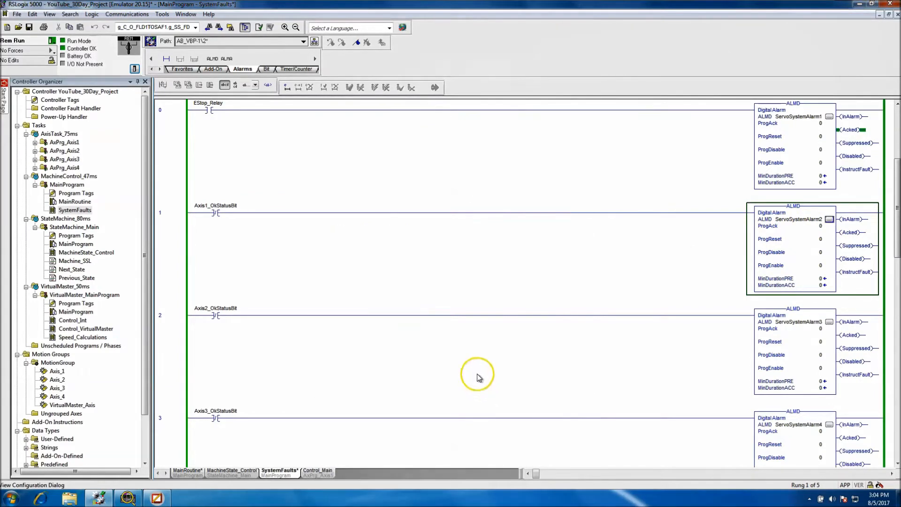
double_click(216, 206)
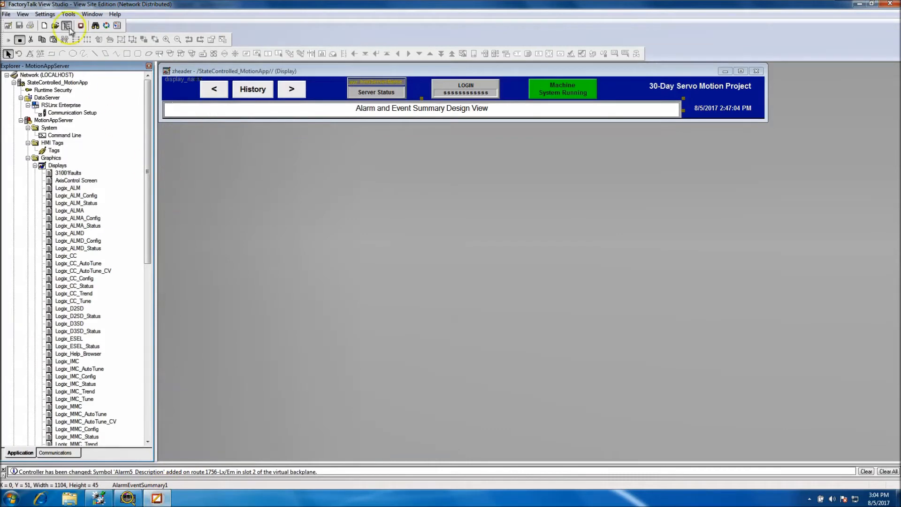
Step: Launch the SE client with the servo motion client configuration file
left_click(67, 25)
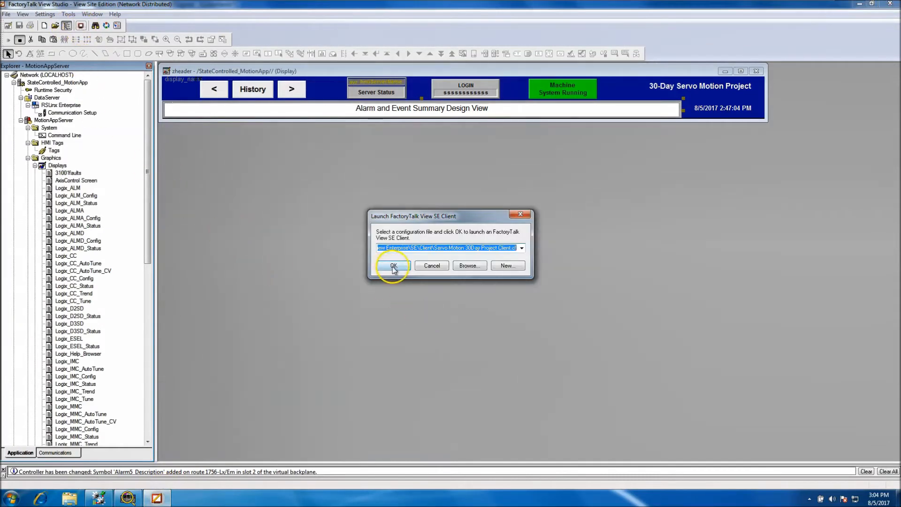
left_click(393, 266)
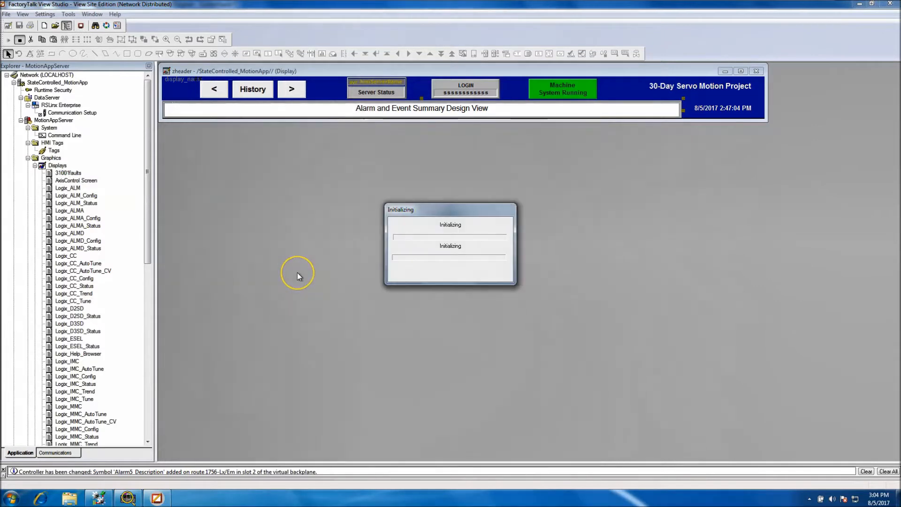
mouse_move(298, 276)
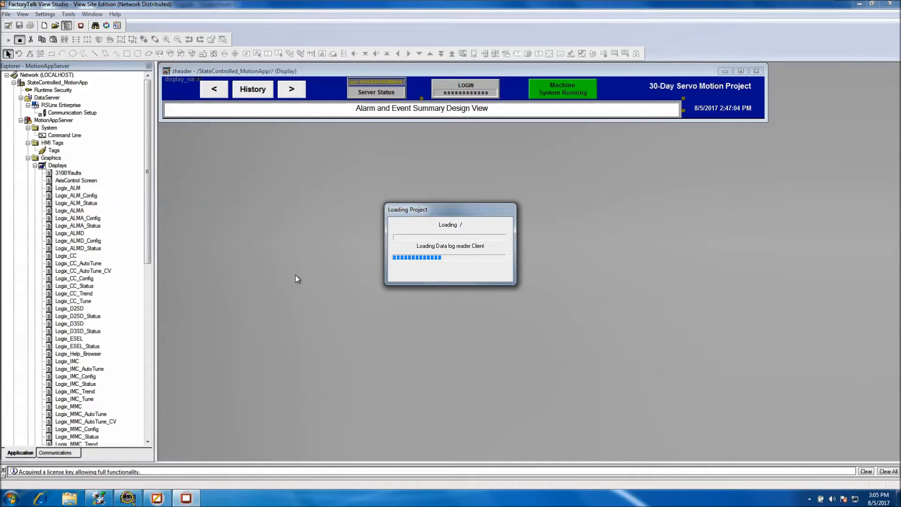
mouse_move(147, 476)
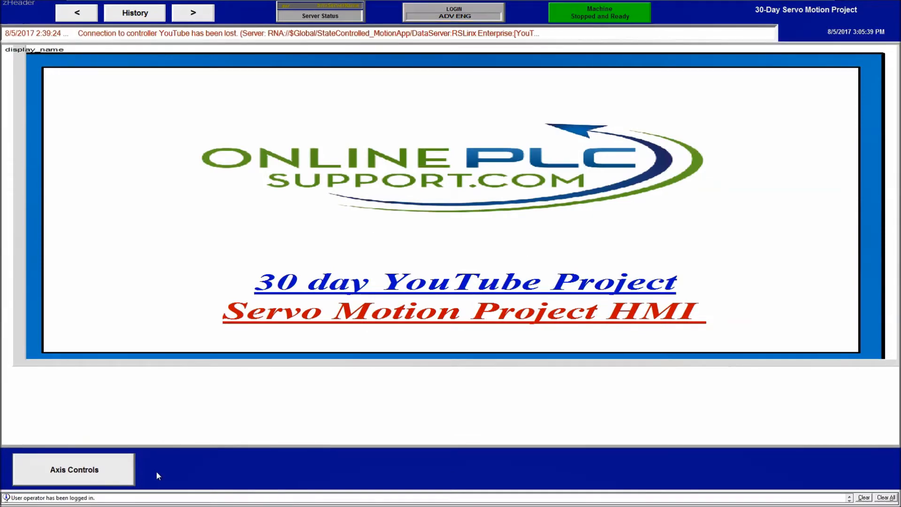
mouse_move(122, 41)
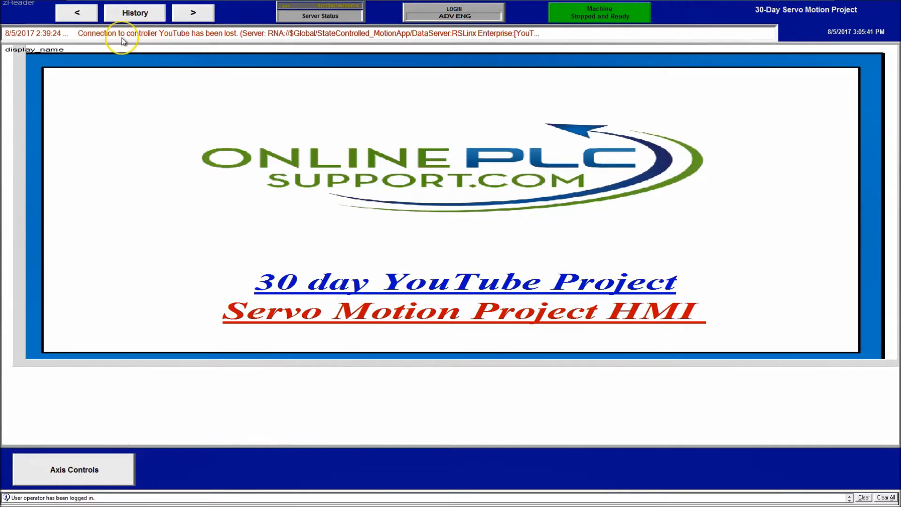
mouse_move(106, 43)
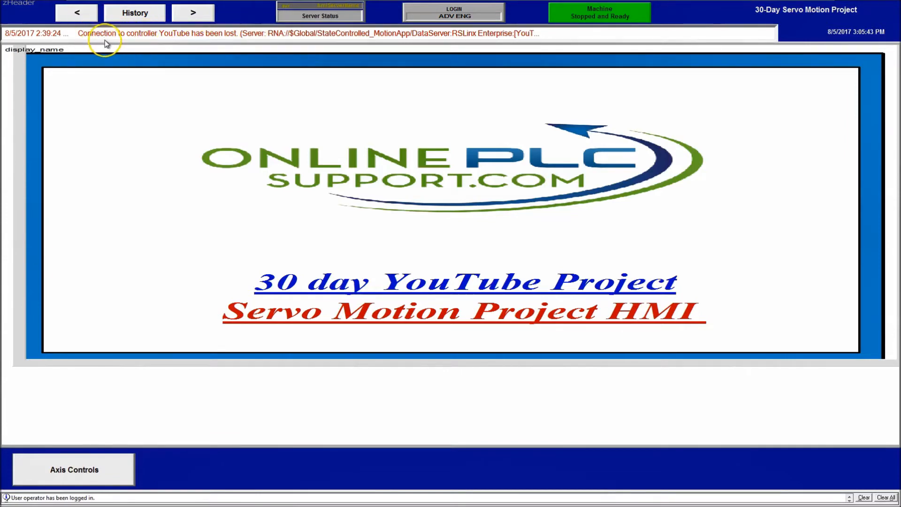
mouse_move(413, 42)
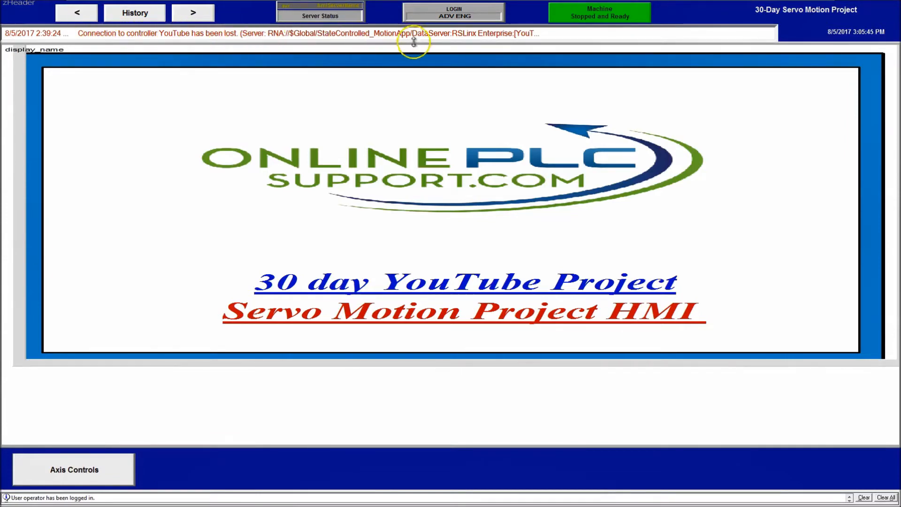
mouse_move(332, 49)
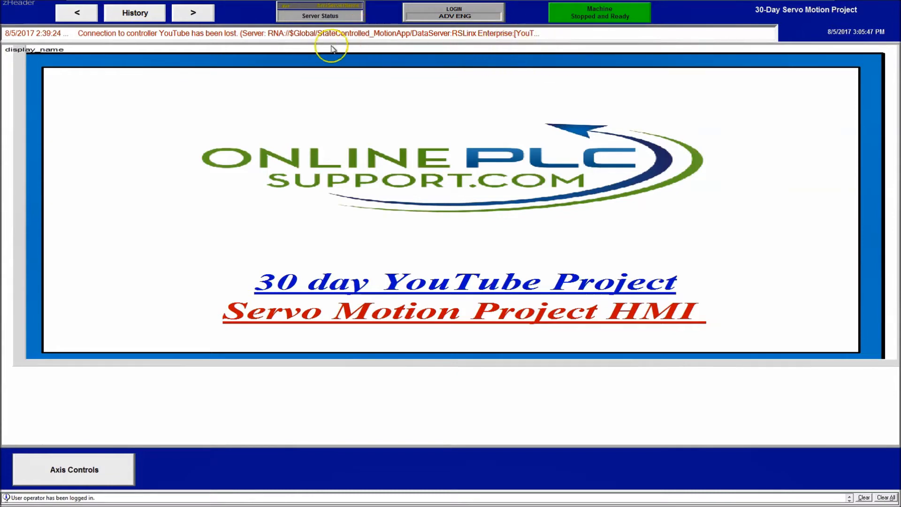
mouse_move(105, 230)
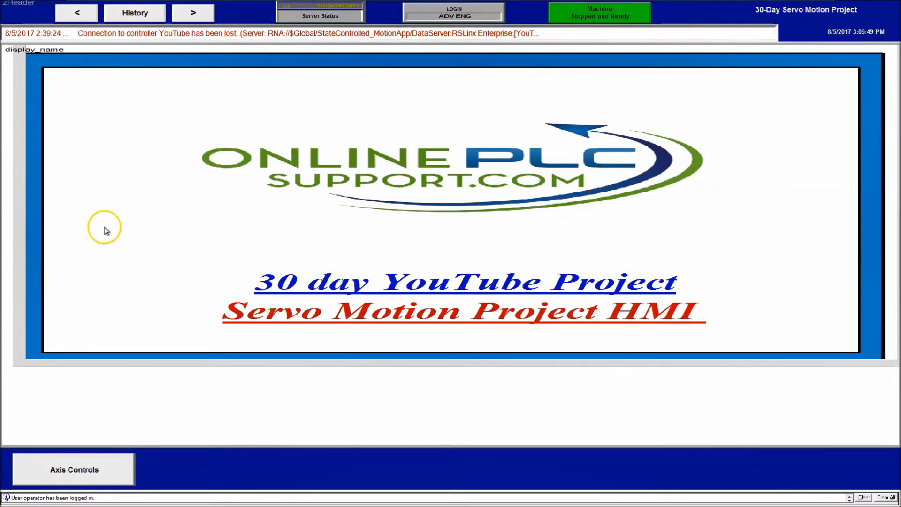
Step: On the Axis Controls screen, start the servo system until all four axes run
left_click(73, 469)
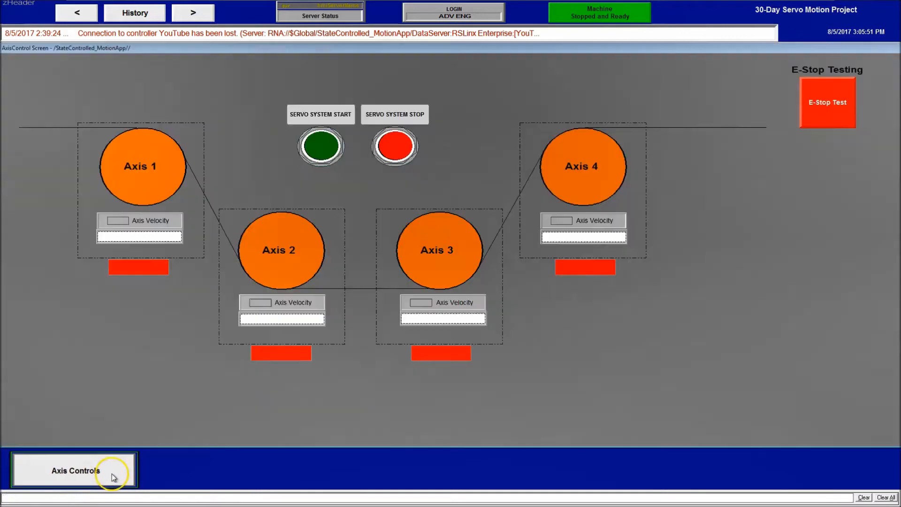
left_click(320, 145)
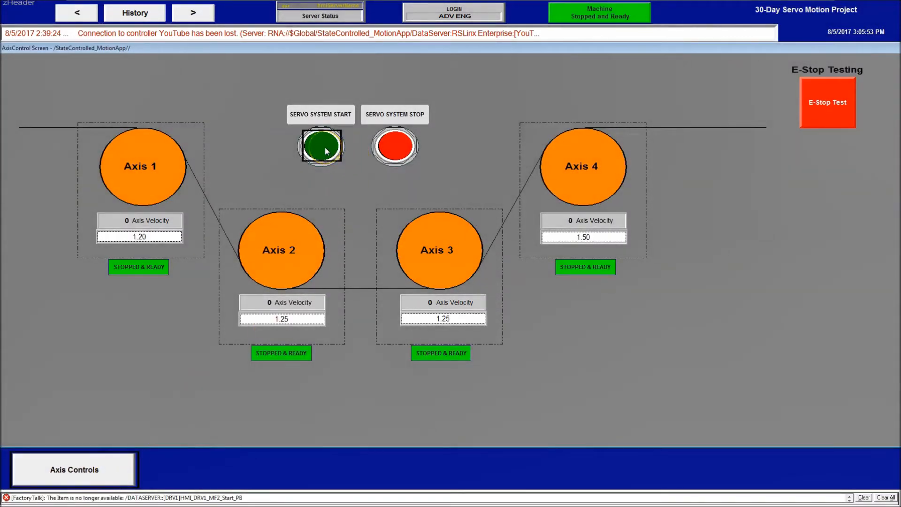
left_click(320, 146)
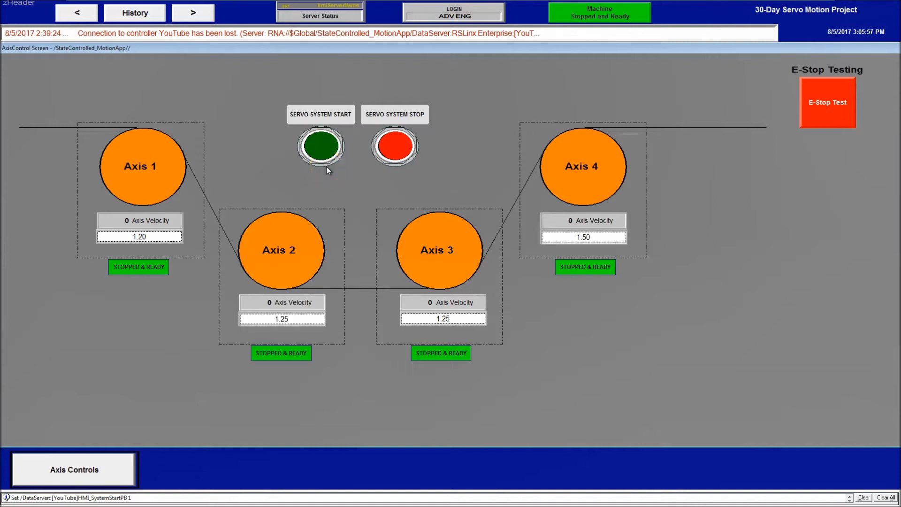
mouse_move(341, 180)
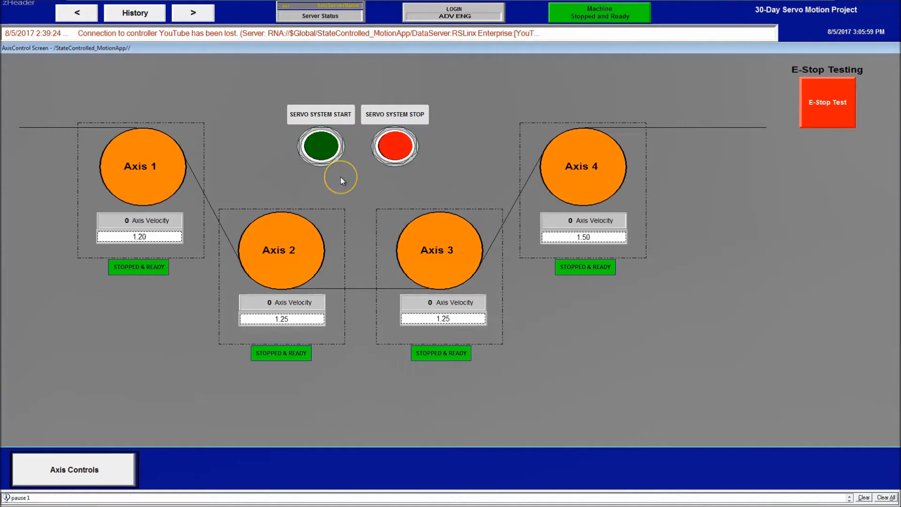
left_click(320, 145)
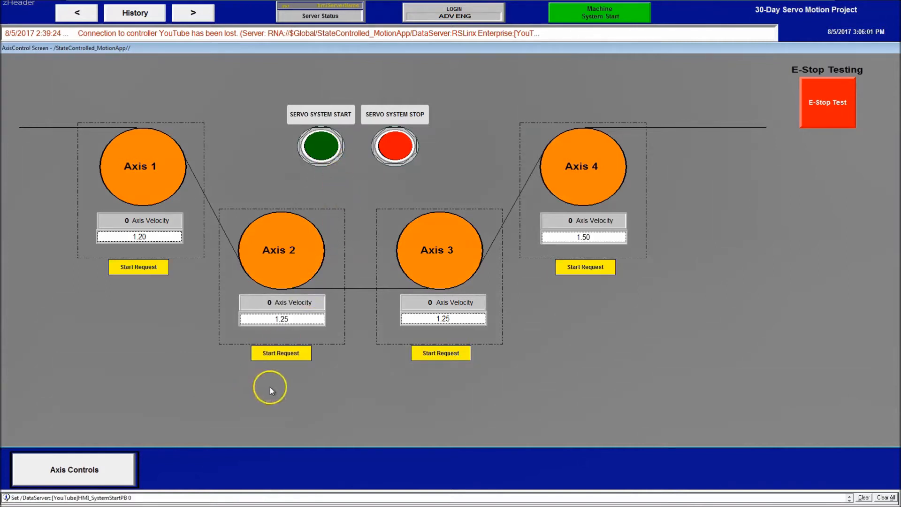
left_click(320, 145)
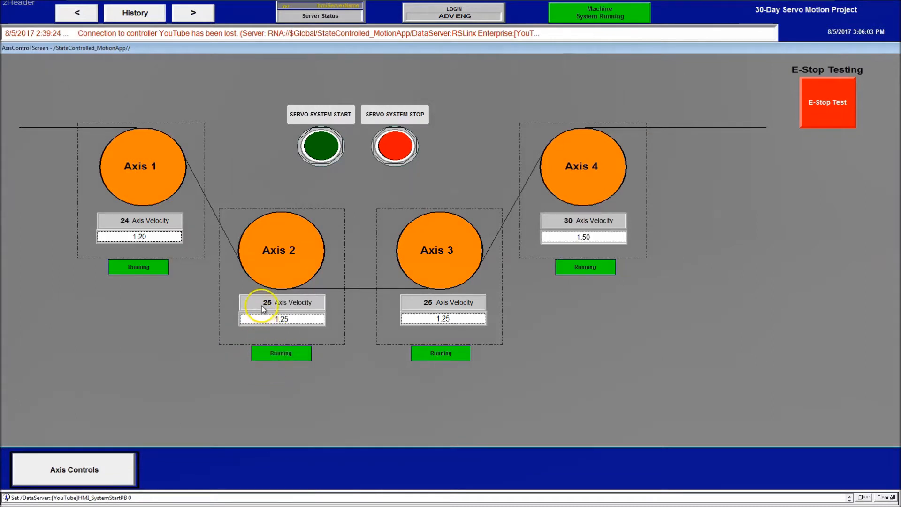
mouse_move(375, 159)
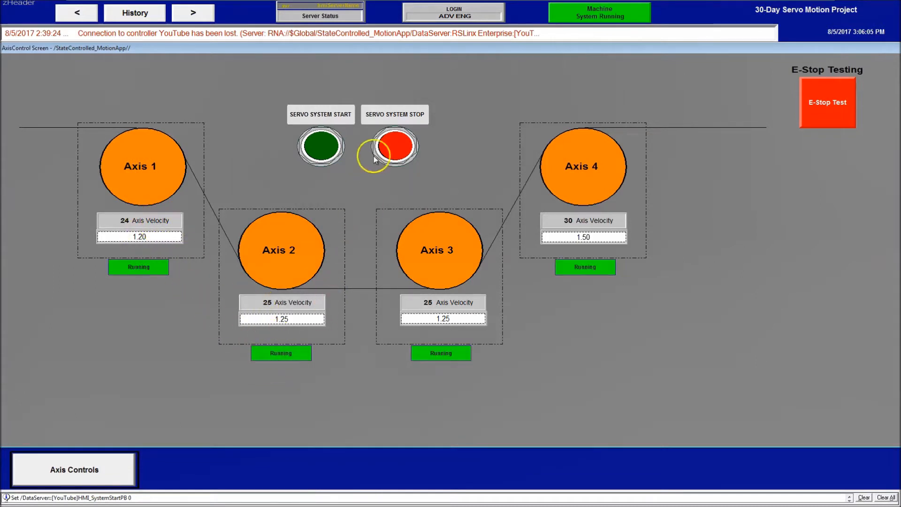
Step: Stop the servo system so the axes return to Stopped & Ready
left_click(394, 145)
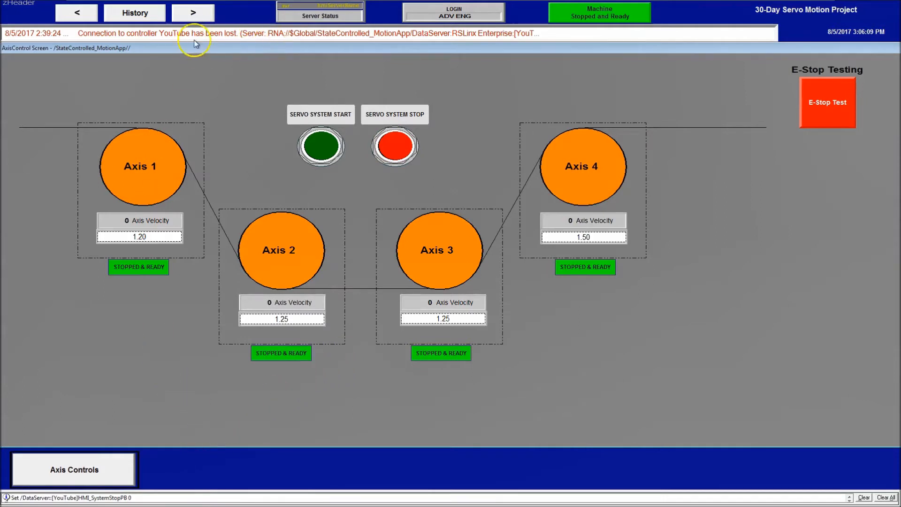
mouse_move(226, 360)
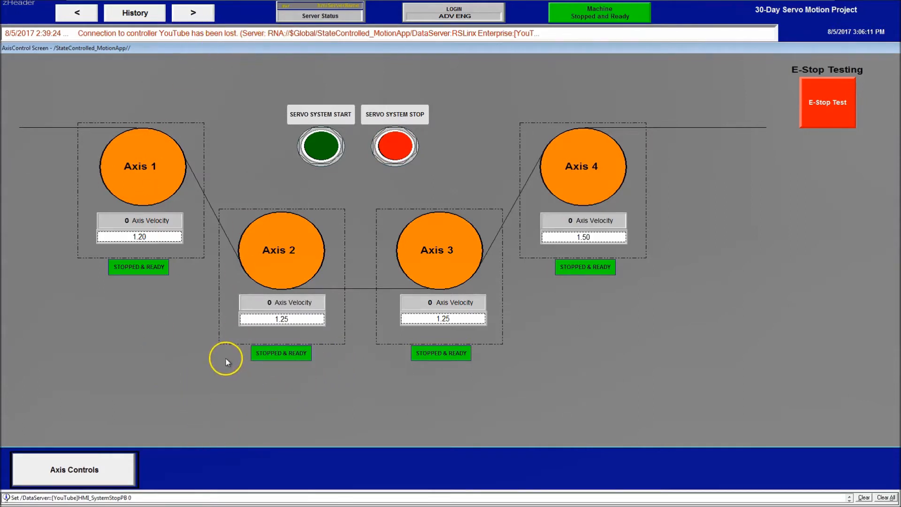
mouse_move(217, 42)
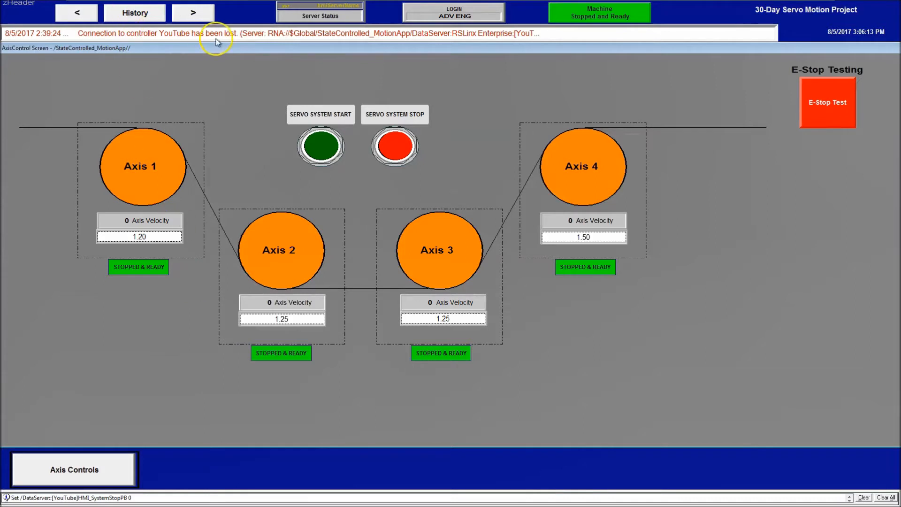
left_click(9, 497)
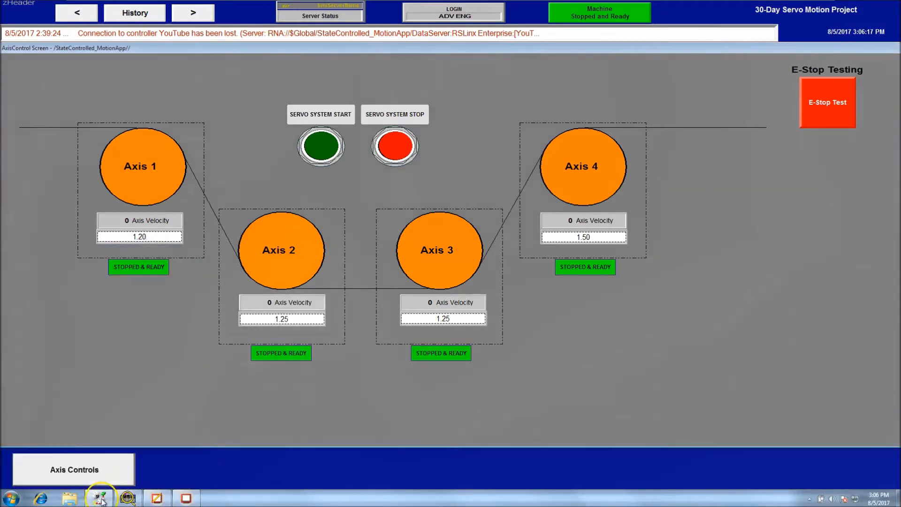
left_click(98, 498)
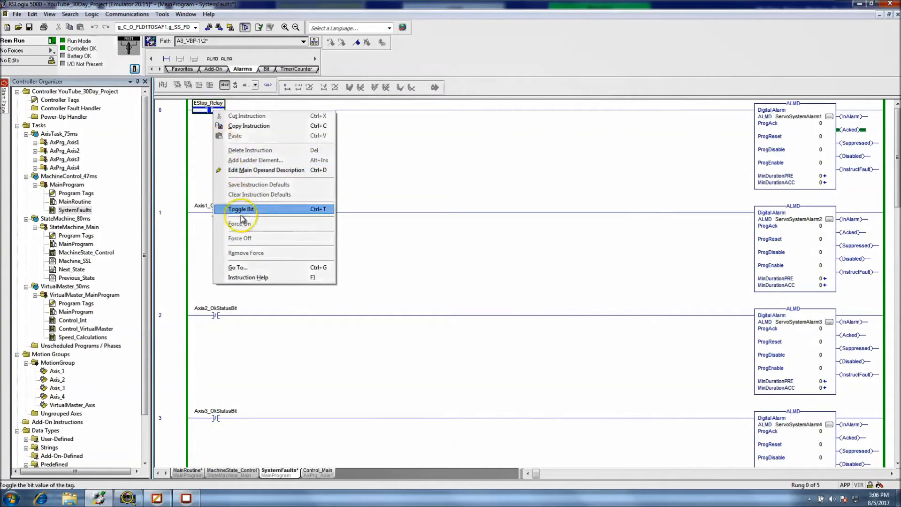
left_click(241, 208)
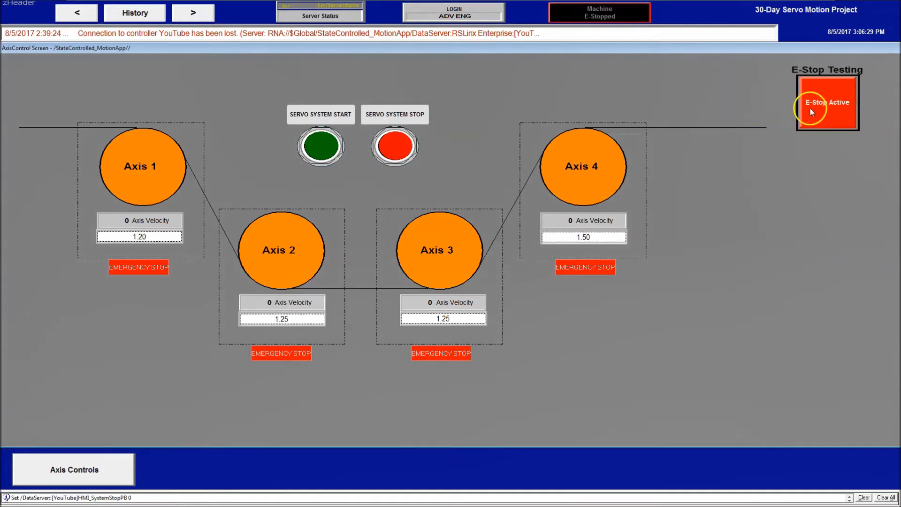
left_click(826, 102)
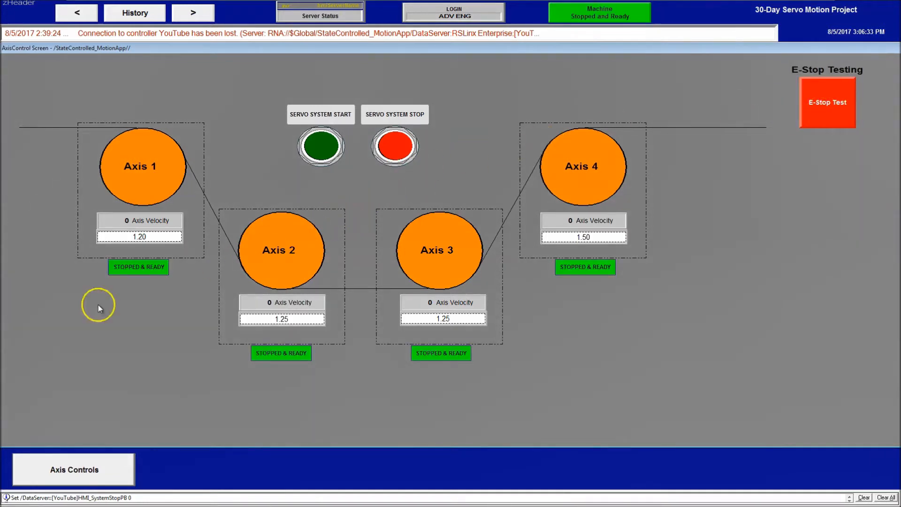
mouse_move(208, 425)
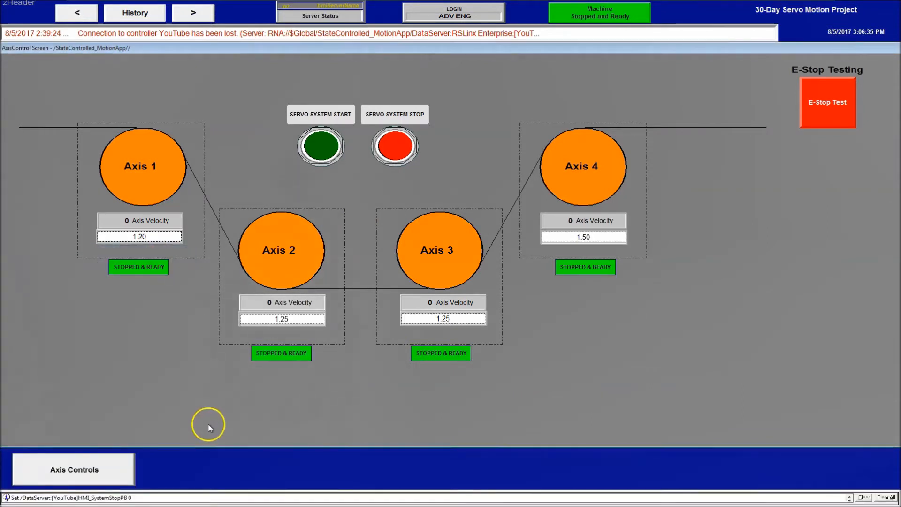
mouse_move(175, 362)
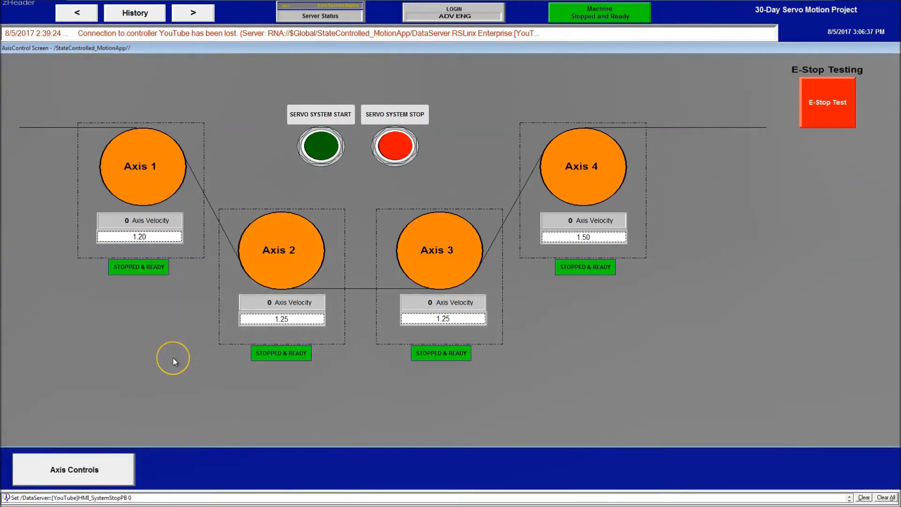
mouse_move(175, 362)
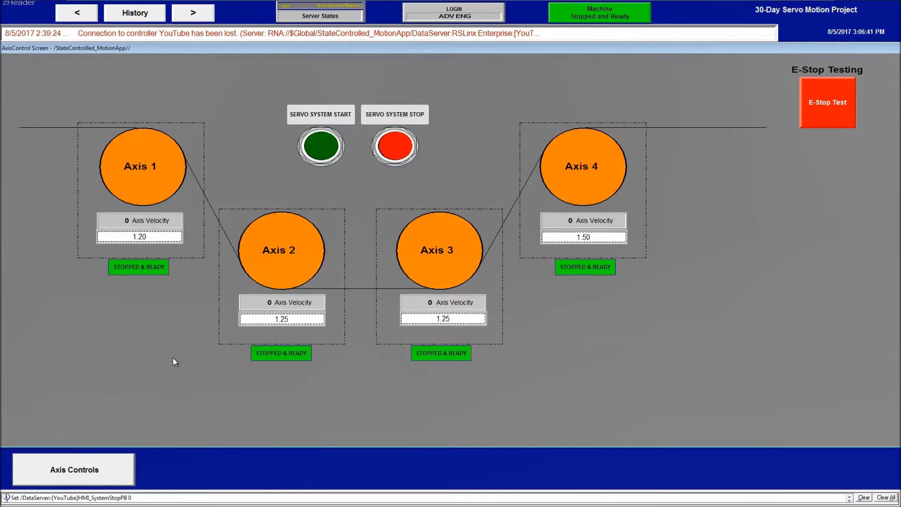
Step: Navigate from the Start menu to Control Panel's Administrative Tools
left_click(6, 497)
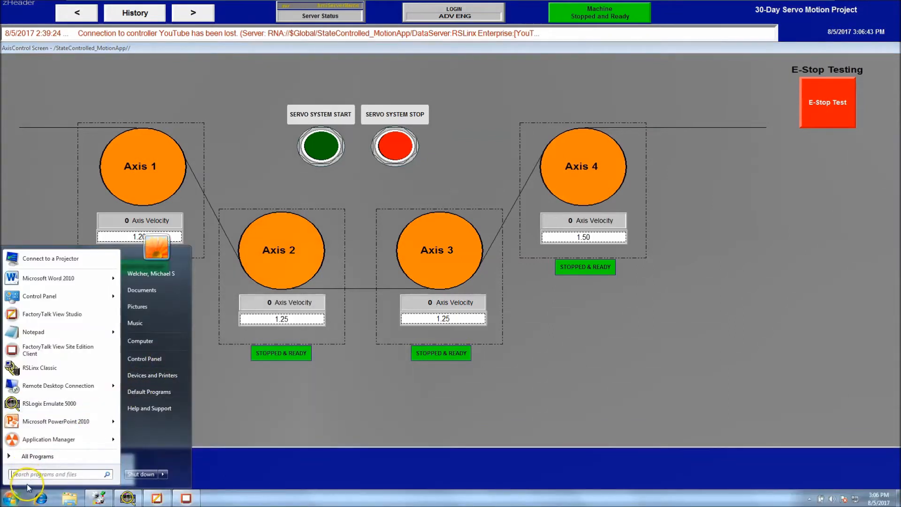
mouse_move(144, 359)
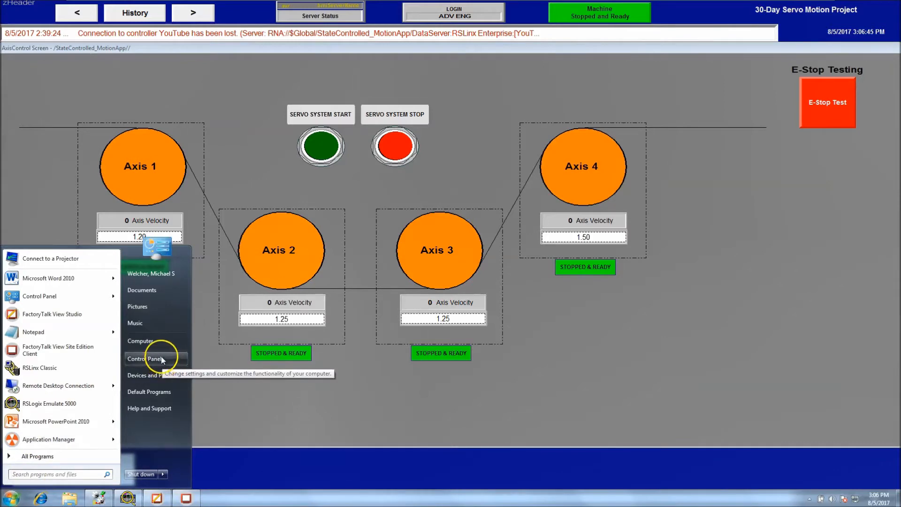
left_click(144, 358)
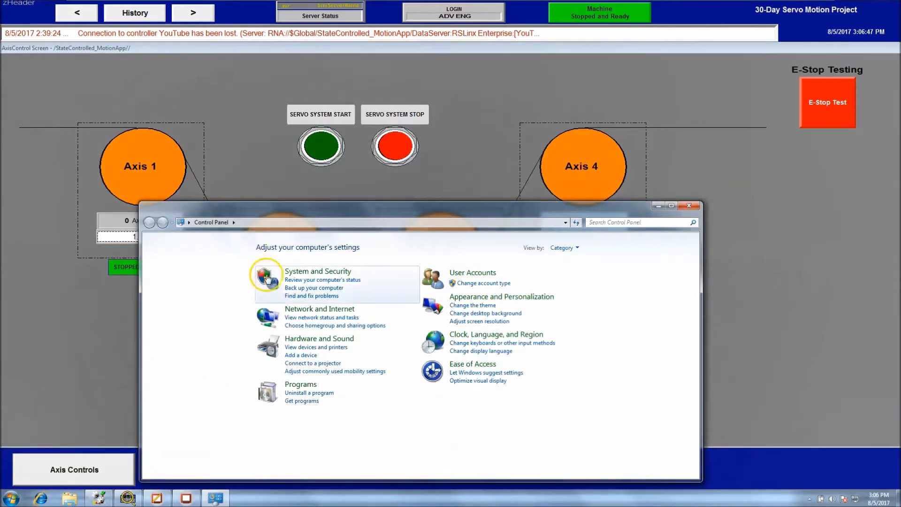
left_click(233, 222)
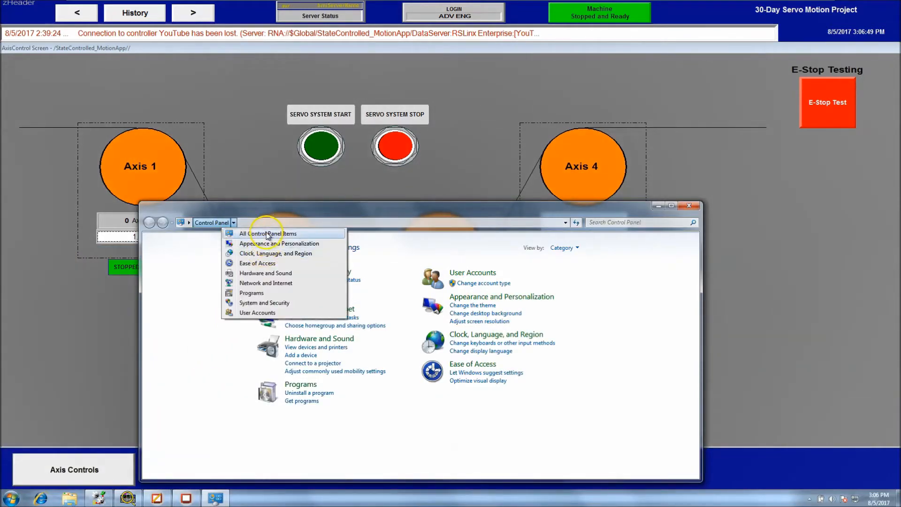
left_click(266, 234)
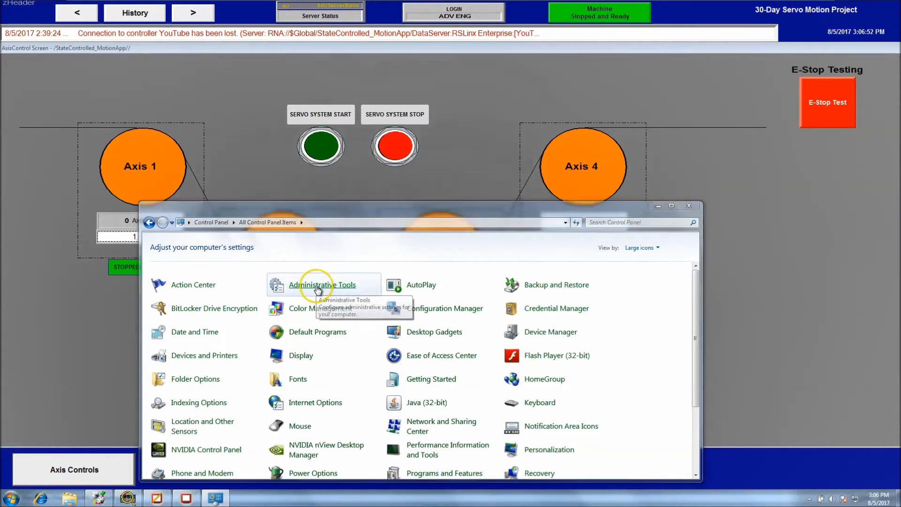
double_click(322, 285)
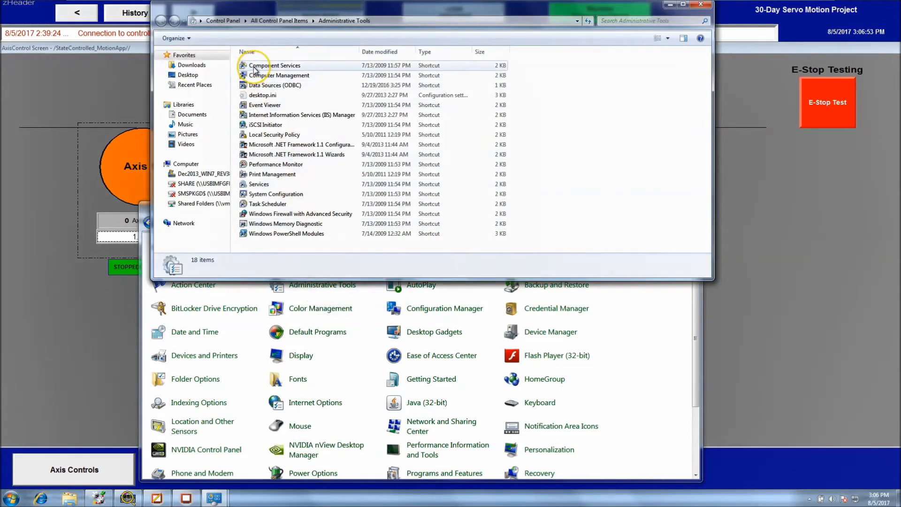
Step: In Component Services, select the RSLinx Enterprise local service, then close the console
left_click(275, 65)
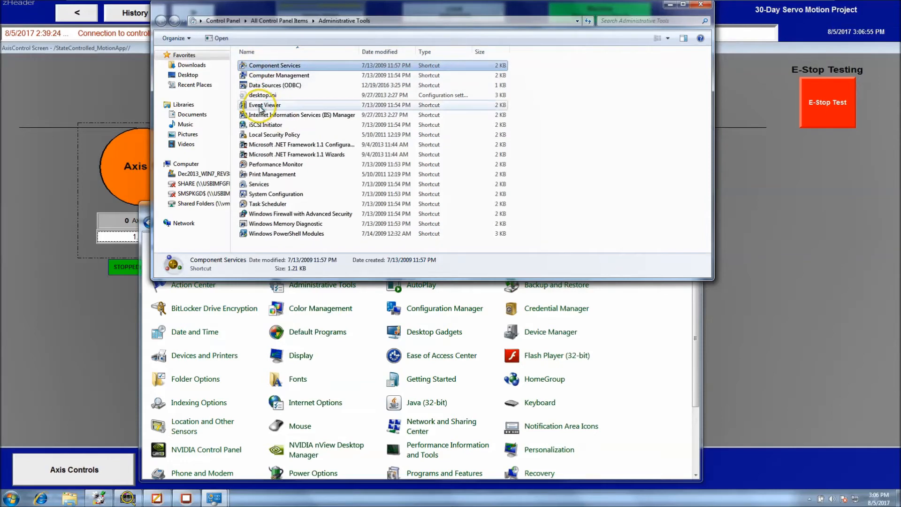
double_click(275, 65)
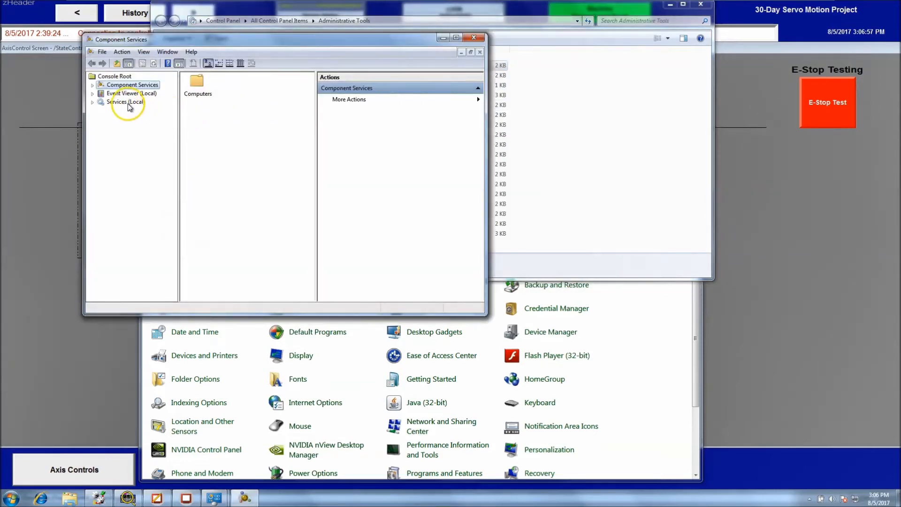
left_click(125, 102)
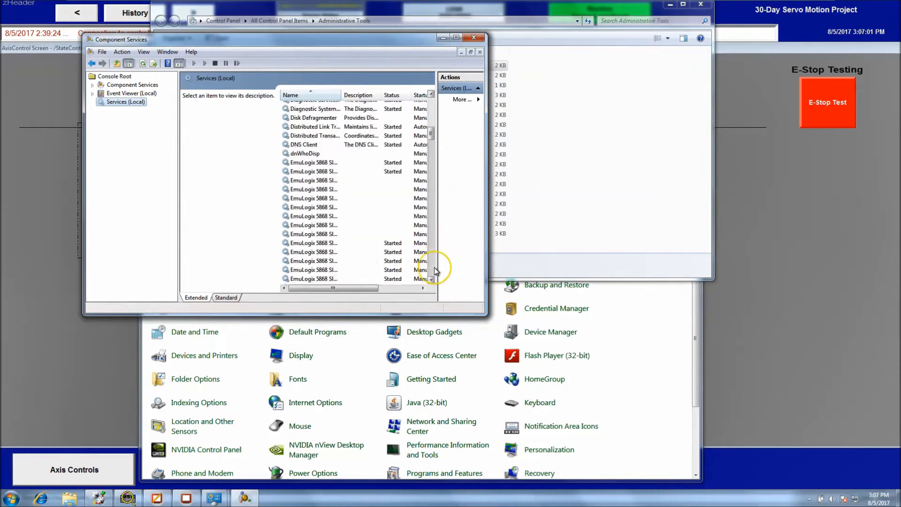
scroll("down", 3)
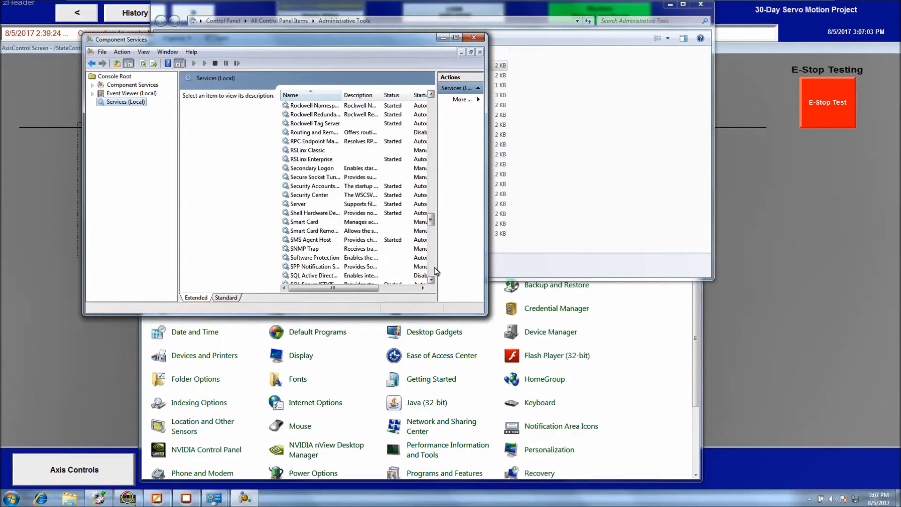
left_click(312, 159)
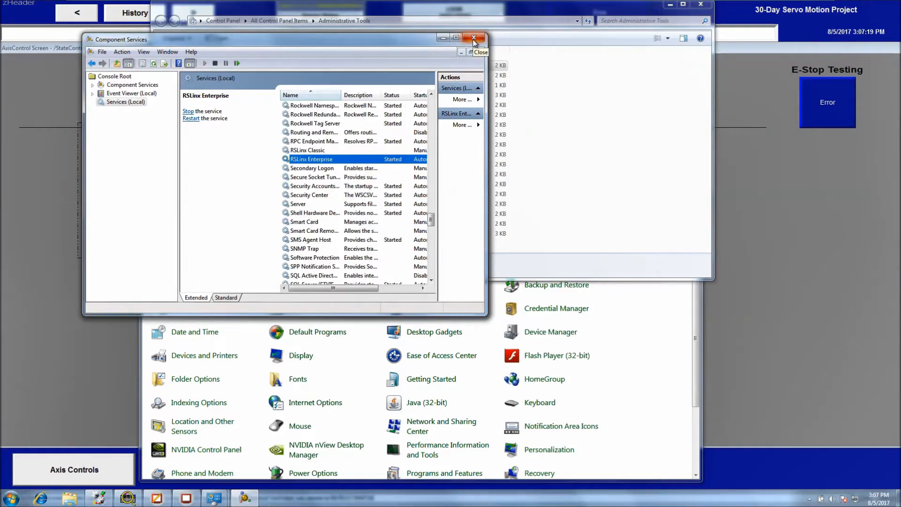
left_click(473, 38)
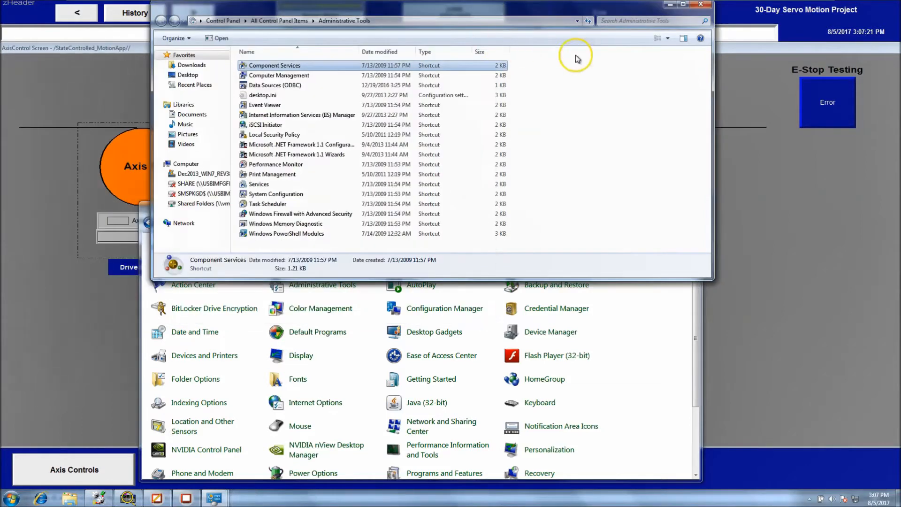
Step: Close the Administrative Tools folder and the Control Panel
left_click(703, 6)
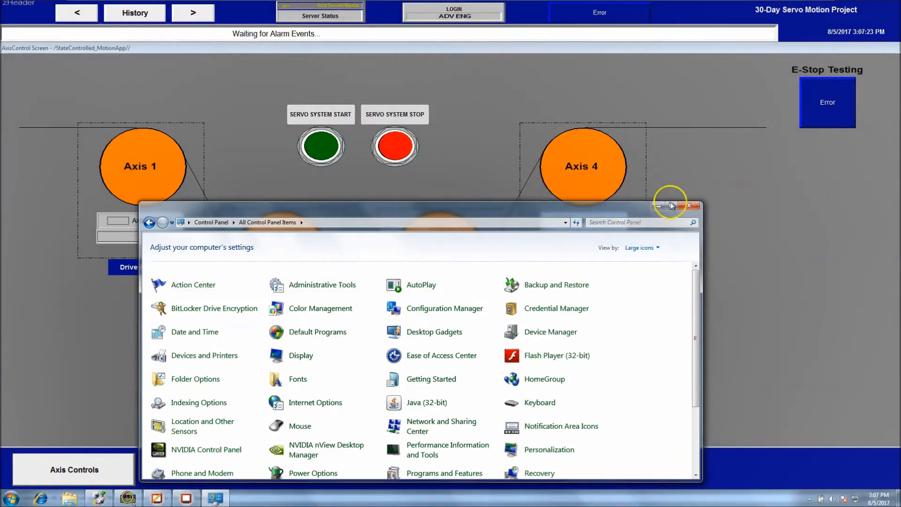
left_click(690, 206)
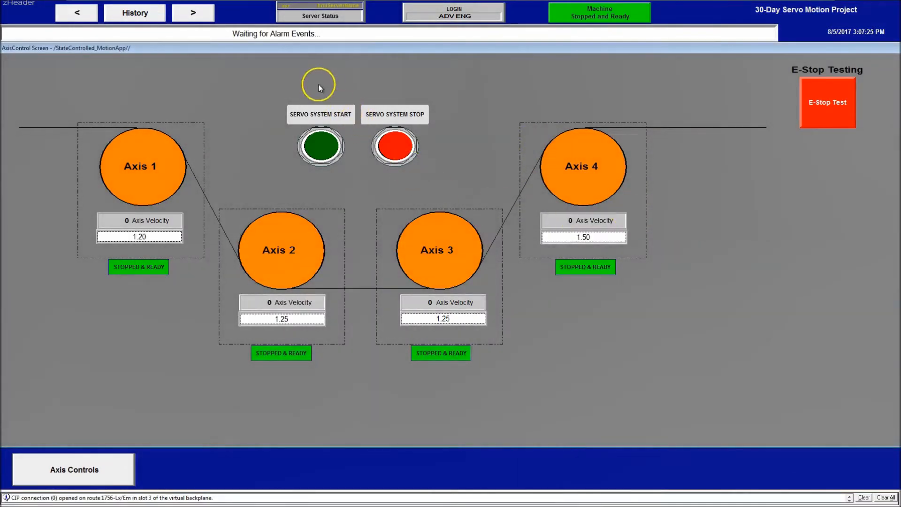
mouse_move(728, 89)
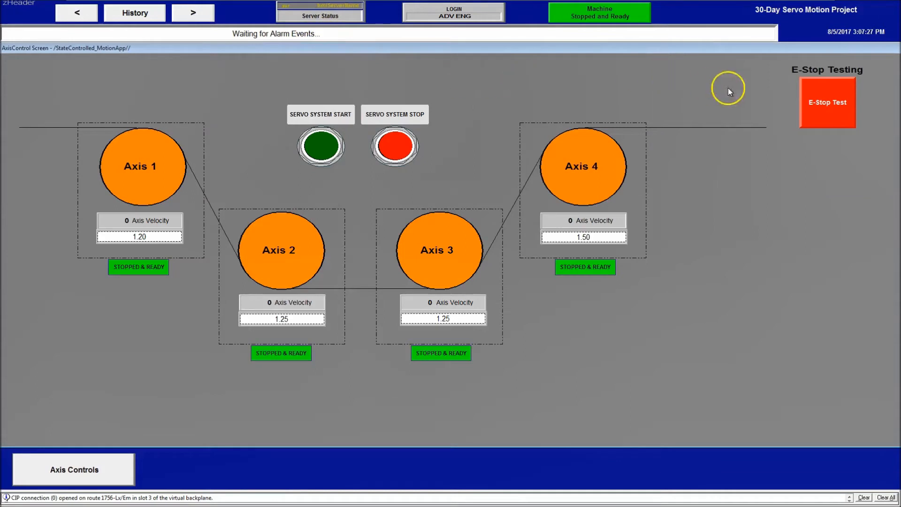
mouse_move(390, 86)
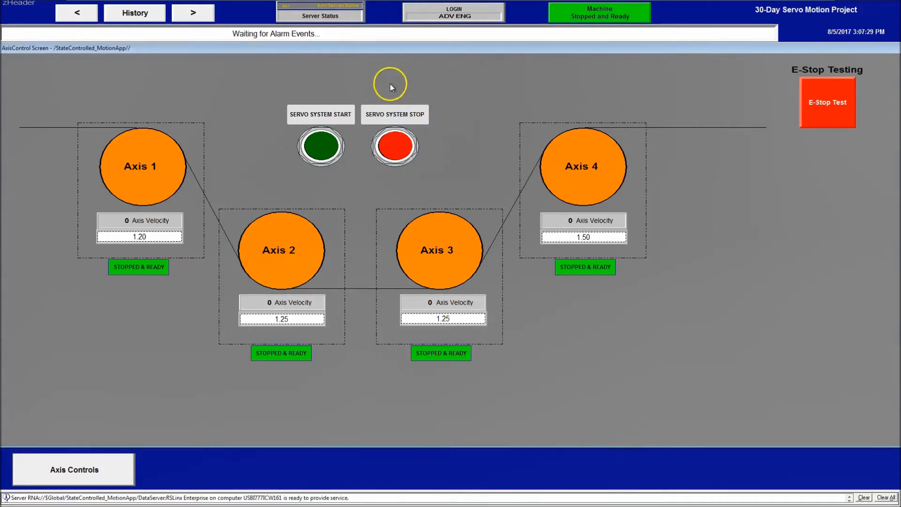
mouse_move(278, 97)
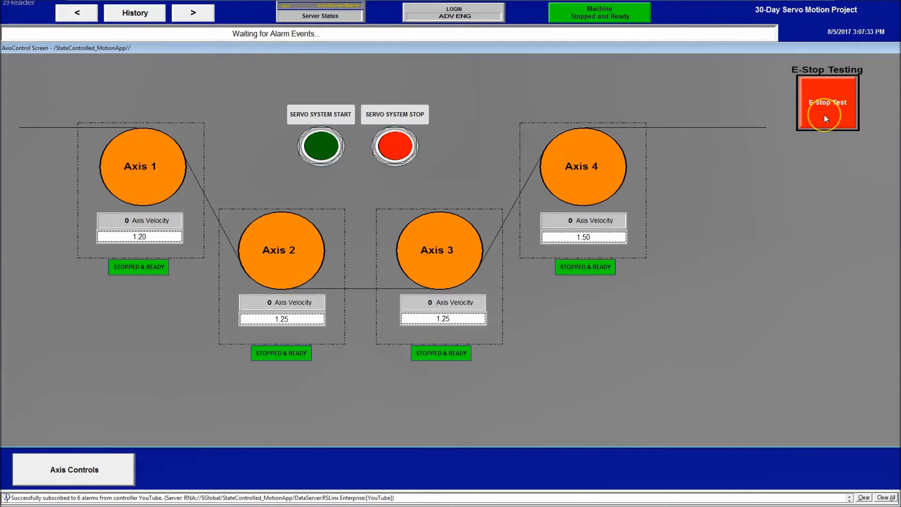
Step: Trigger the E-Stop test until E-Stop Active shows, then switch to the ladder program
left_click(826, 103)
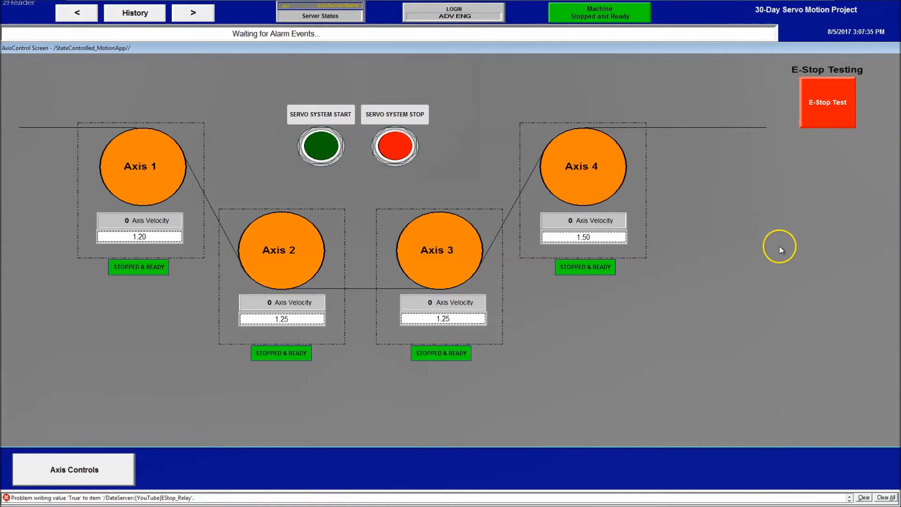
mouse_move(782, 250)
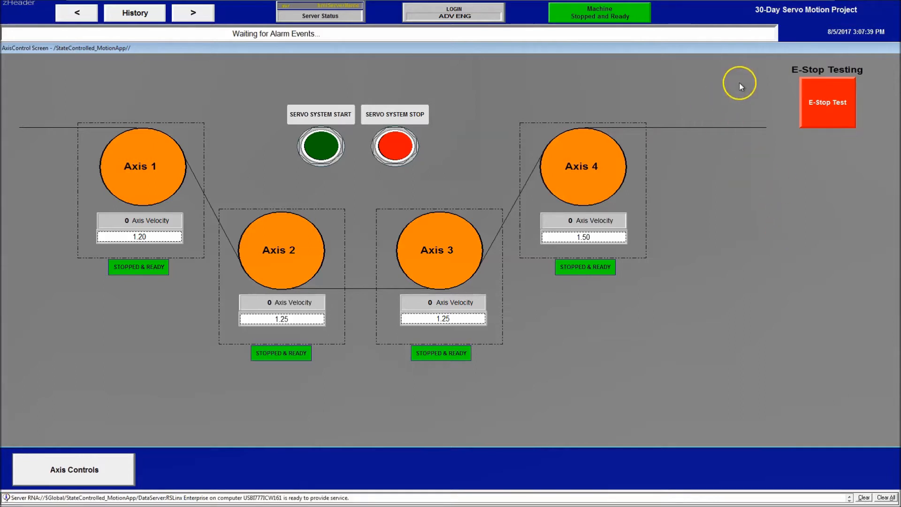
mouse_move(809, 158)
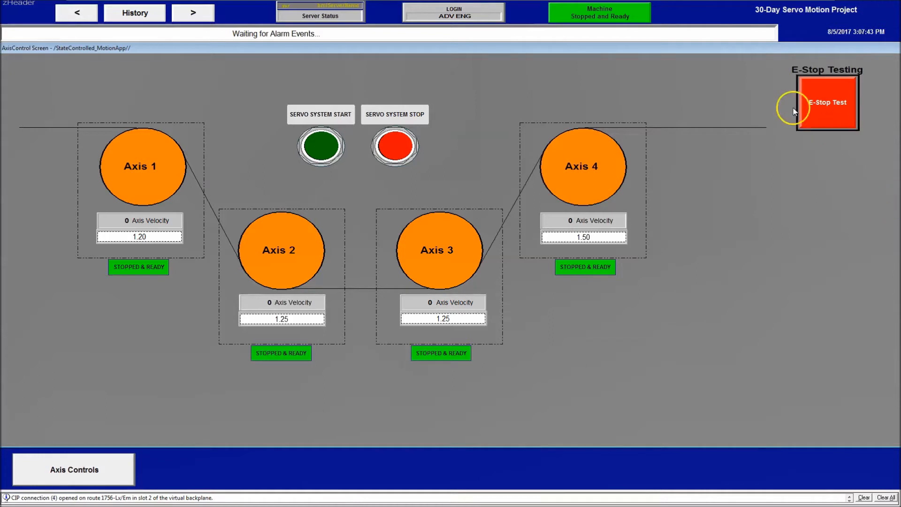
mouse_move(829, 163)
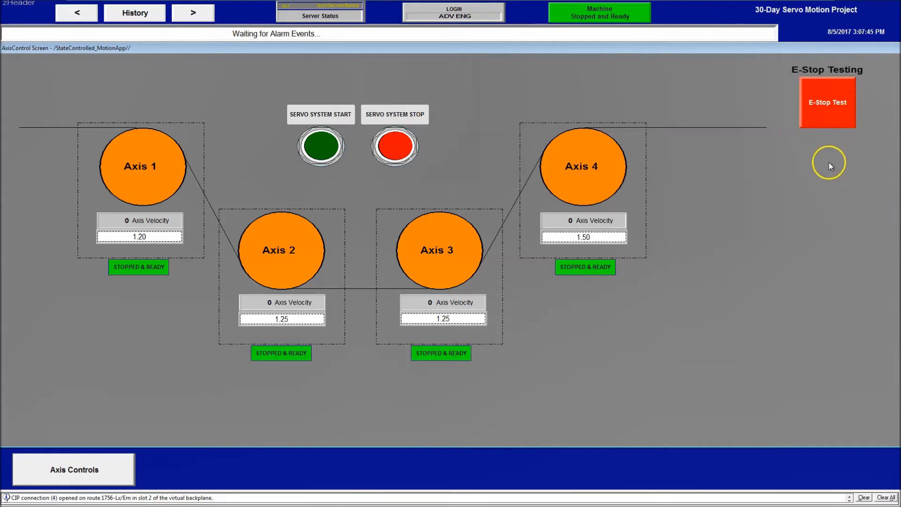
mouse_move(752, 190)
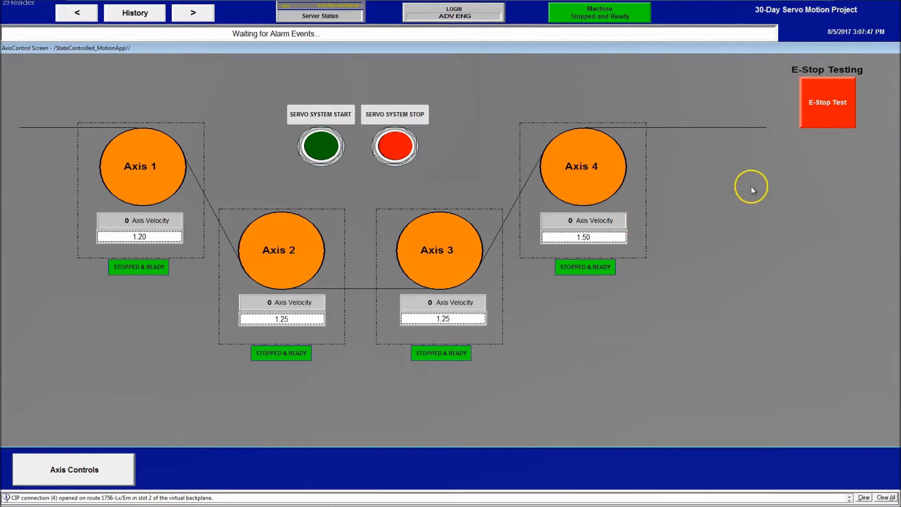
mouse_move(752, 184)
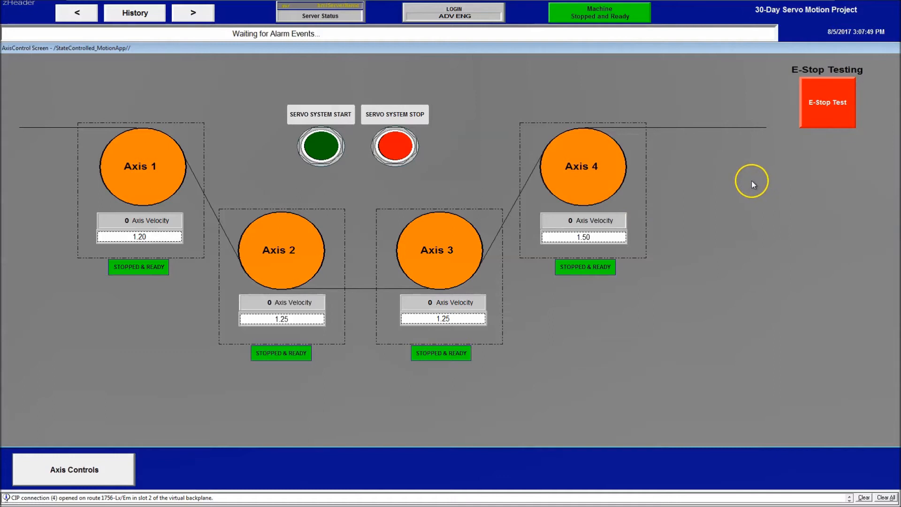
mouse_move(814, 135)
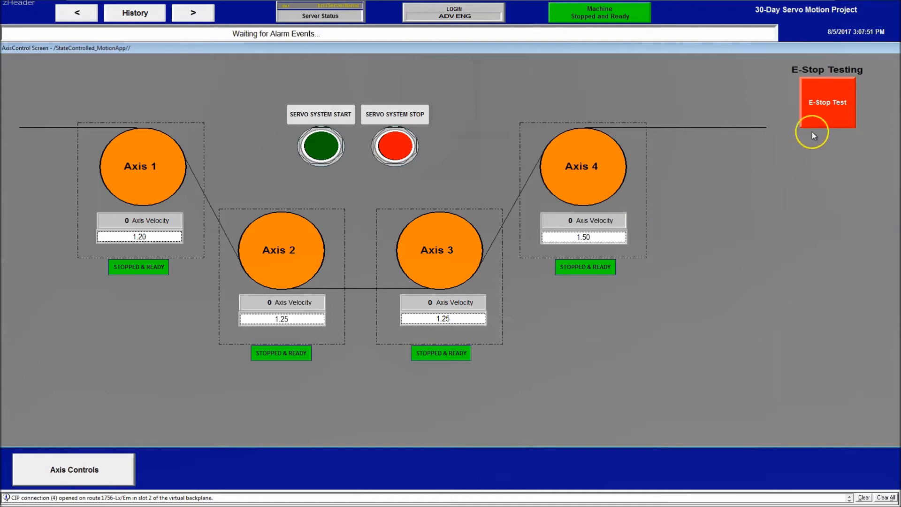
left_click(826, 102)
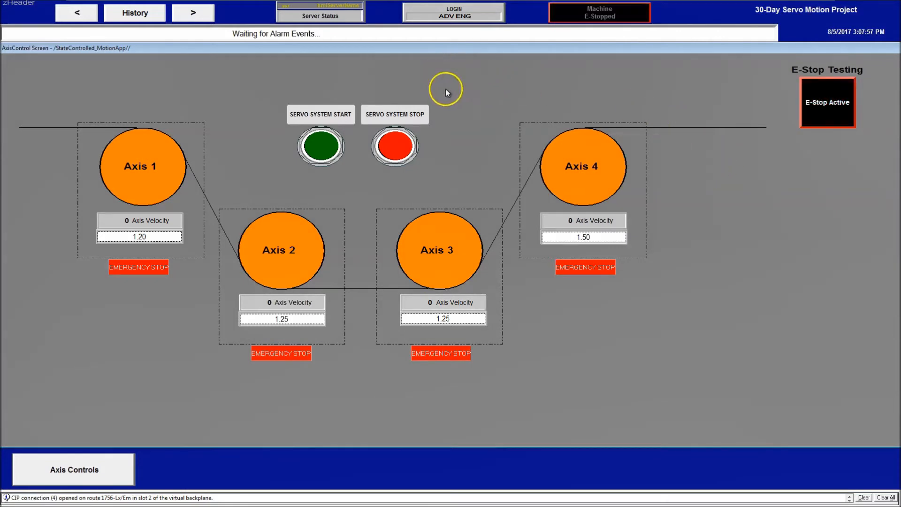
mouse_move(417, 104)
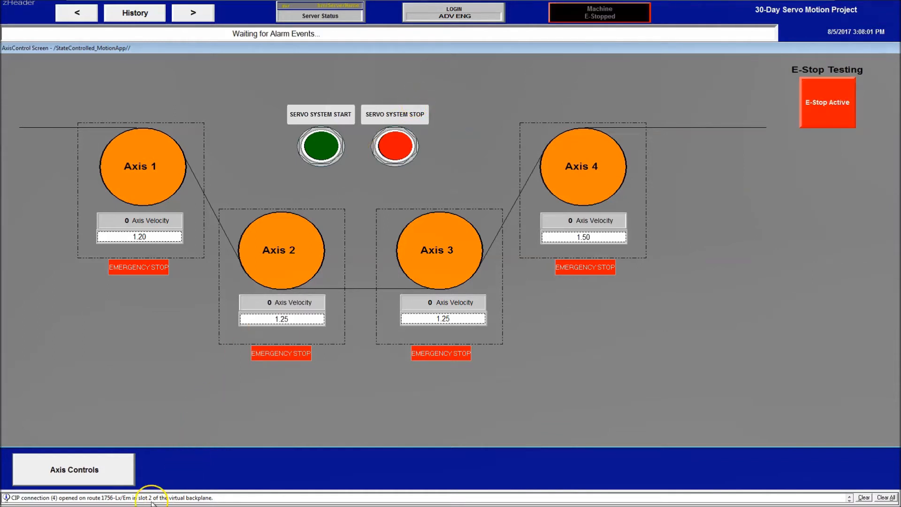
left_click(9, 496)
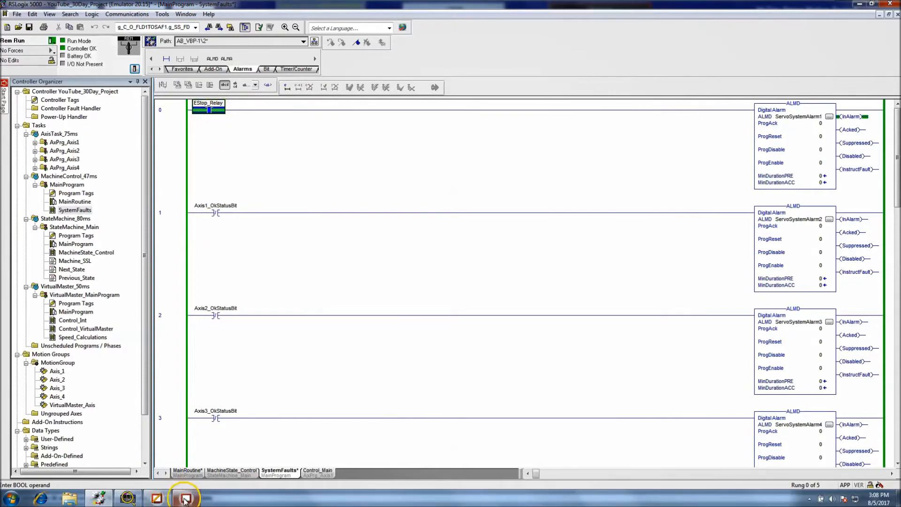
left_click(184, 498)
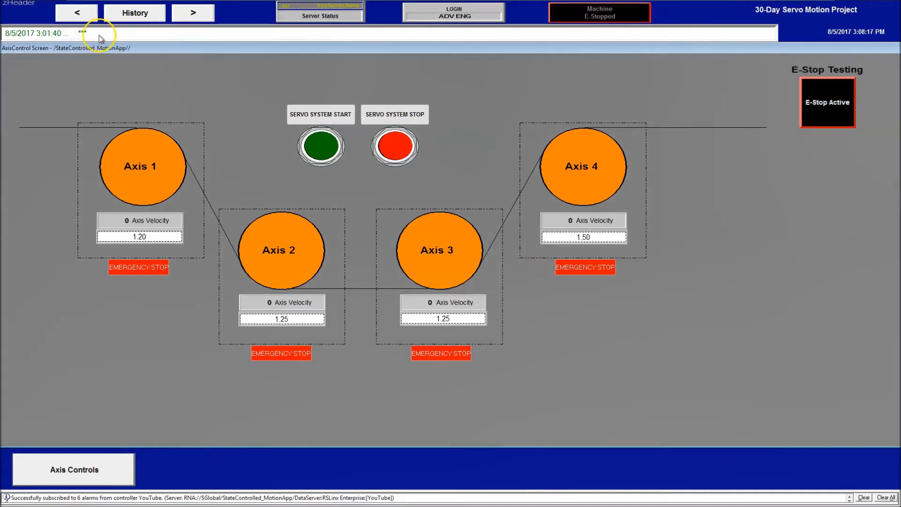
mouse_move(115, 33)
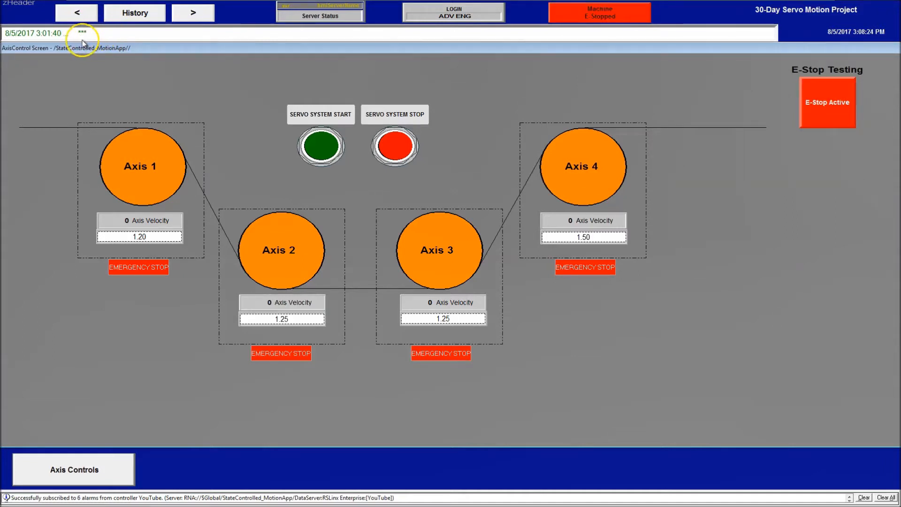
left_click(8, 497)
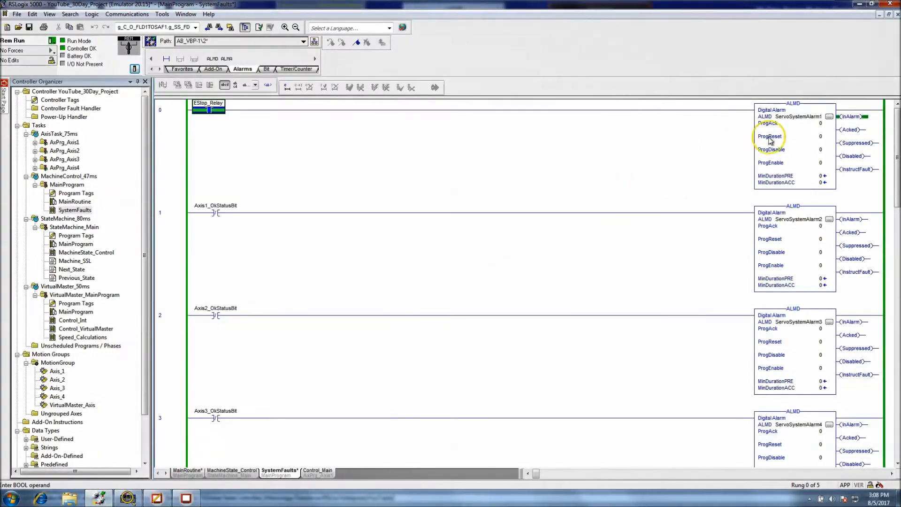
Step: Clear the Alarm Class in ServoSystemAlarm1's ALMD properties and confirm
double_click(793, 116)
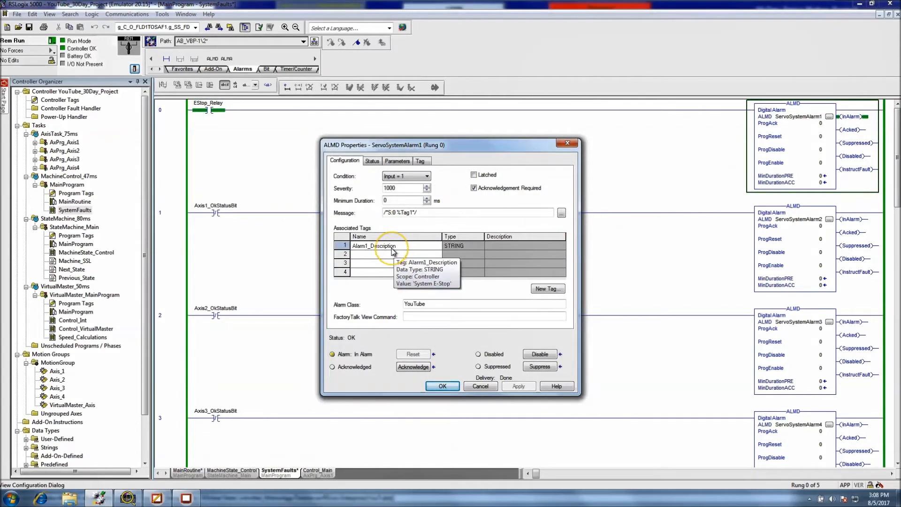
mouse_move(437, 303)
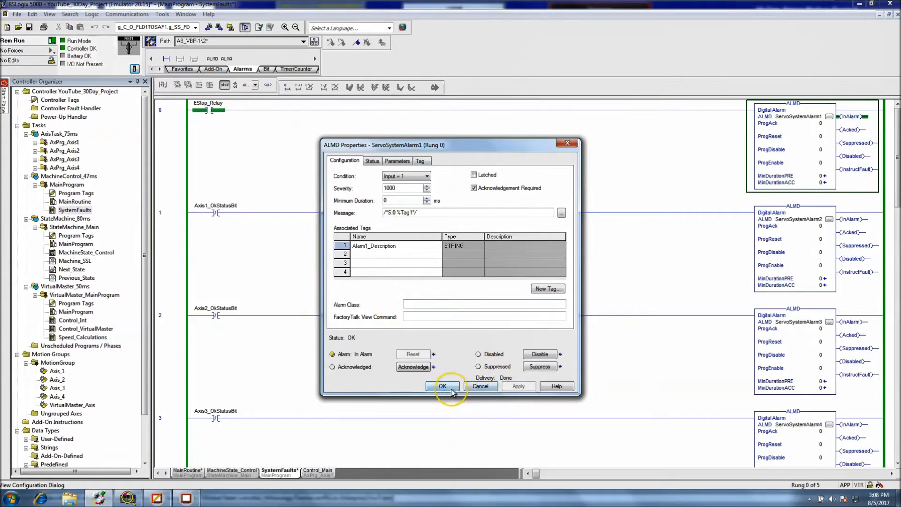
left_click(442, 386)
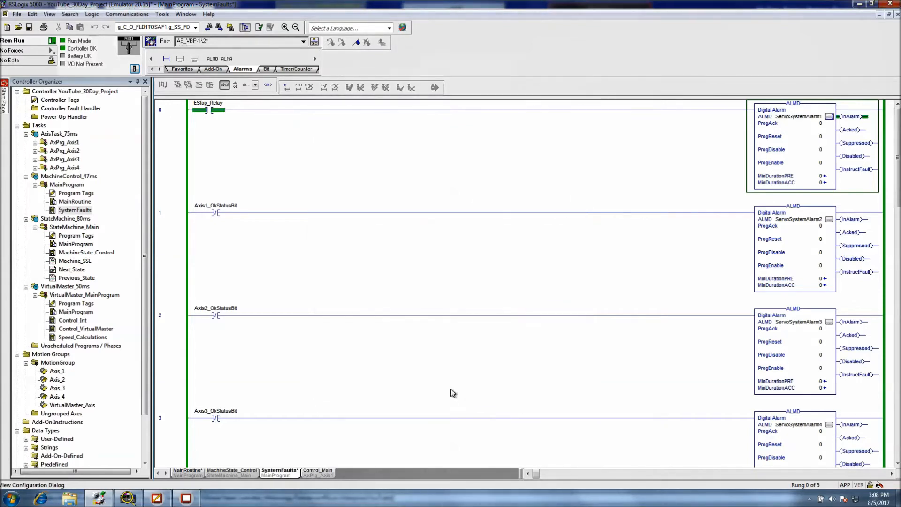
mouse_move(228, 247)
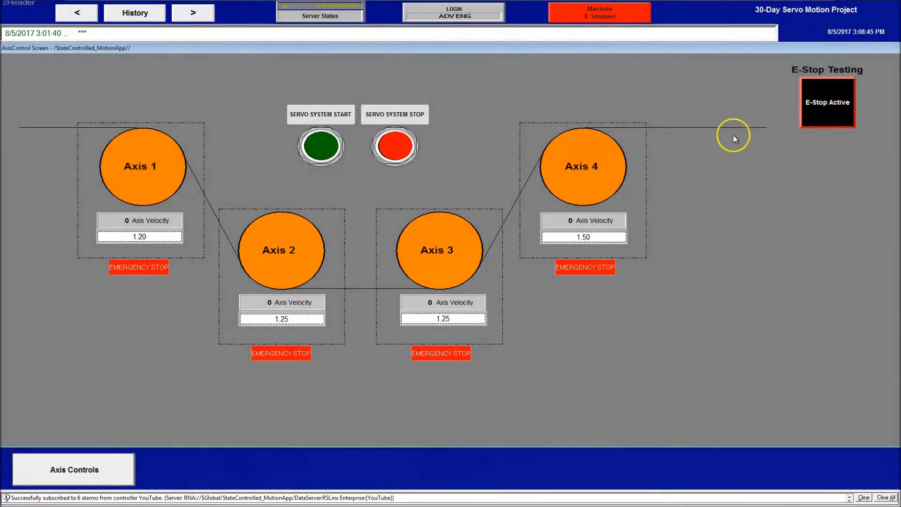
Step: Reset the active E-Stop, trigger the test again, and return to View Studio
left_click(827, 102)
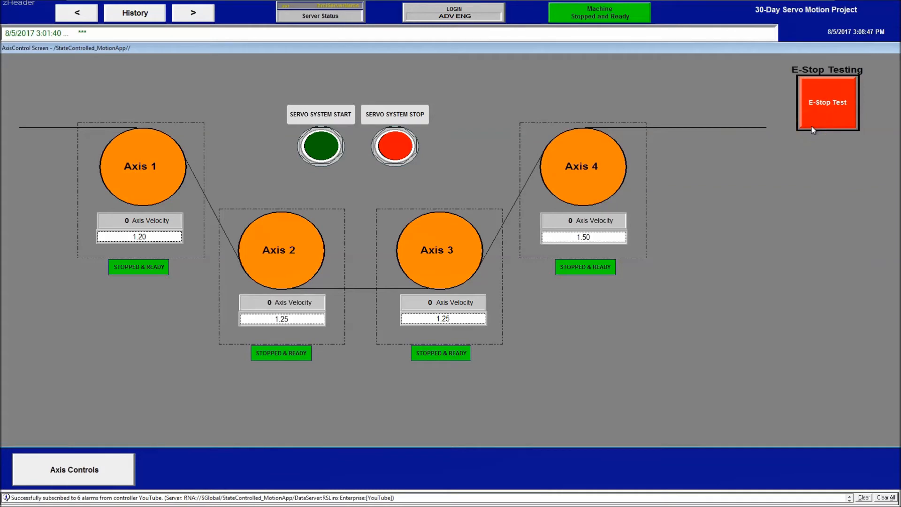
left_click(826, 102)
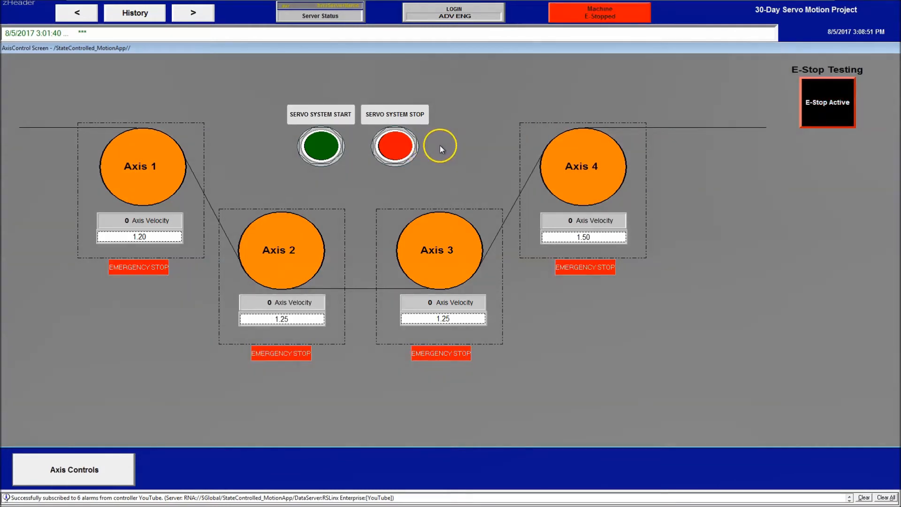
mouse_move(403, 39)
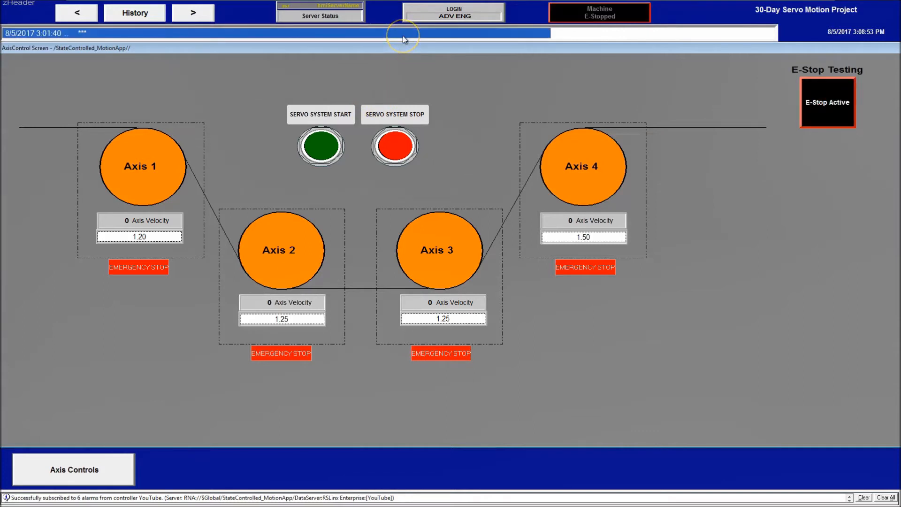
mouse_move(488, 109)
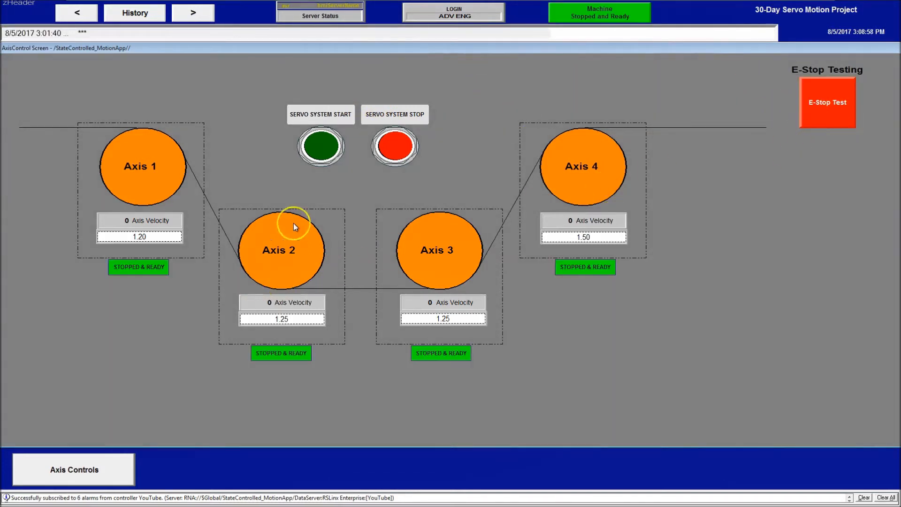
left_click(10, 497)
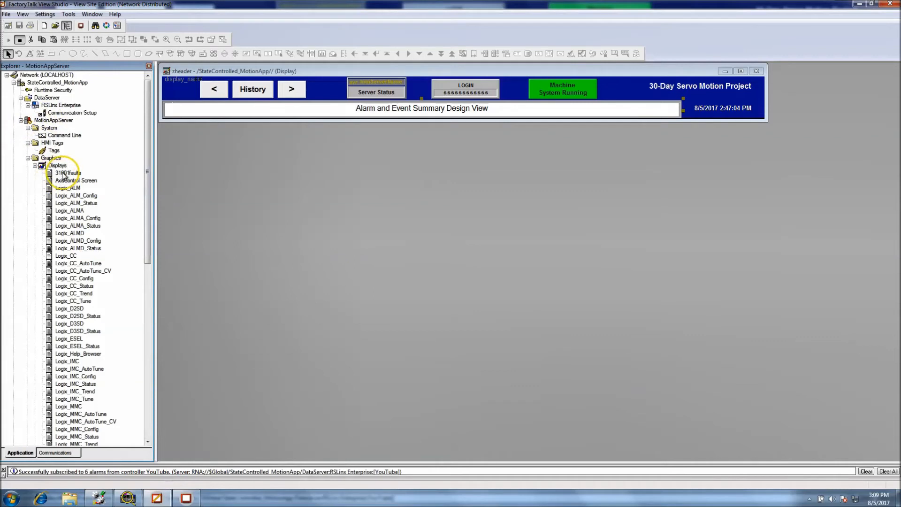
Step: Remove the old alarm summary object from the 31001faults display
double_click(67, 173)
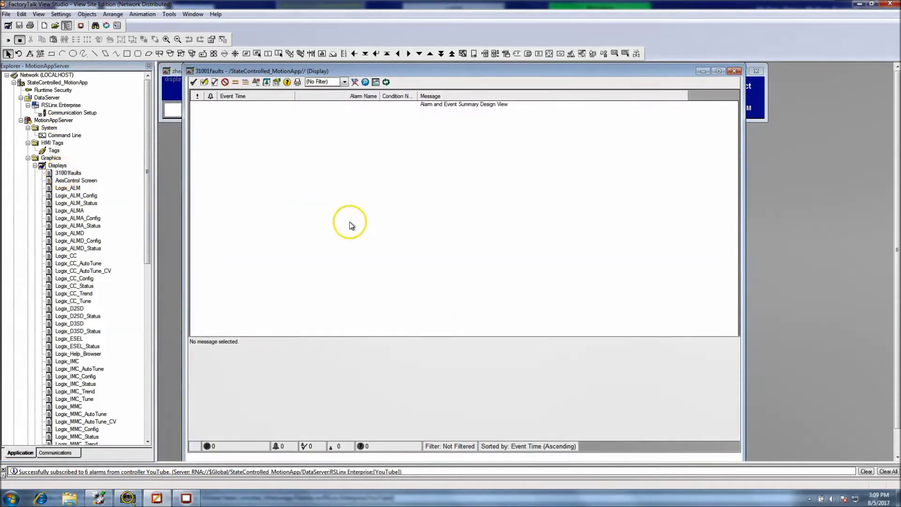
right_click(349, 224)
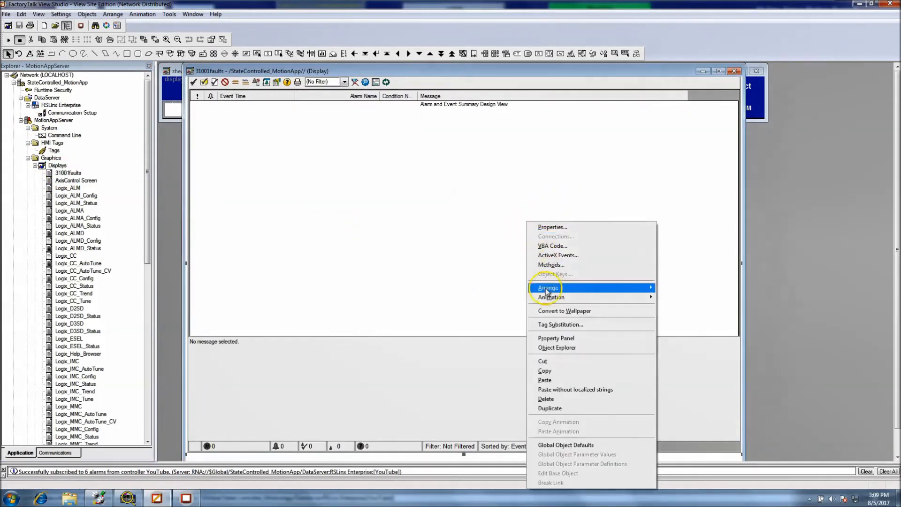
mouse_move(562, 399)
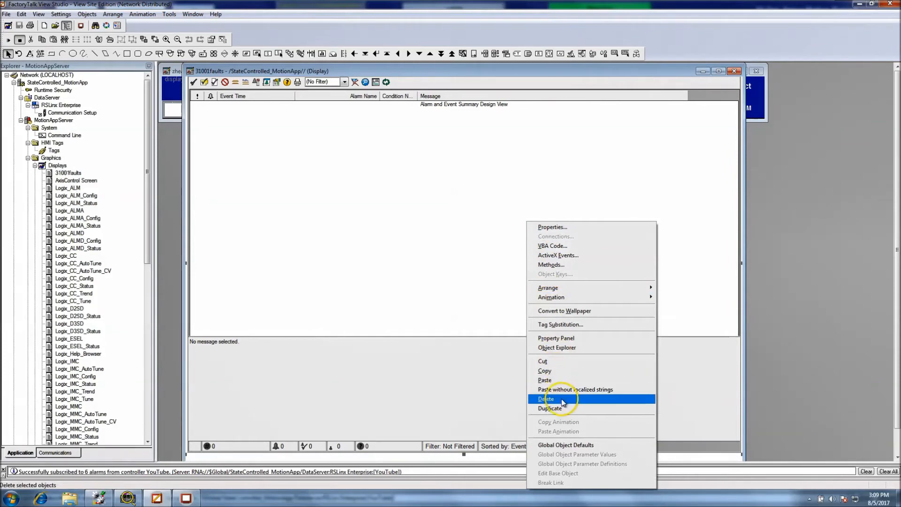
left_click(545, 398)
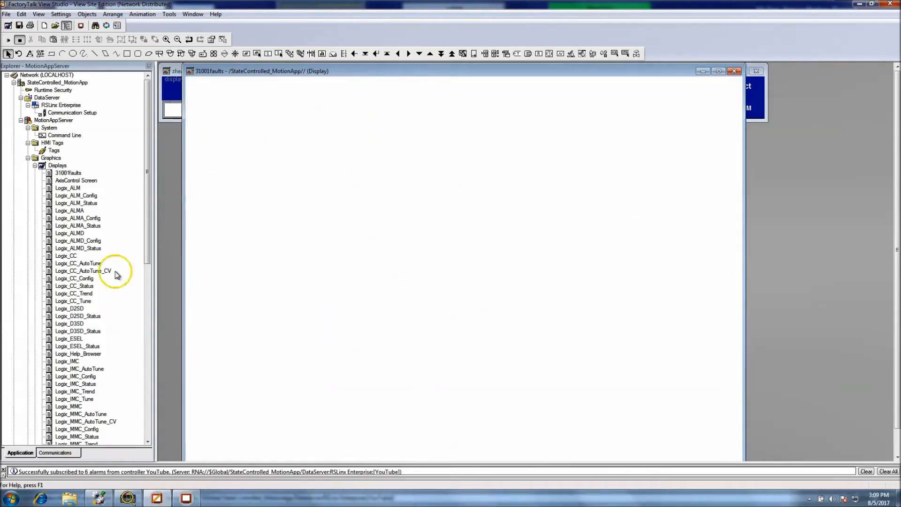
Step: Place a new Alarm and Event Summary object and bring up its Appearance properties
left_click(86, 14)
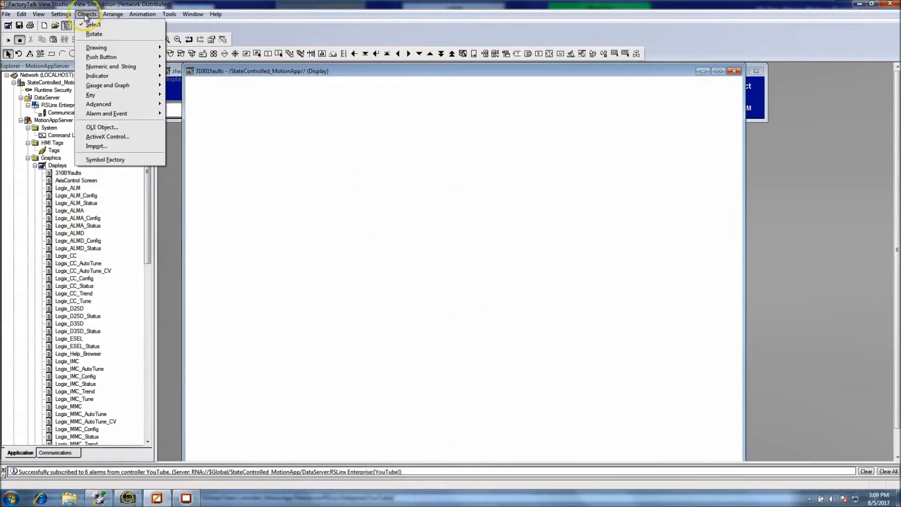
mouse_move(106, 114)
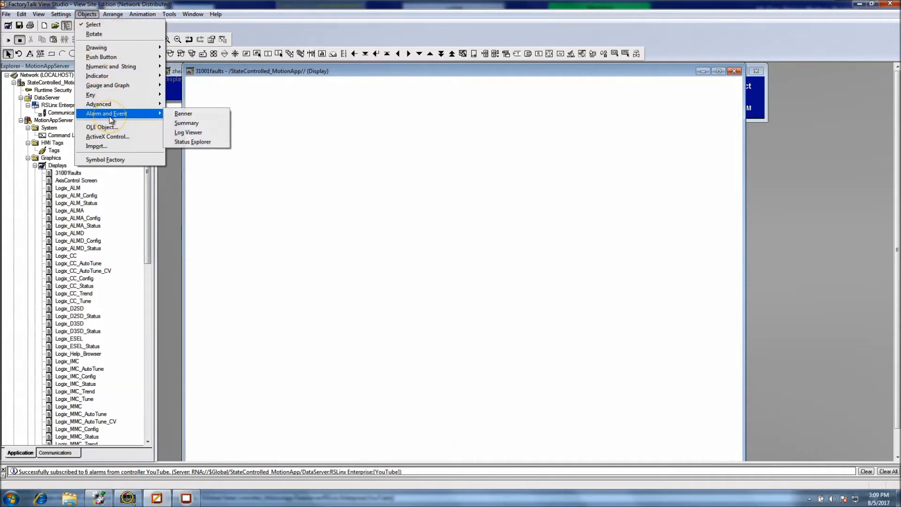
left_click(185, 122)
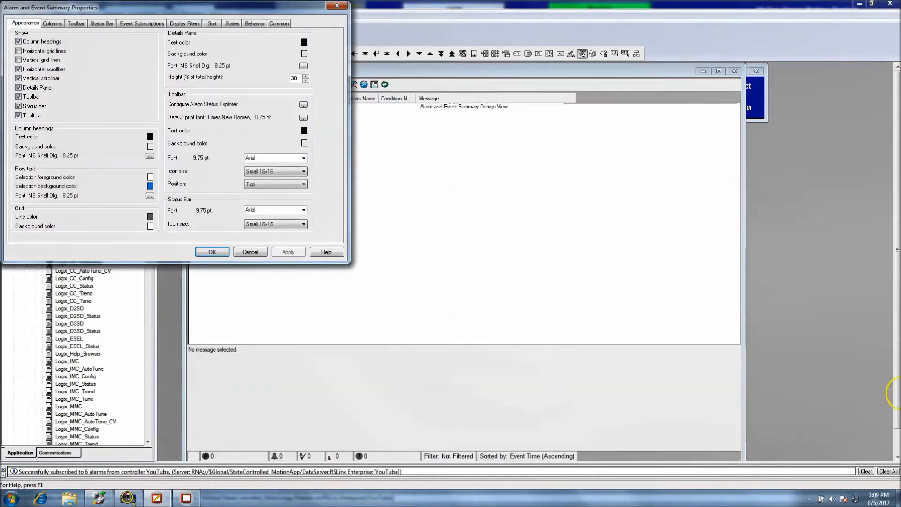
left_click(211, 251)
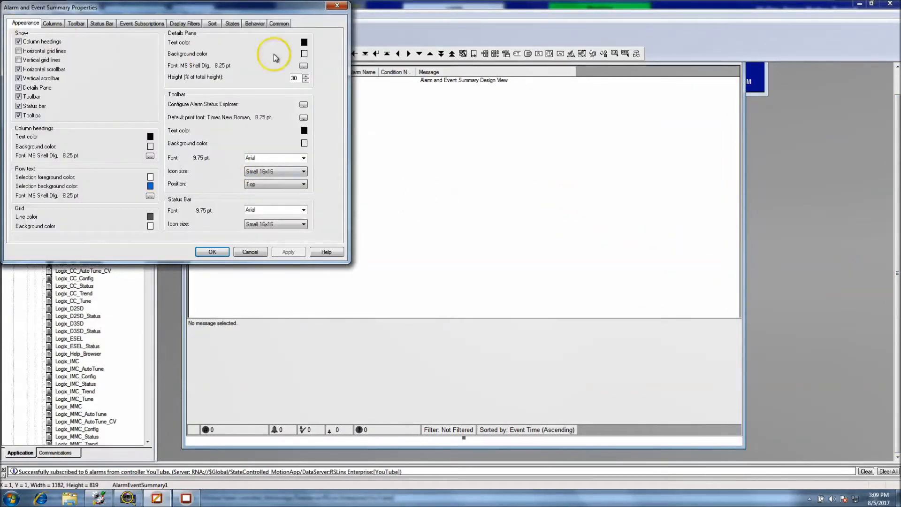
mouse_move(140, 129)
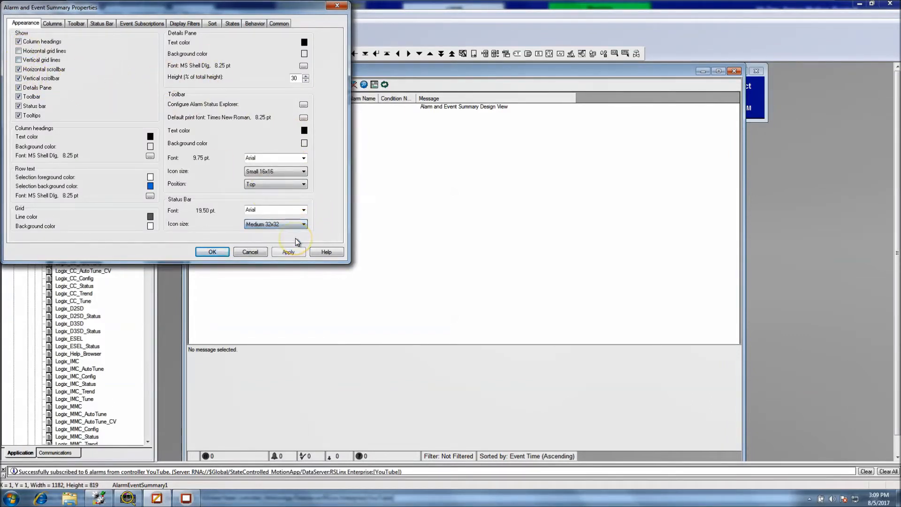
Step: Review the status bar icon size and the Status Bar, Event Subscription and Display Filter settings
left_click(288, 252)
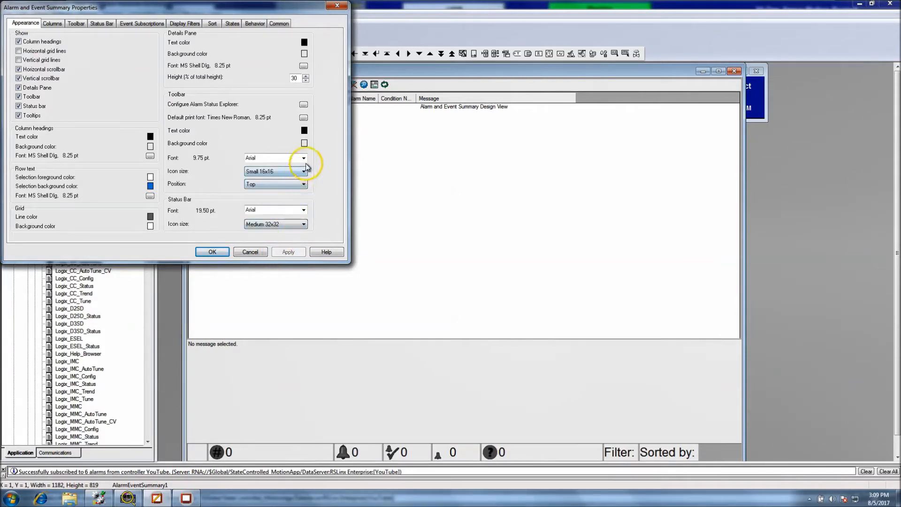
mouse_move(304, 240)
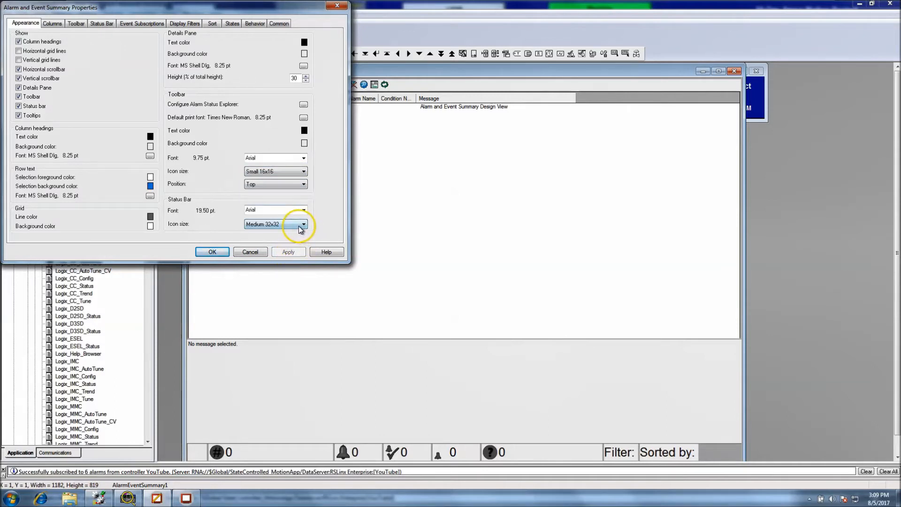
left_click(304, 223)
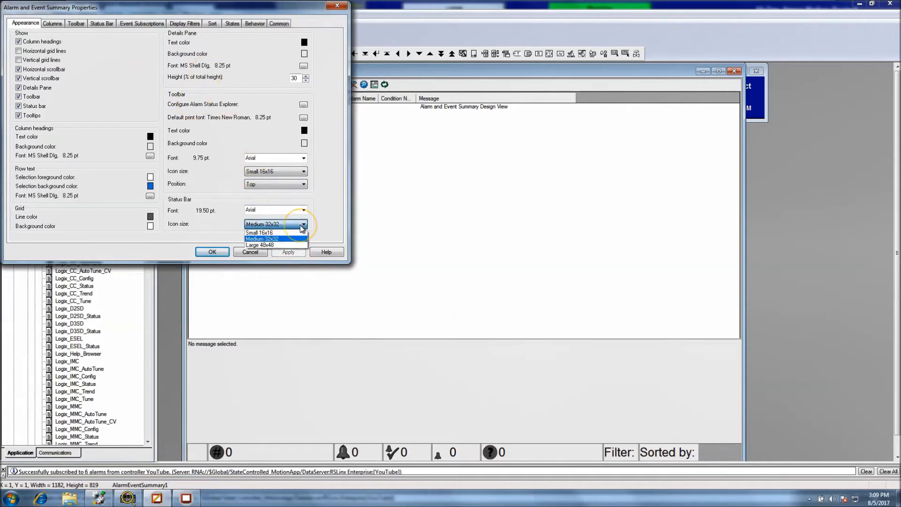
left_click(263, 238)
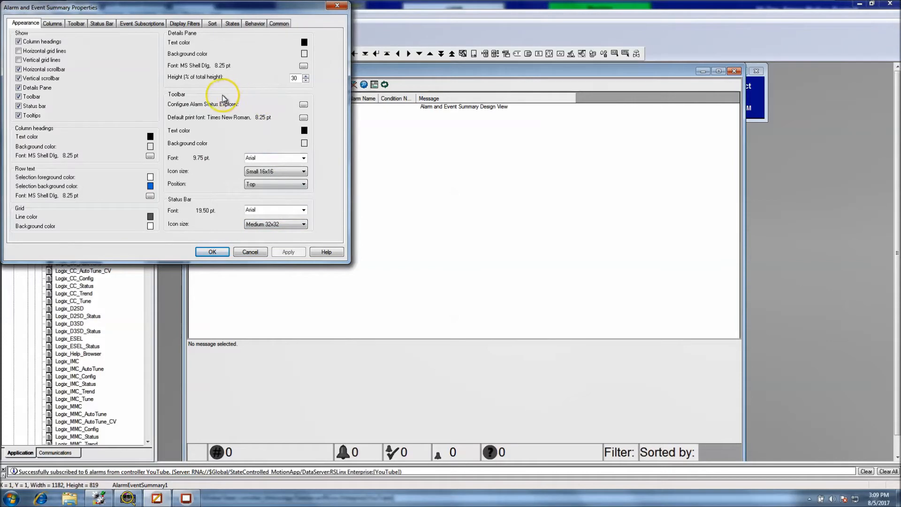
mouse_move(52, 22)
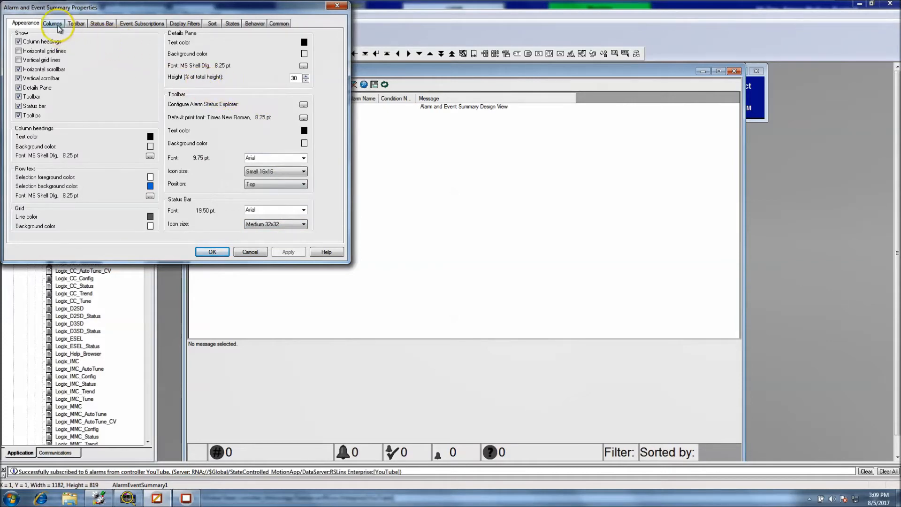
left_click(101, 23)
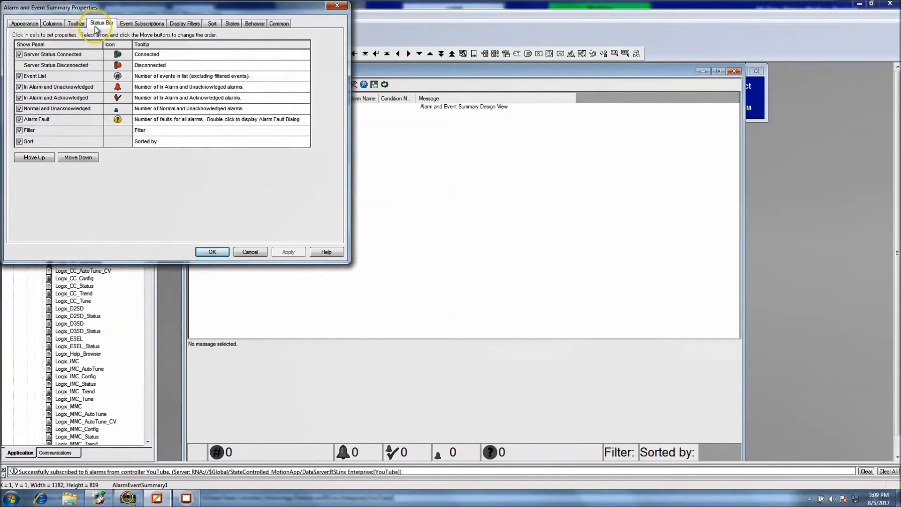
left_click(142, 23)
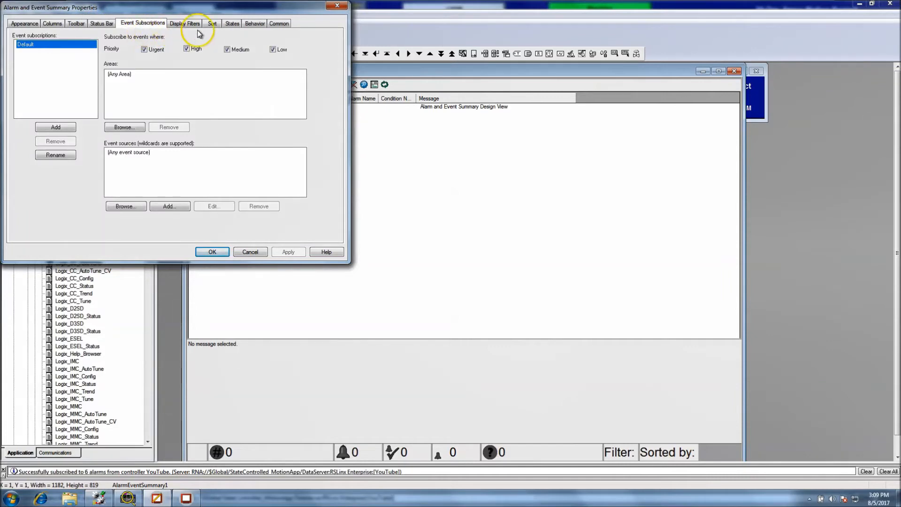
left_click(185, 23)
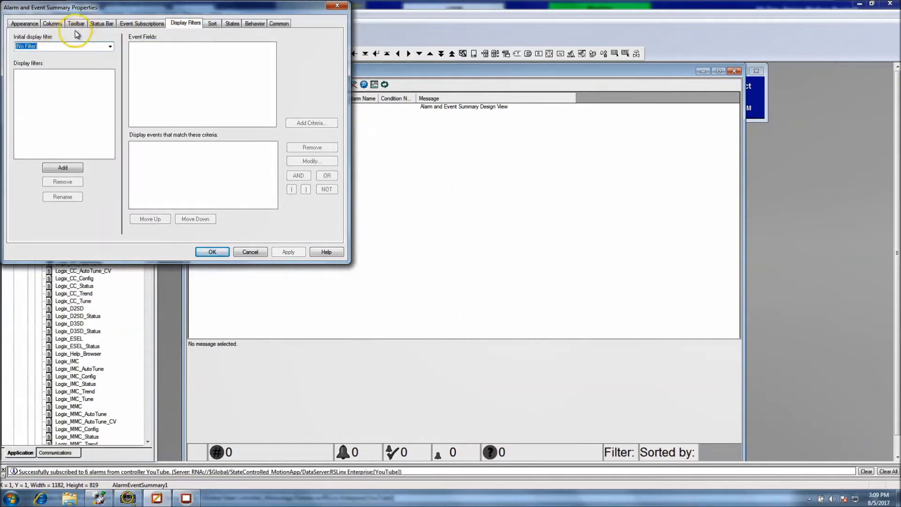
left_click(25, 22)
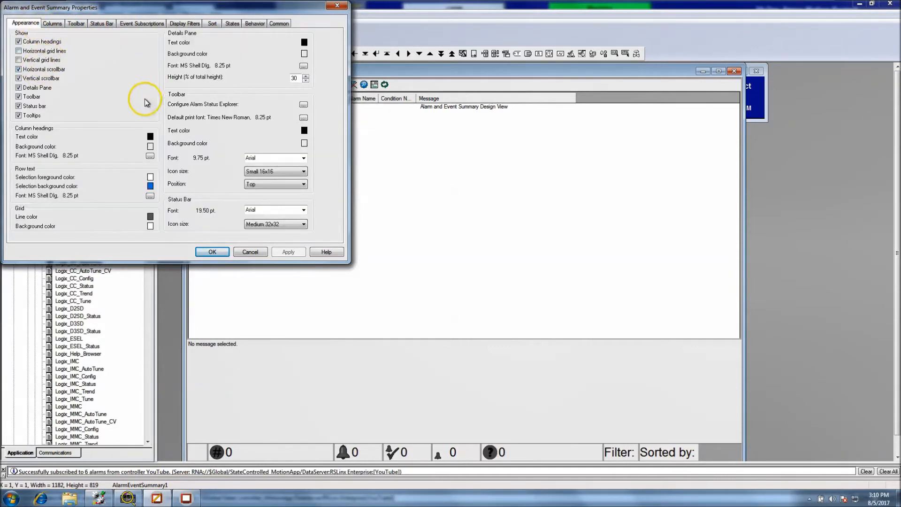
mouse_move(227, 10)
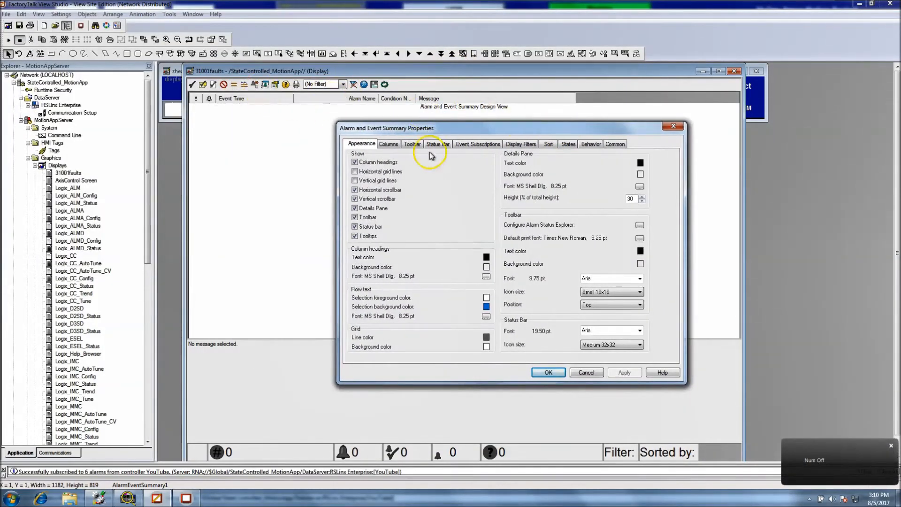
mouse_move(677, 335)
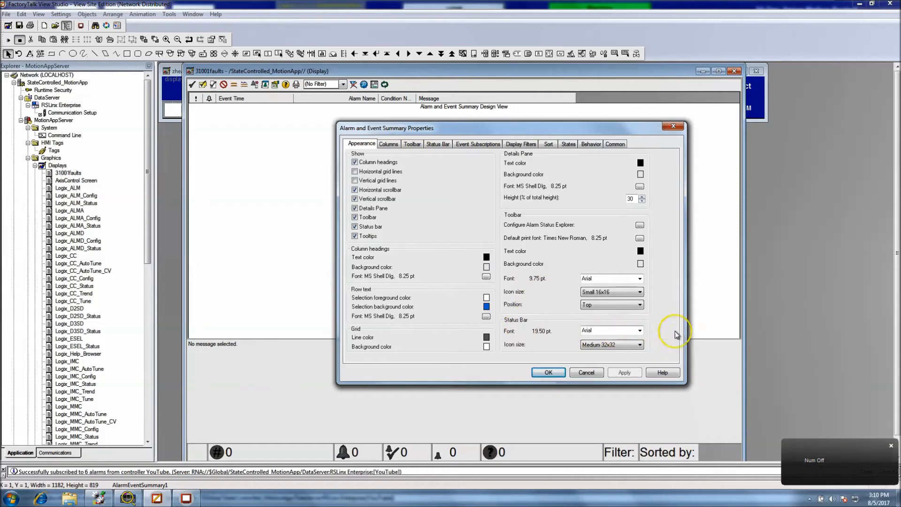
Step: Try larger status bar icons, then keep them at Small 16x16 and apply
left_click(640, 344)
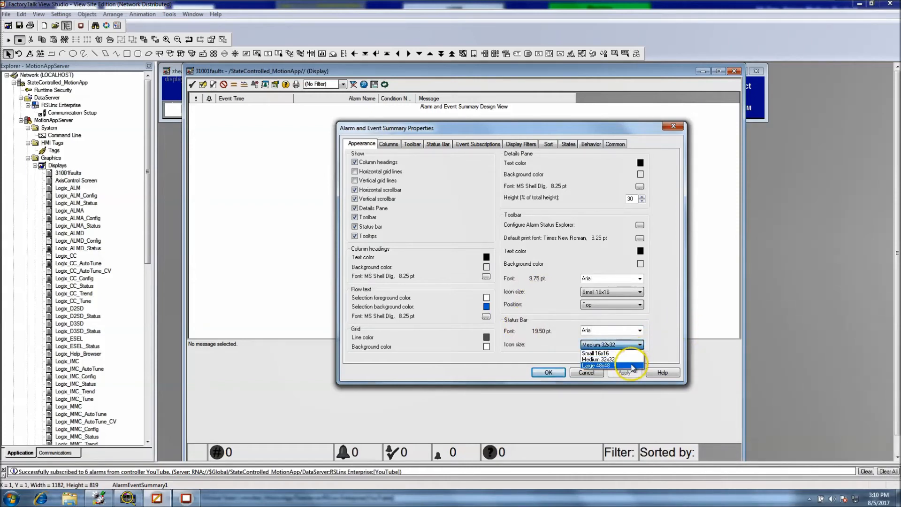
left_click(598, 366)
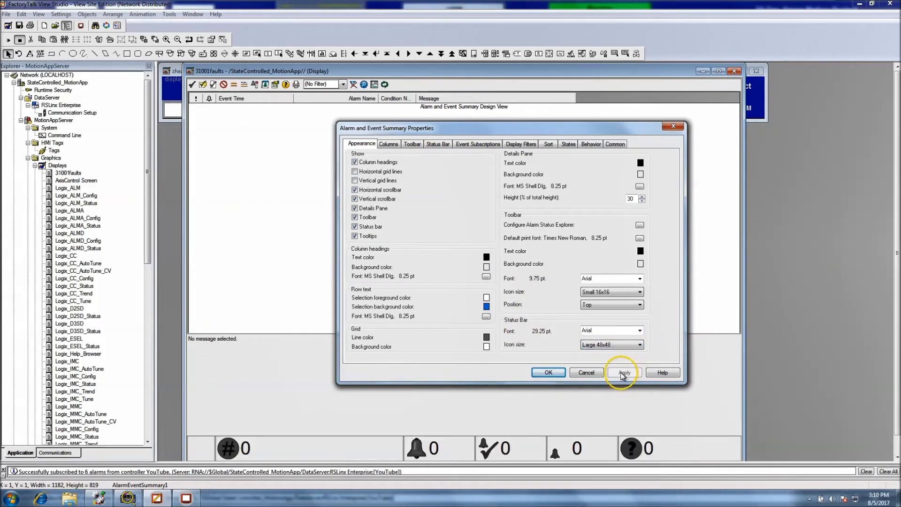
left_click(640, 345)
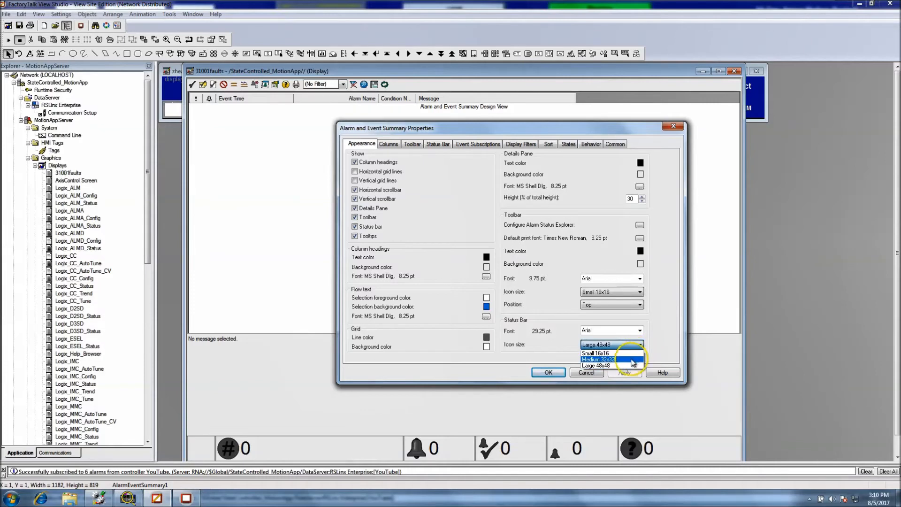
left_click(598, 360)
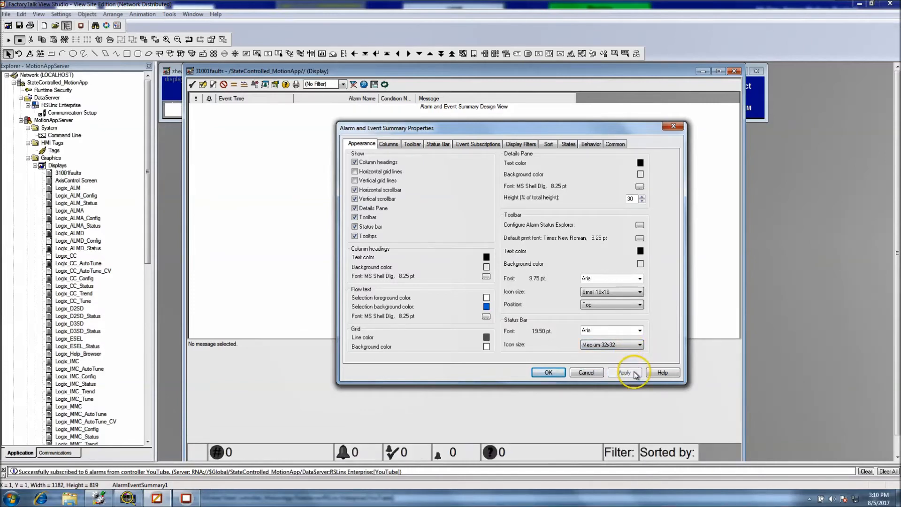
left_click(624, 373)
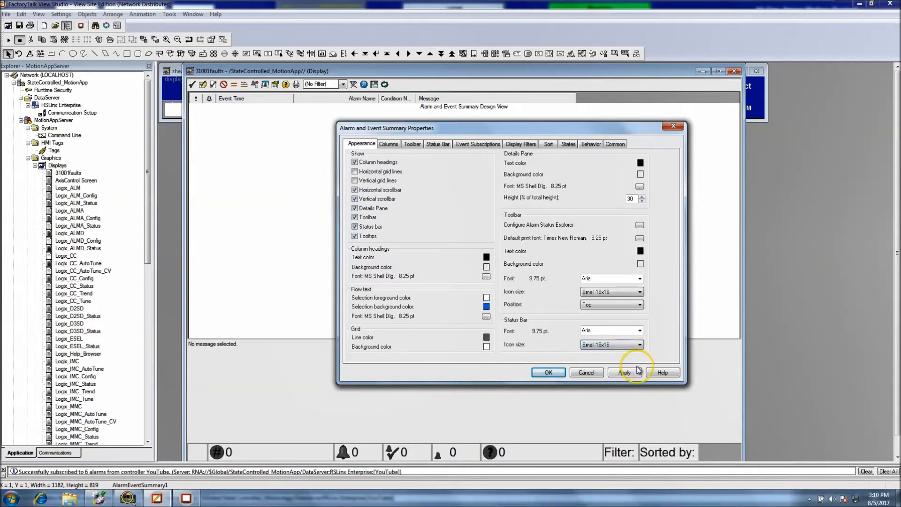
left_click(624, 373)
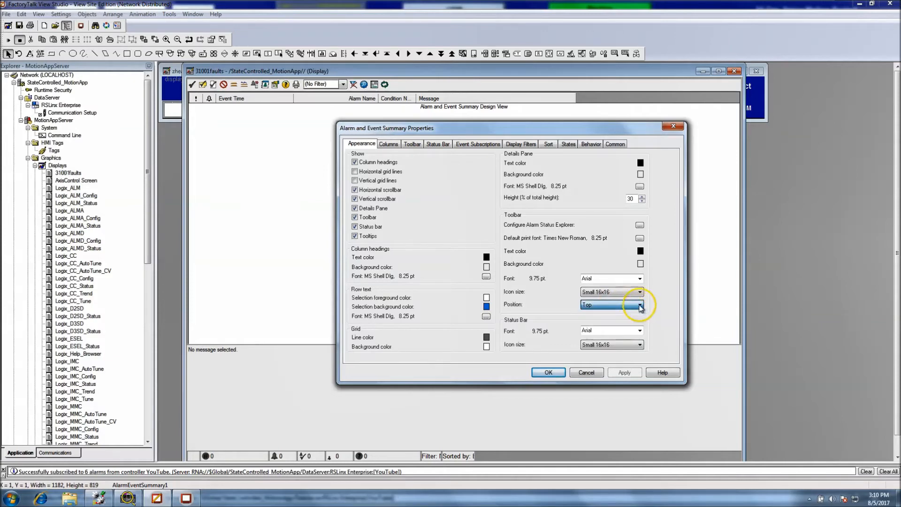
Step: Set the toolbar icon size to Large 48x48, apply and confirm the summary properties
left_click(639, 291)
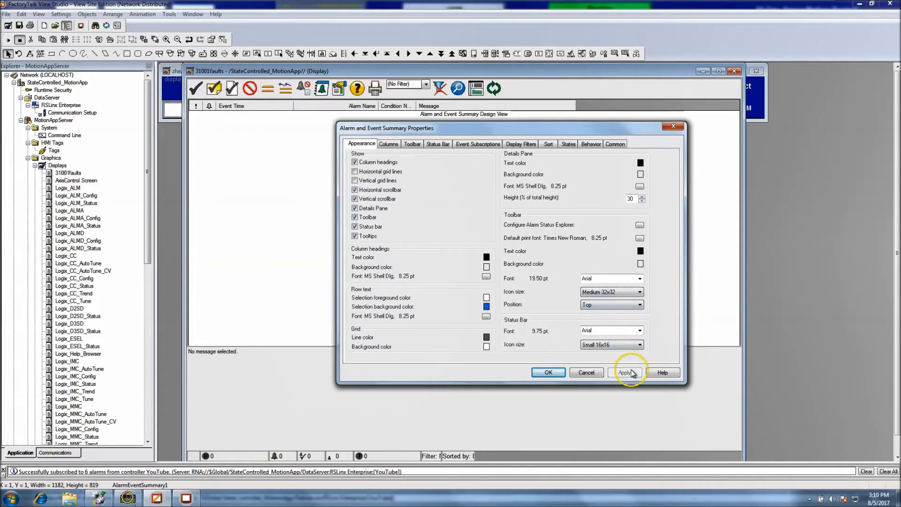
left_click(640, 292)
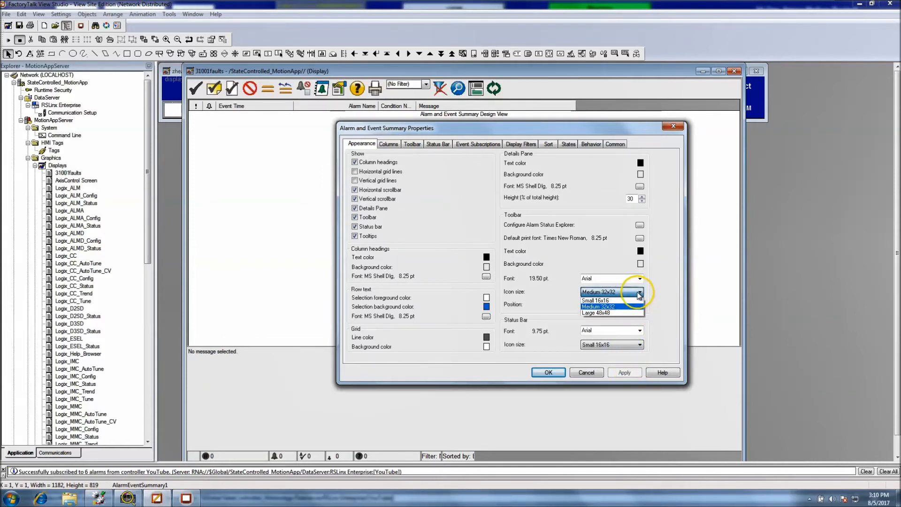
left_click(598, 313)
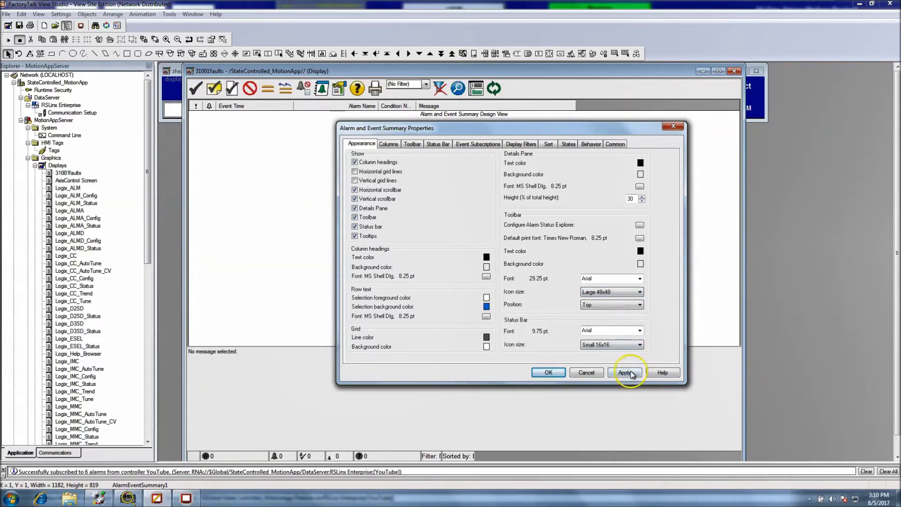
left_click(625, 373)
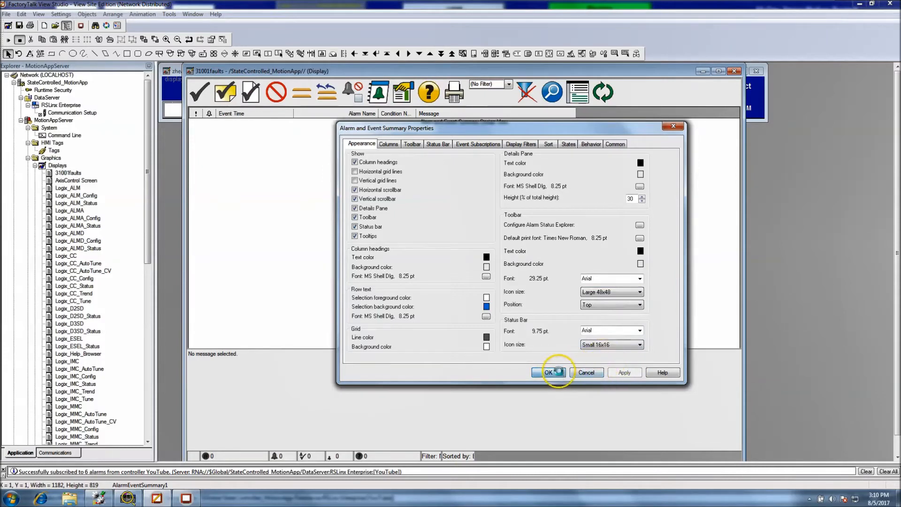
left_click(547, 371)
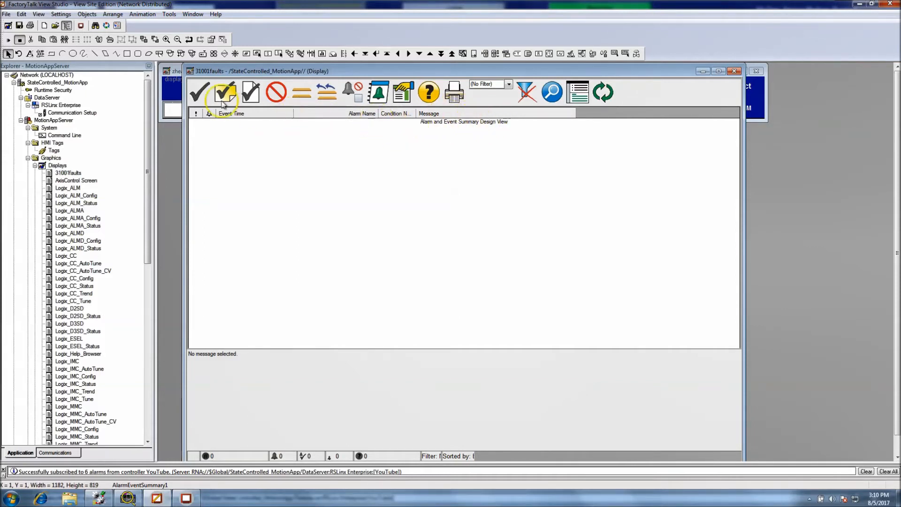
mouse_move(19, 25)
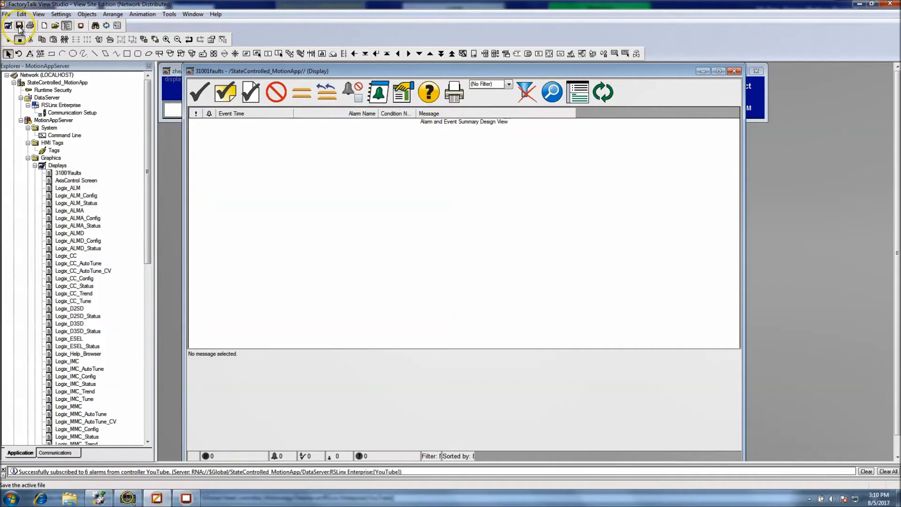
Step: Save the 31001faults display, test its live alarms, then close it
left_click(19, 25)
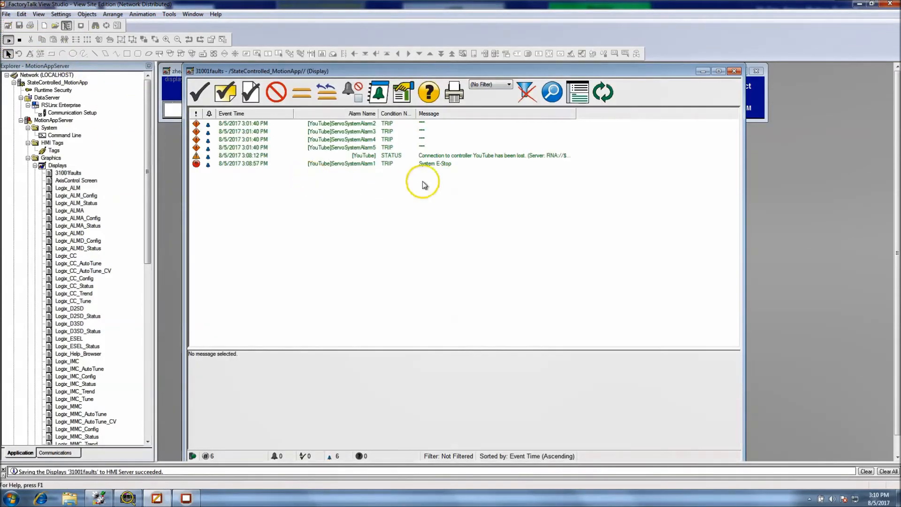
mouse_move(366, 167)
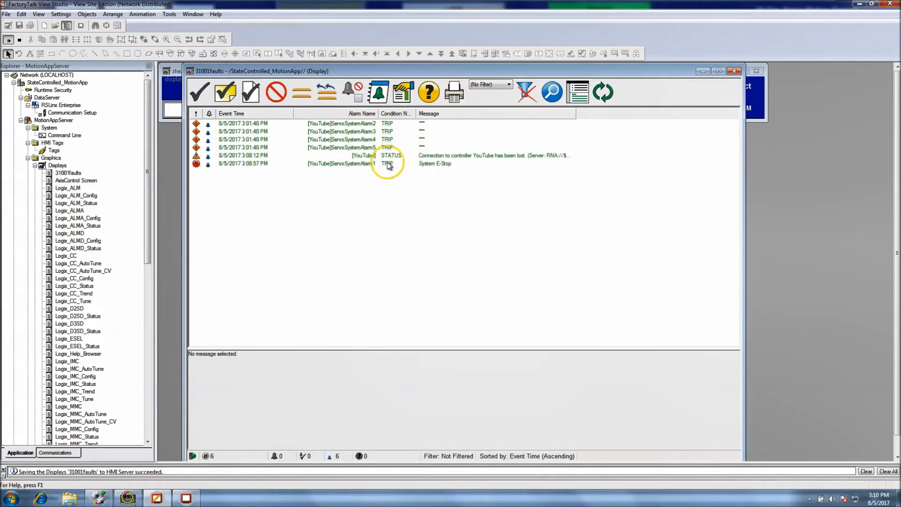
mouse_move(314, 181)
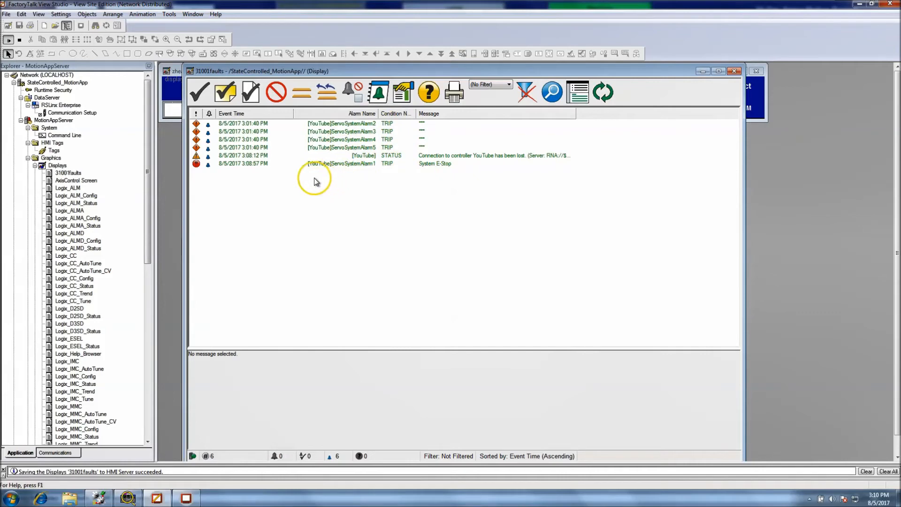
mouse_move(370, 194)
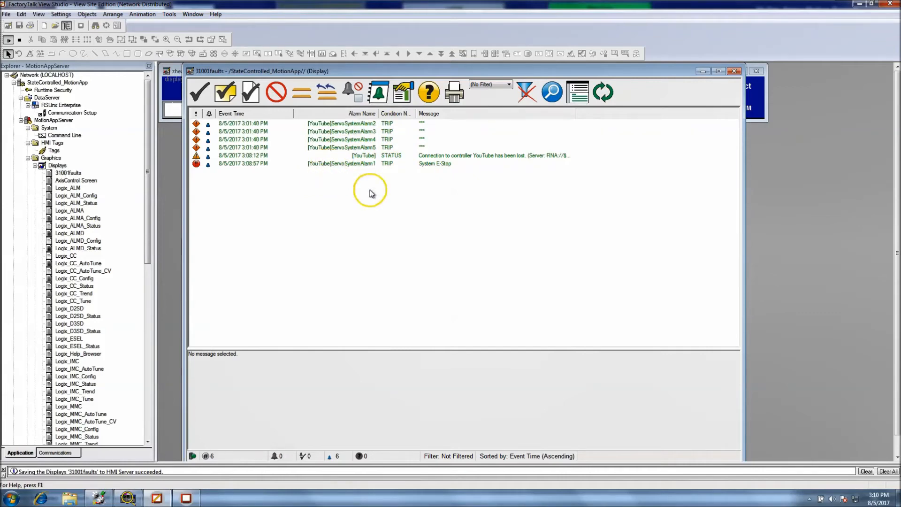
mouse_move(338, 150)
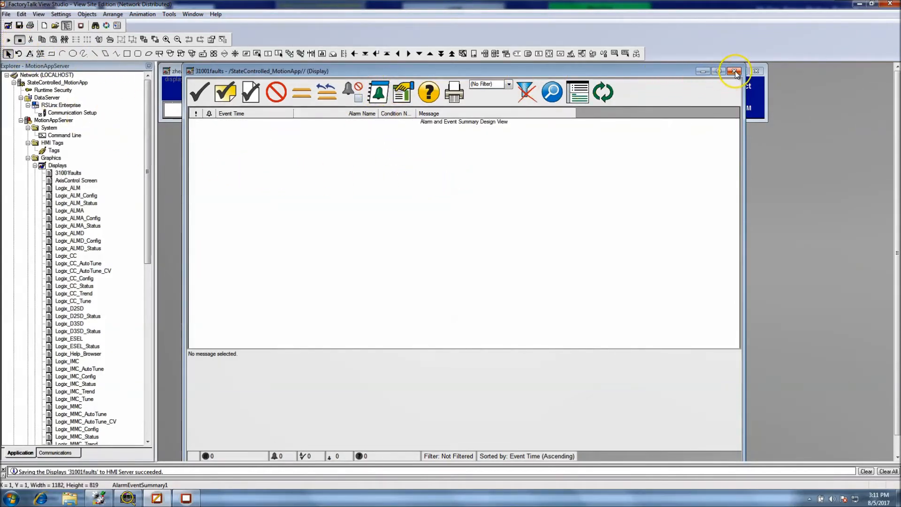
left_click(734, 70)
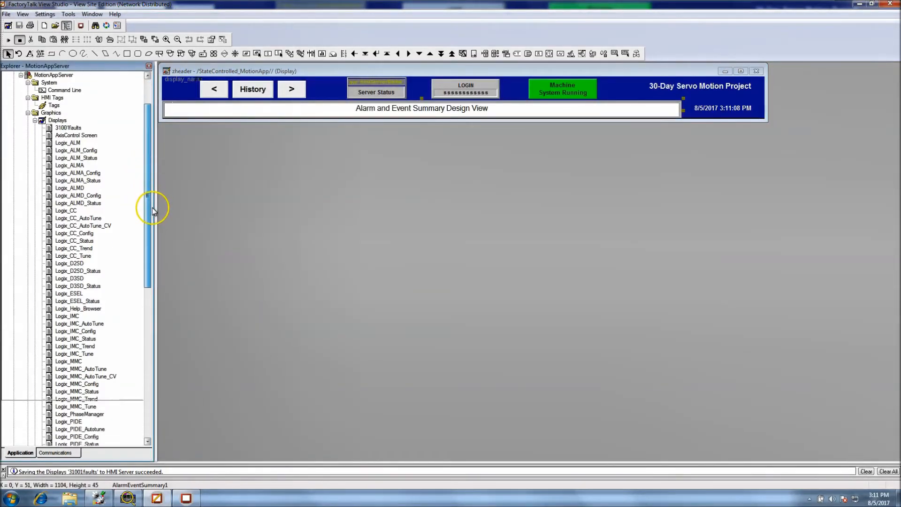
Step: Duplicate the Axis Controls button in zmainmenu and bring up the copy's Button Properties
scroll("down", 3)
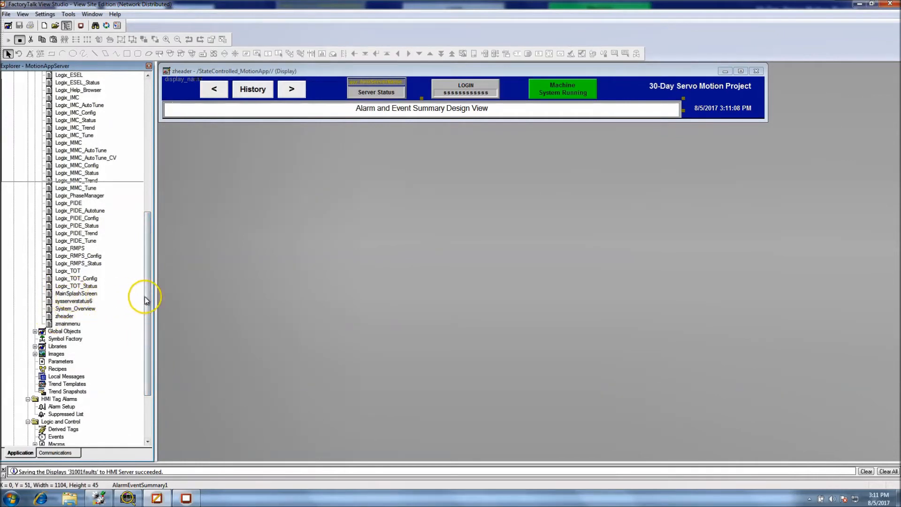
scroll("up", 3)
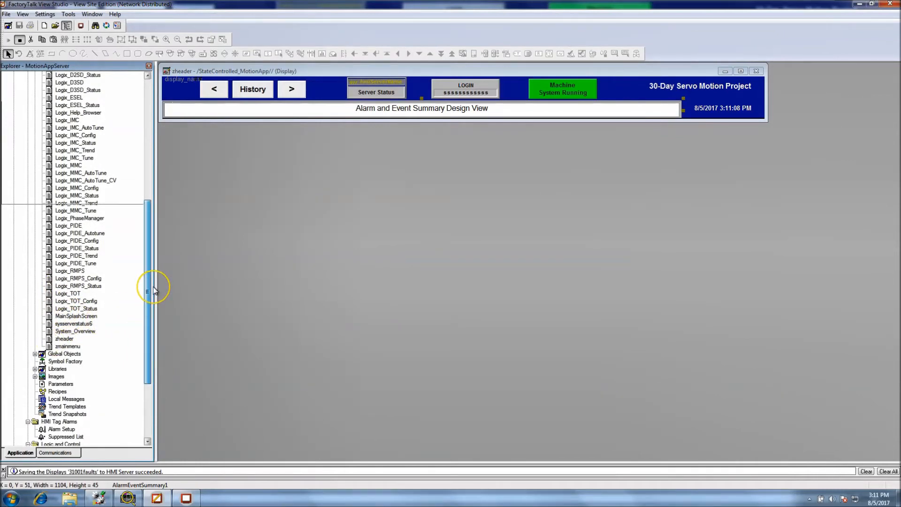
left_click(66, 346)
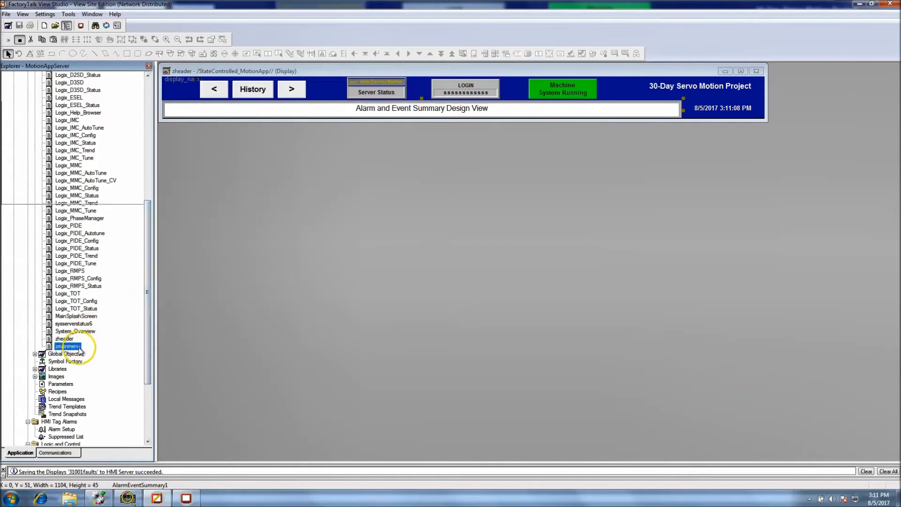
double_click(67, 347)
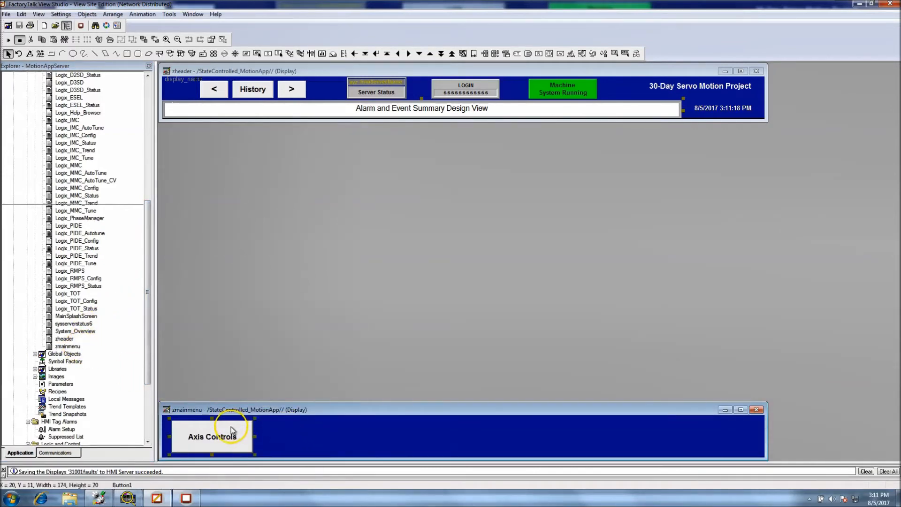
right_click(304, 449)
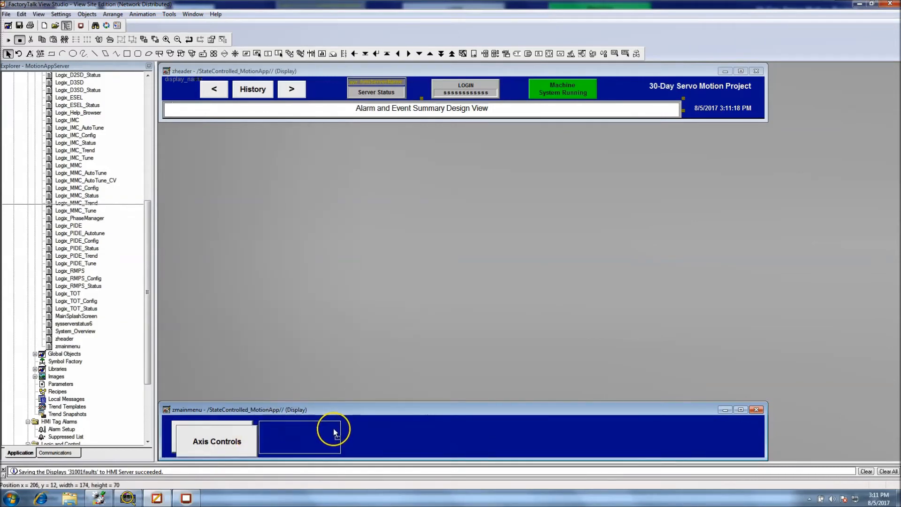
double_click(298, 437)
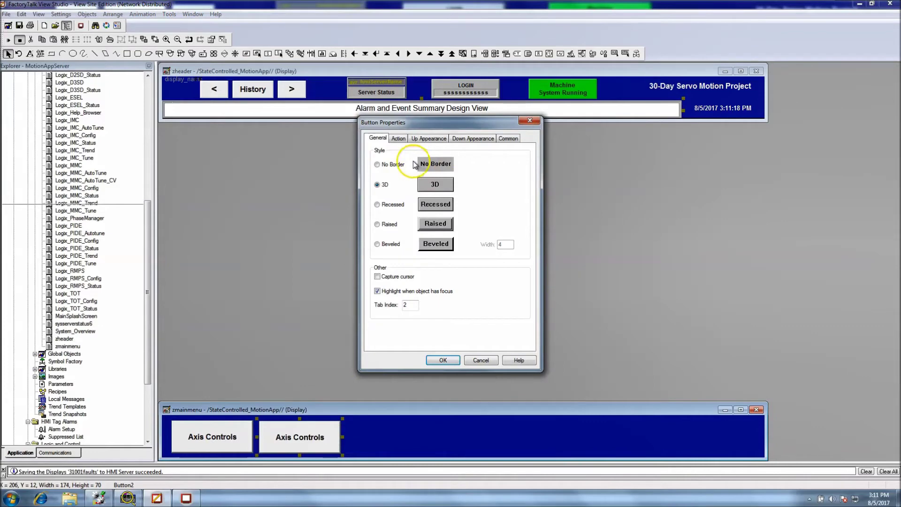
Step: Change the button's Up Appearance caption to Alarm Screen
left_click(428, 138)
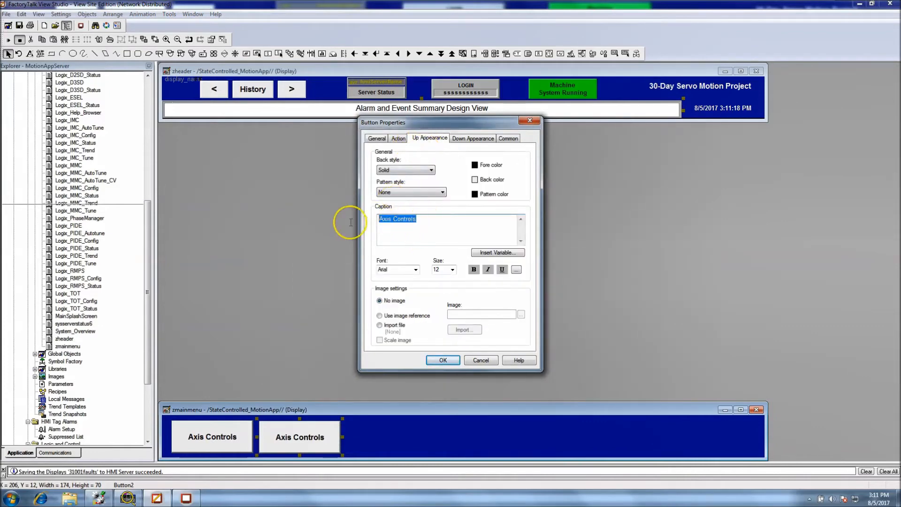
type("A")
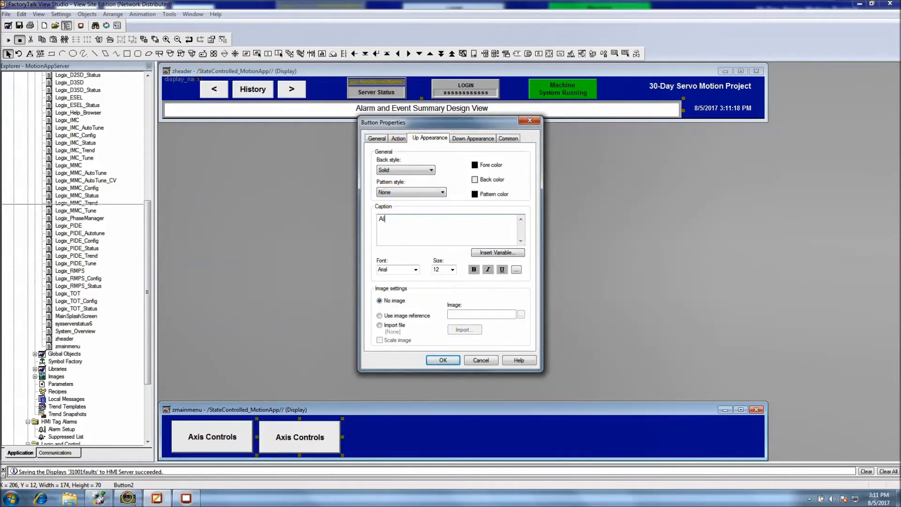
type("la")
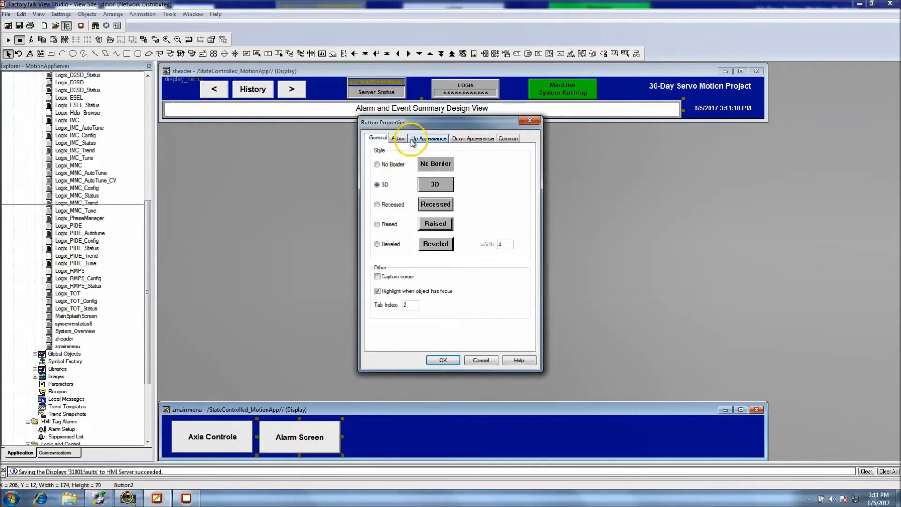
left_click(398, 138)
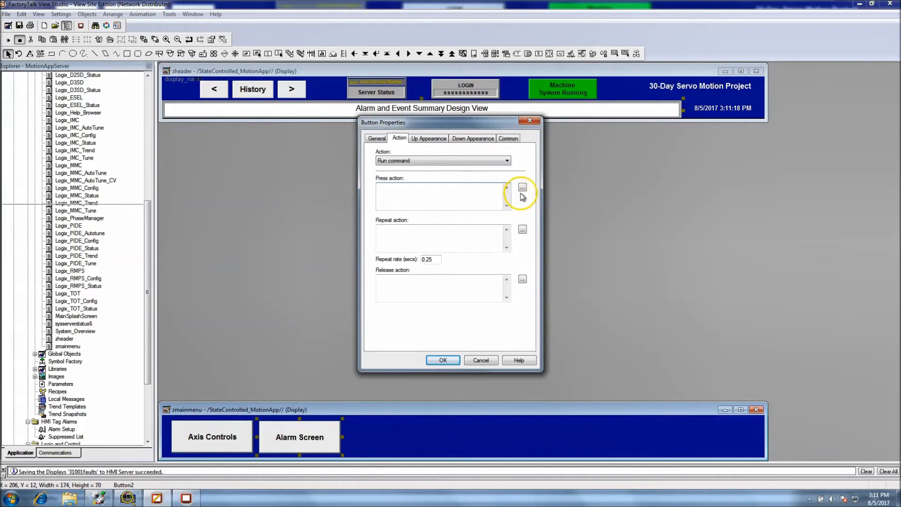
Step: Build the press action with the Command Wizard as Display 31001faults in the home area
left_click(522, 187)
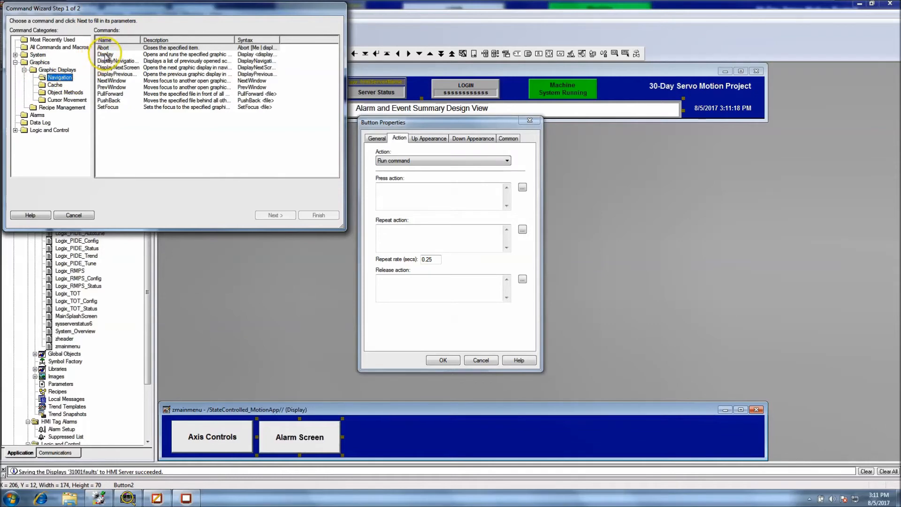
left_click(105, 54)
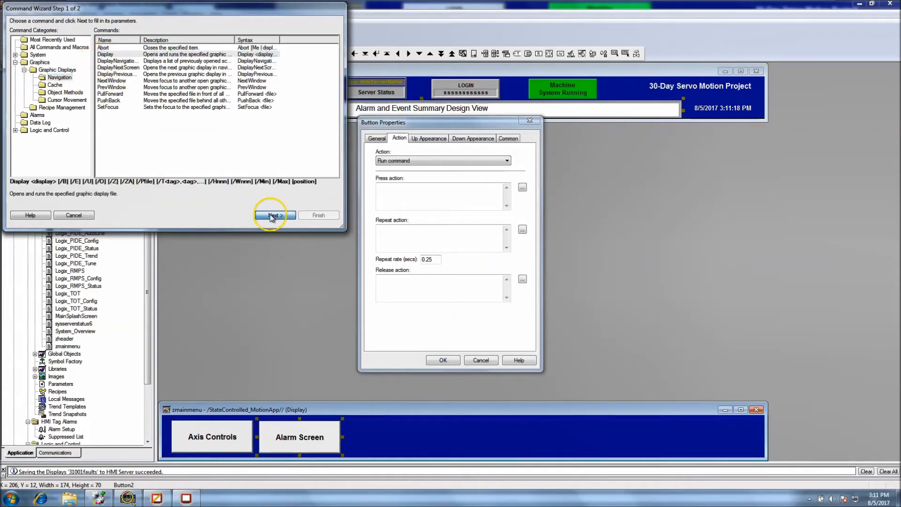
left_click(276, 215)
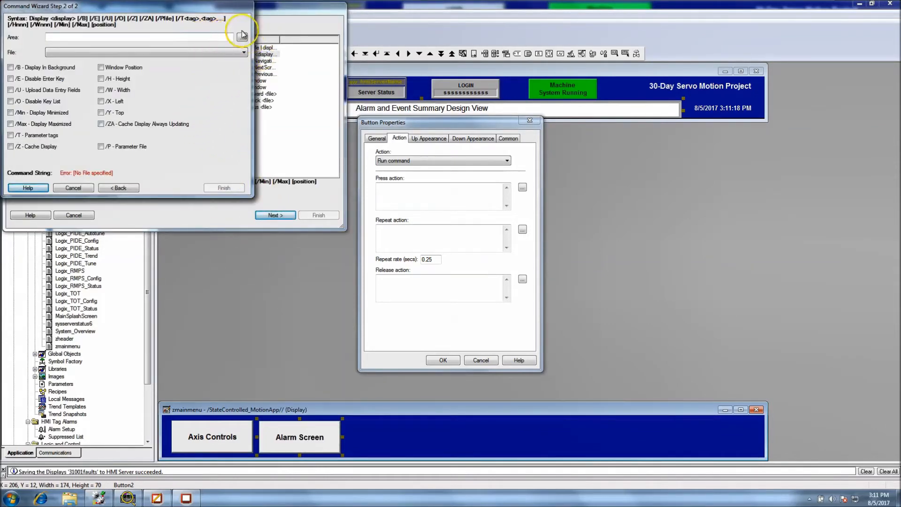
left_click(244, 37)
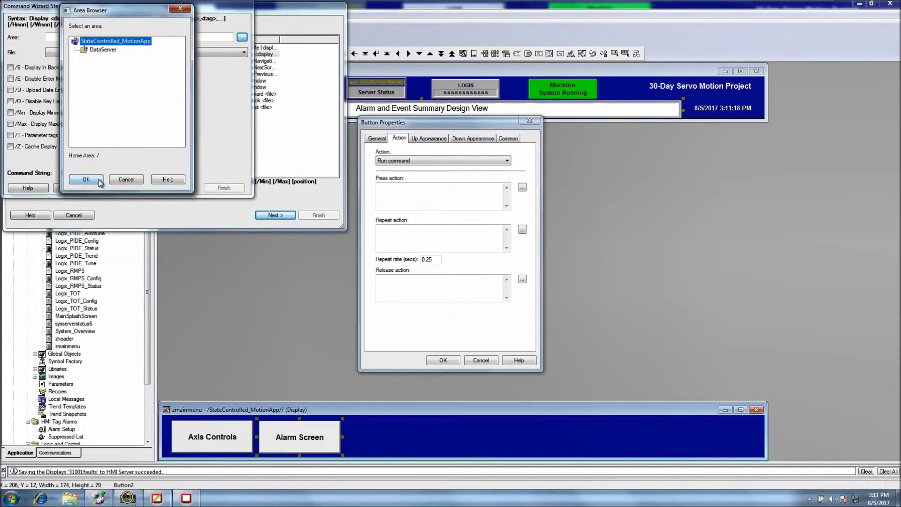
left_click(87, 180)
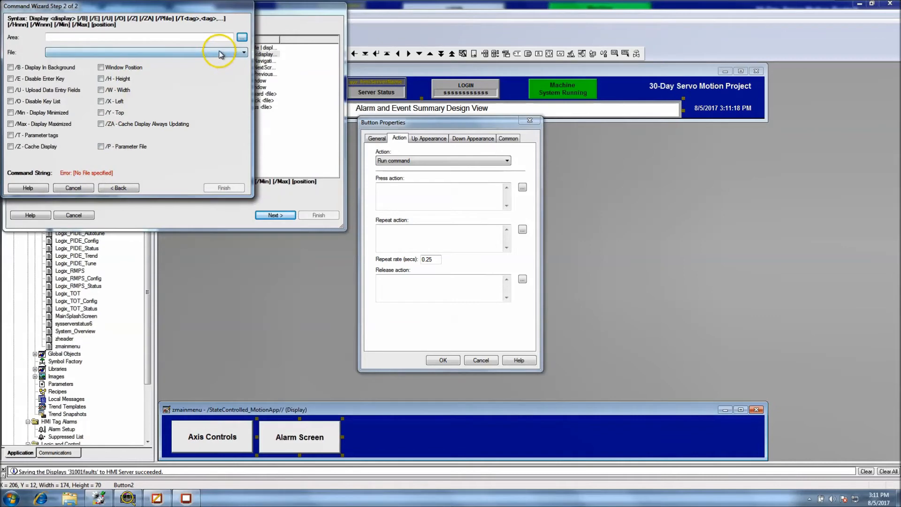
left_click(244, 52)
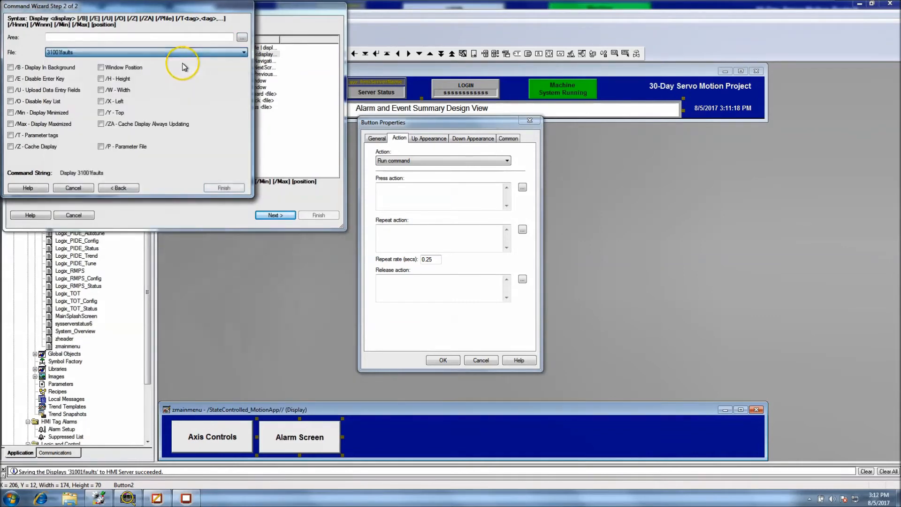
left_click(224, 187)
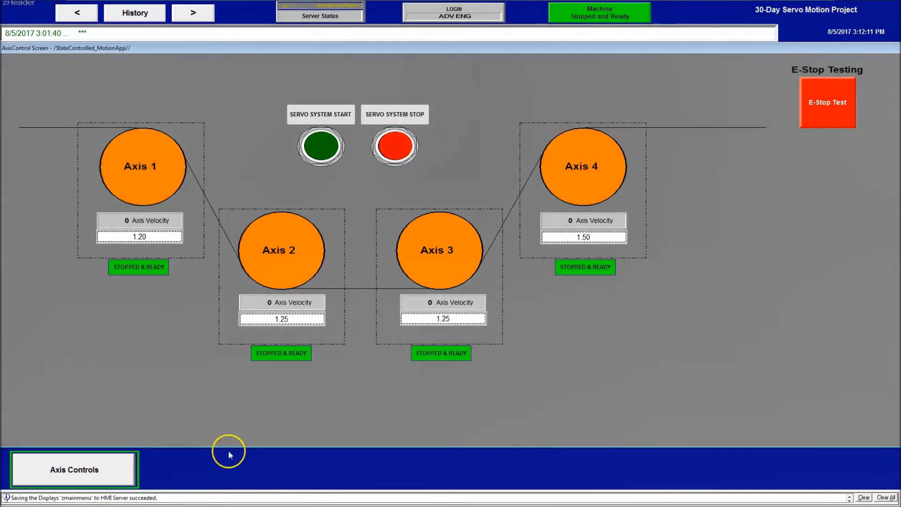
mouse_move(198, 398)
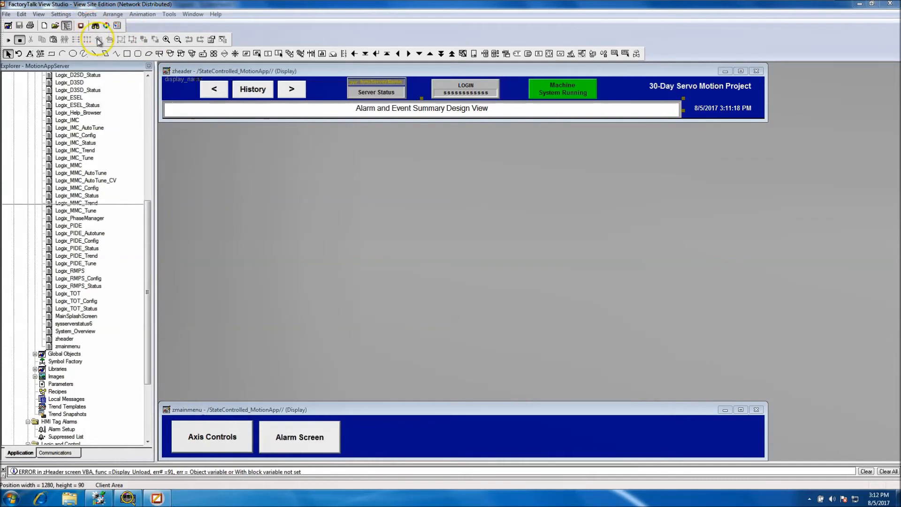
Step: Launch the SE Client with the existing client configuration file
left_click(98, 39)
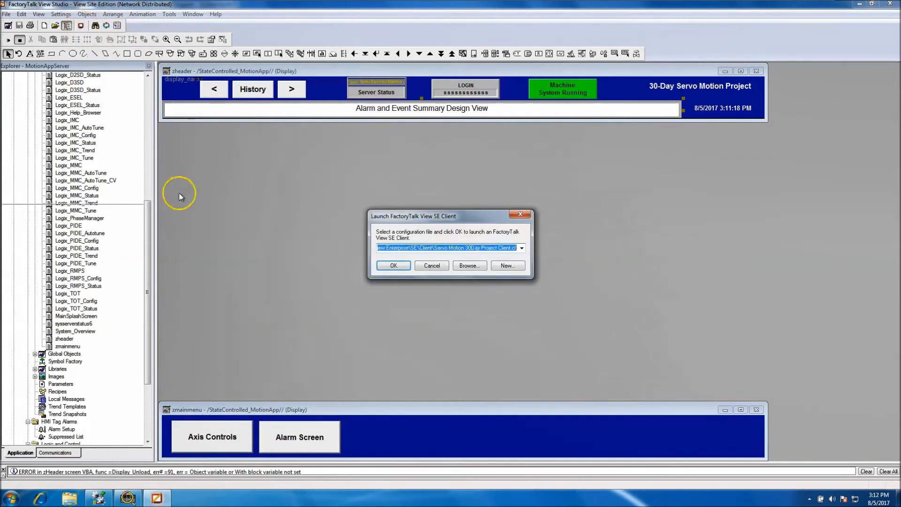
left_click(393, 265)
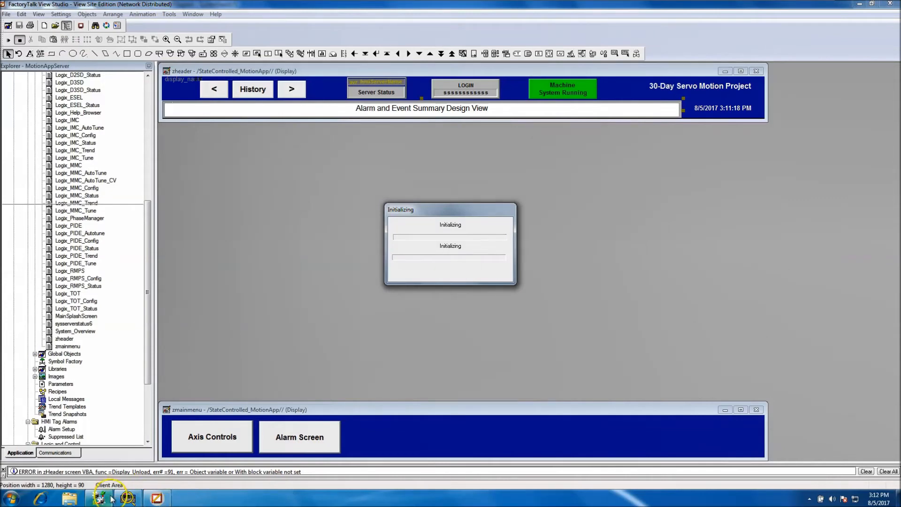
mouse_move(98, 497)
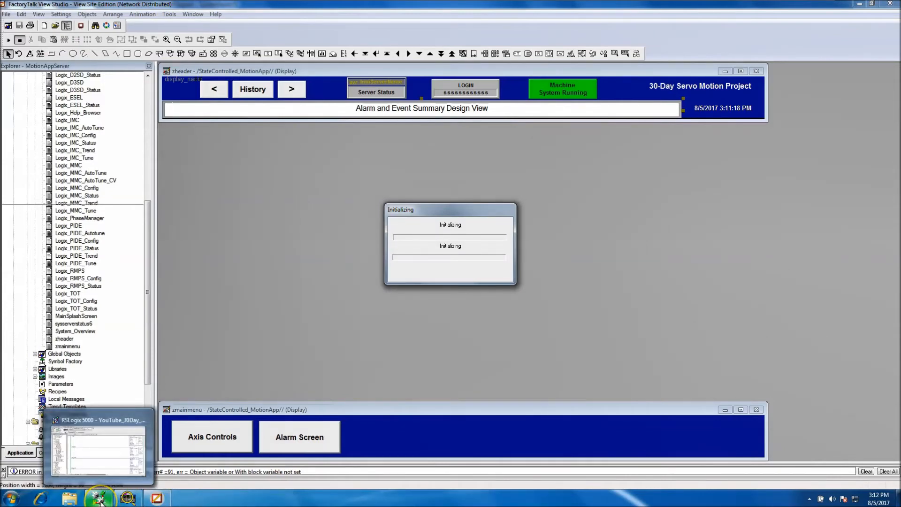
mouse_move(97, 497)
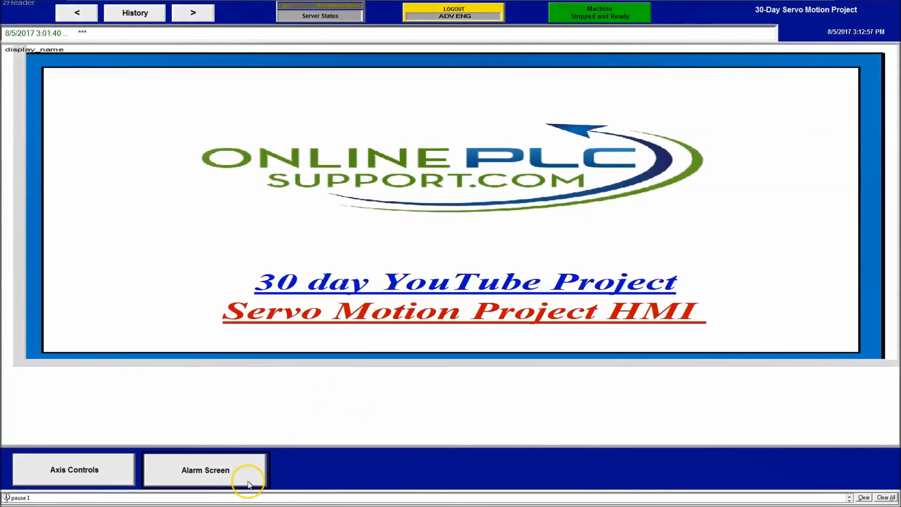
Step: Acknowledge the existing alarms, then trigger the E-Stop test from Axis Controls
left_click(452, 11)
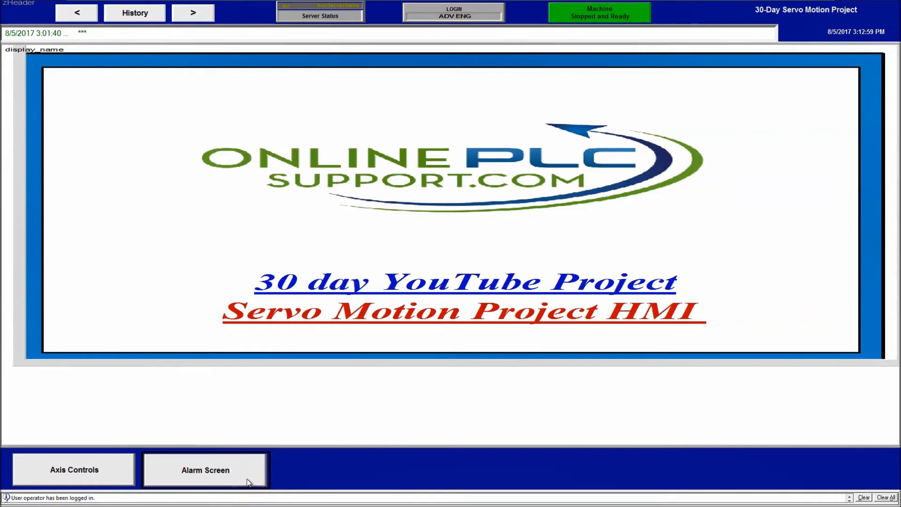
left_click(205, 469)
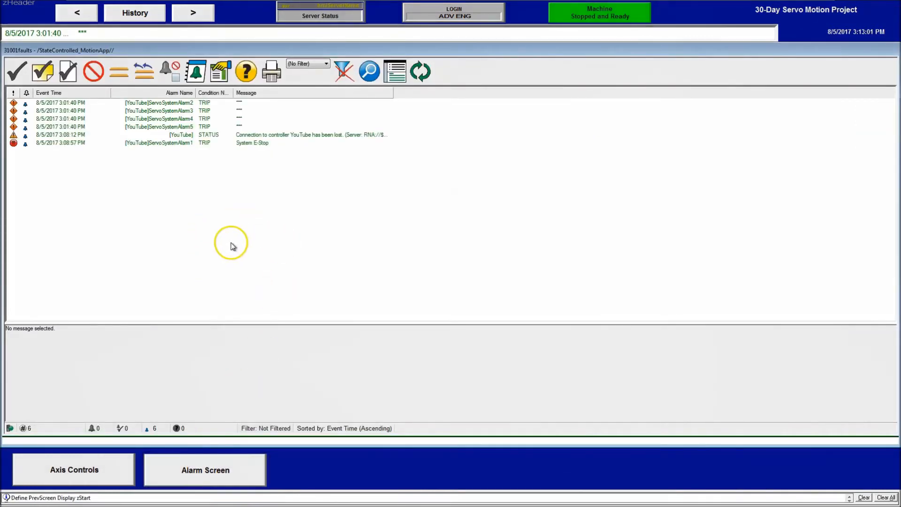
mouse_move(68, 71)
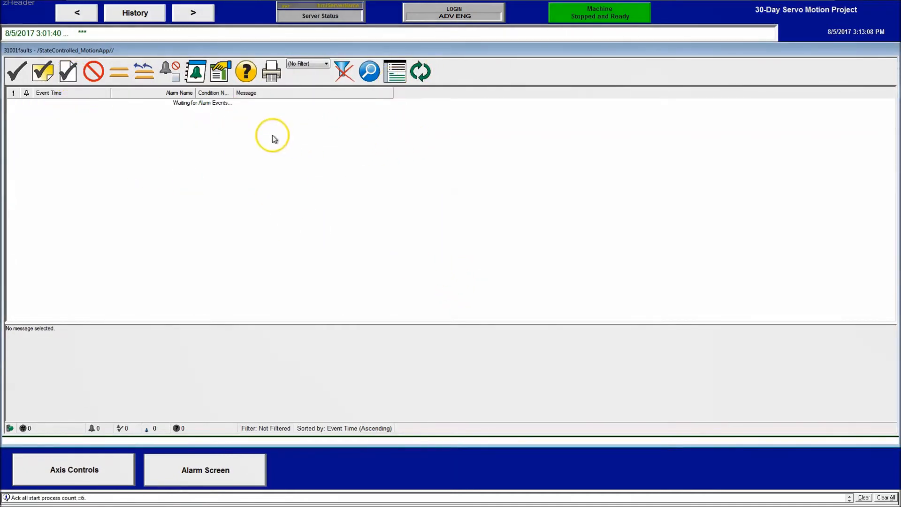
mouse_move(178, 344)
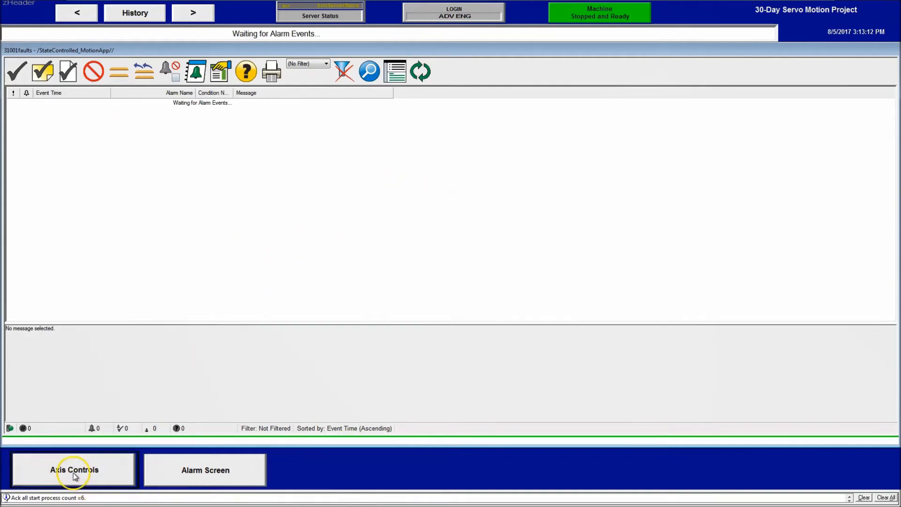
left_click(73, 469)
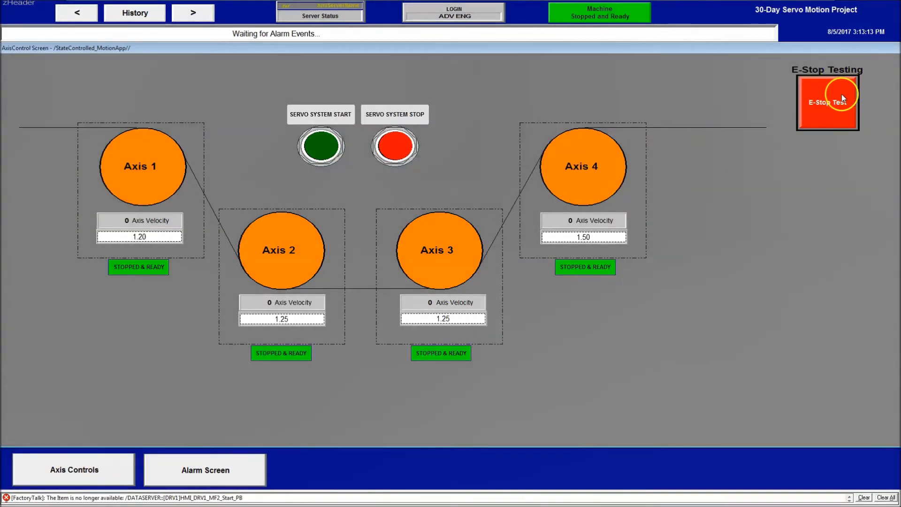
left_click(826, 102)
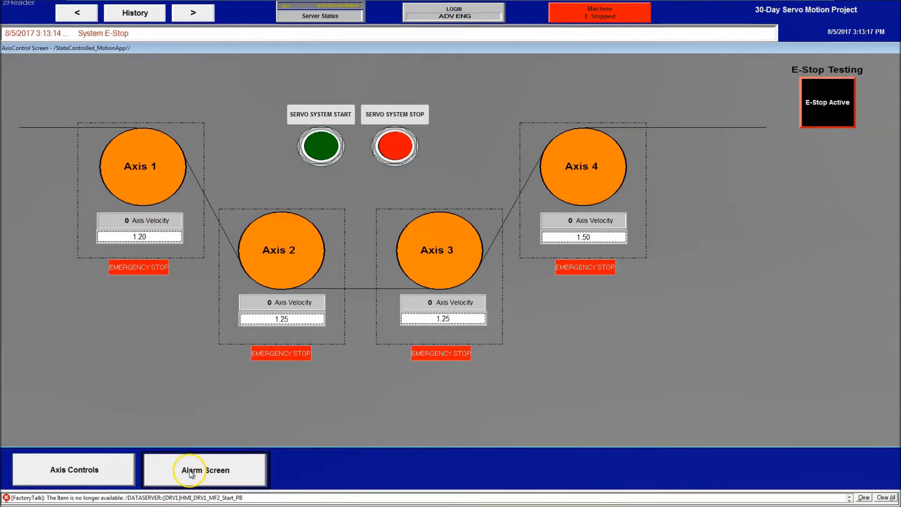
Step: Show the new System E-Stop alarm on the Alarm Screen sorted by Condition Name
left_click(205, 470)
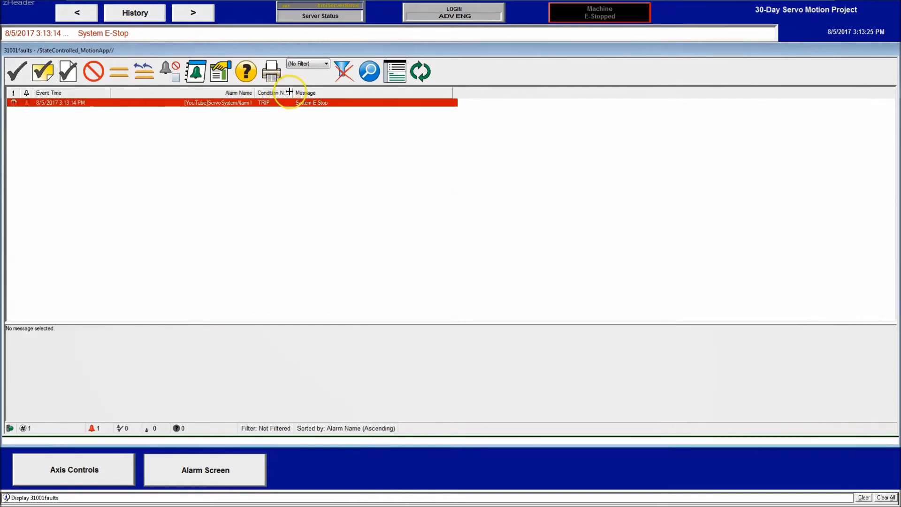
left_click(276, 93)
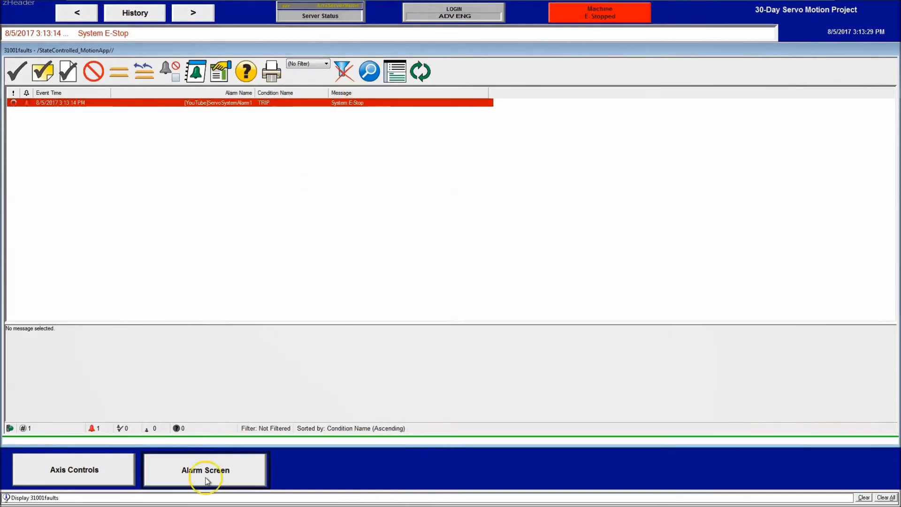
left_click(10, 497)
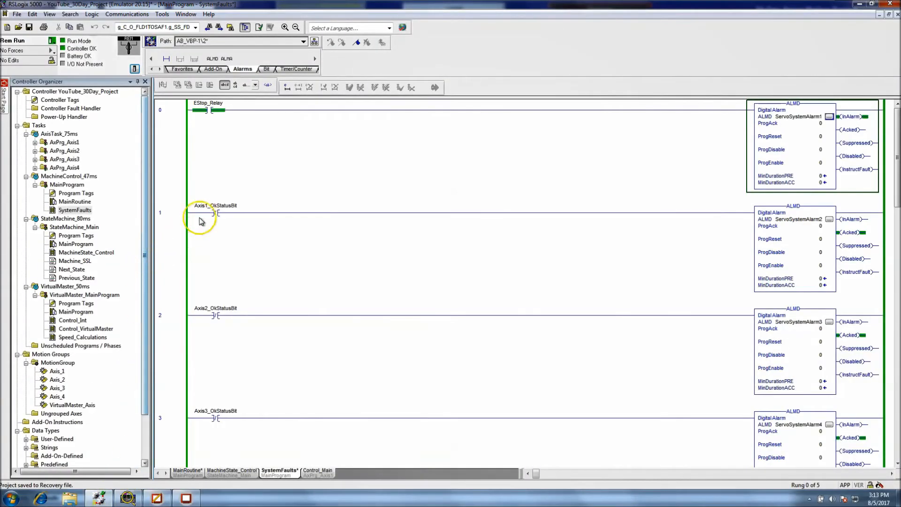
Step: Toggle Axis3_OkStatusBit in the SystemFaults routine and check the HMI alarm list
left_click(216, 213)
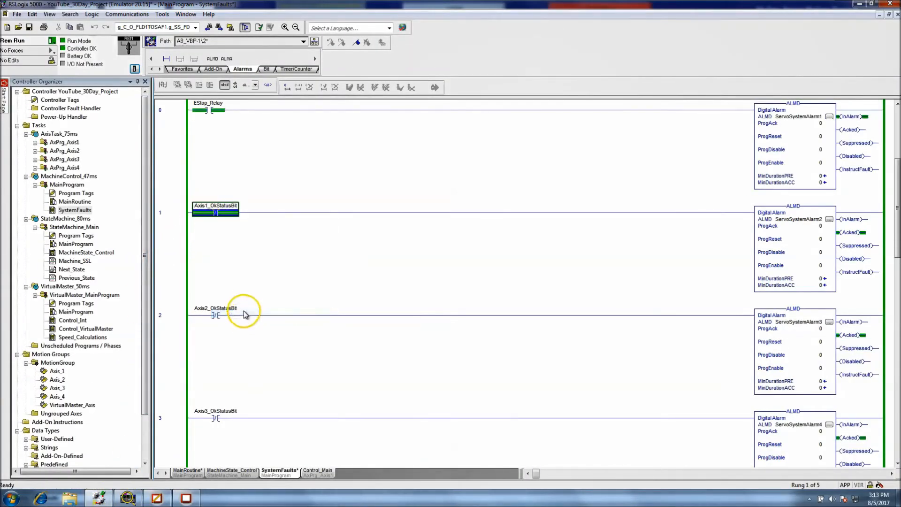
right_click(216, 314)
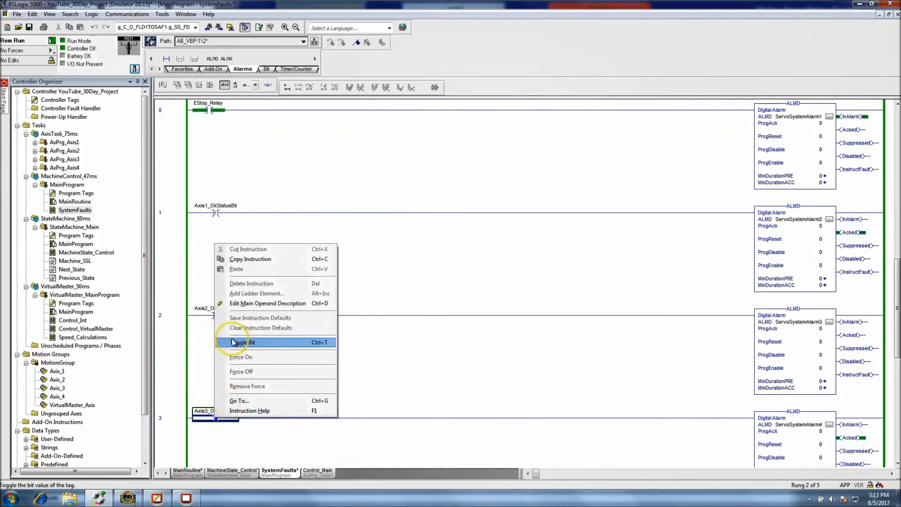
left_click(242, 341)
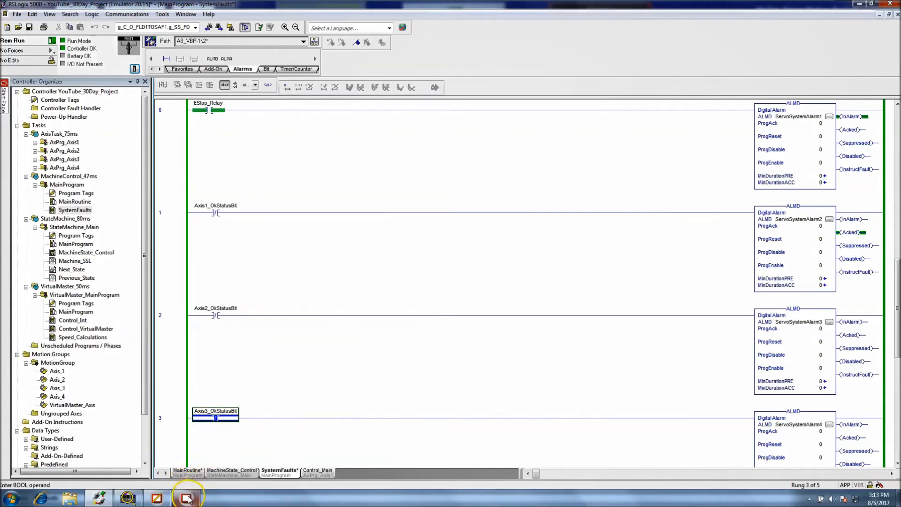
left_click(187, 498)
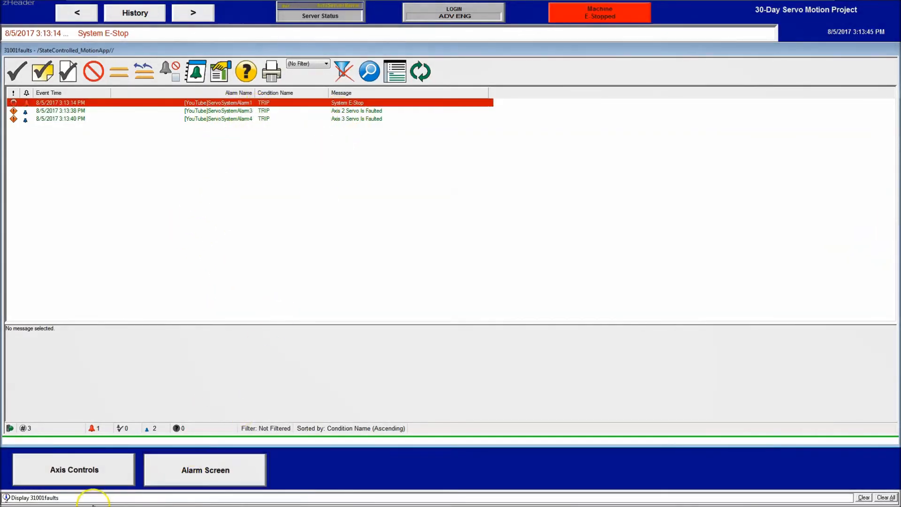
Step: Return to the ladder logic, then switch back to the client to see the axis servo fault alarms
left_click(9, 497)
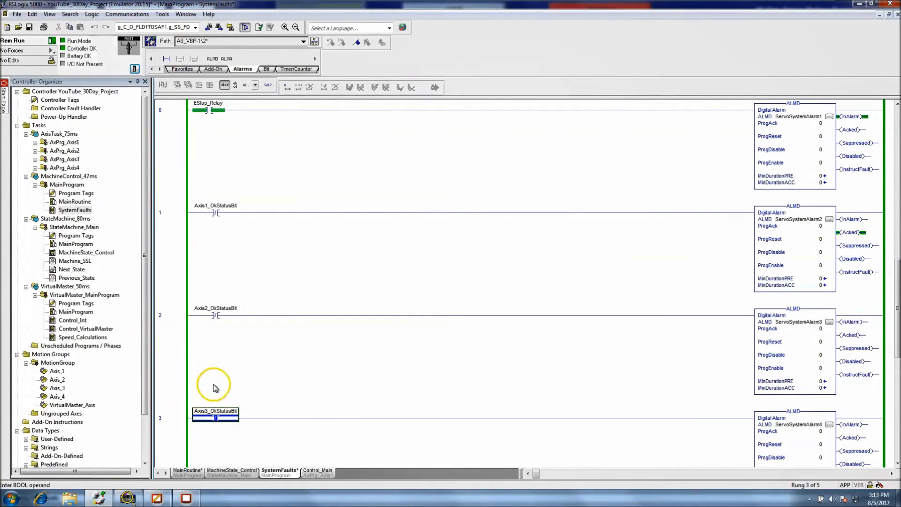
scroll("up", 3)
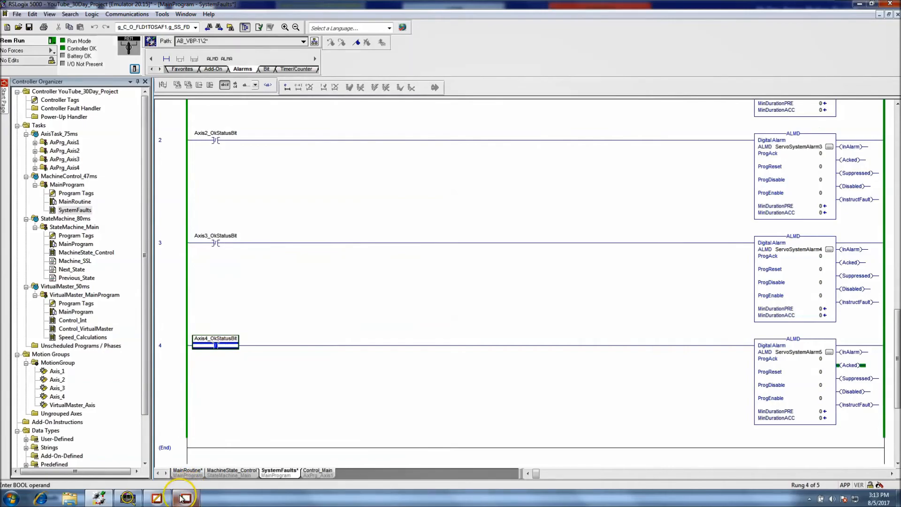
left_click(184, 498)
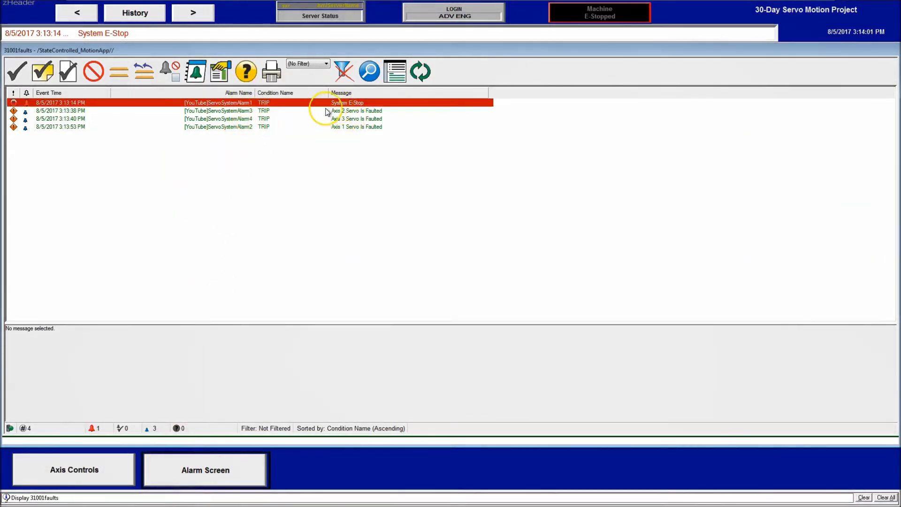
mouse_move(174, 109)
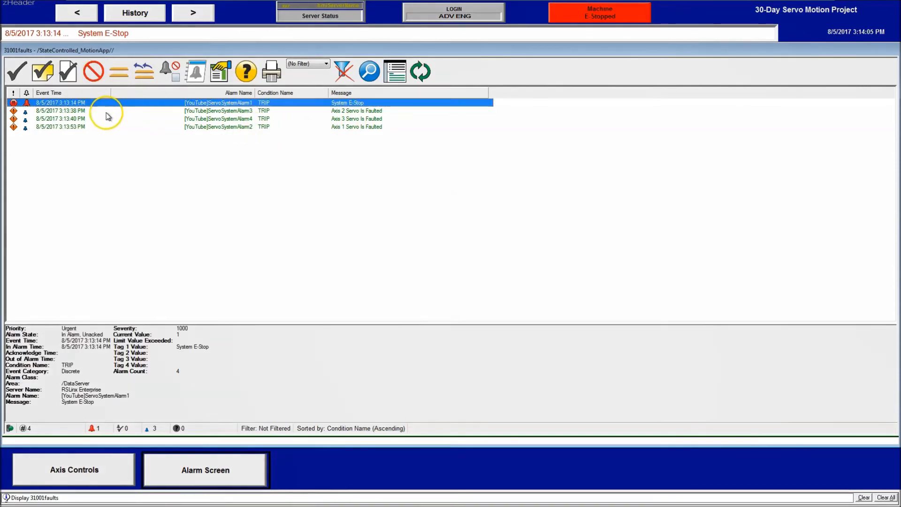
Step: Acknowledge all four alarms with comment, view the System E-Stop details, then go to Axis Controls
left_click(68, 70)
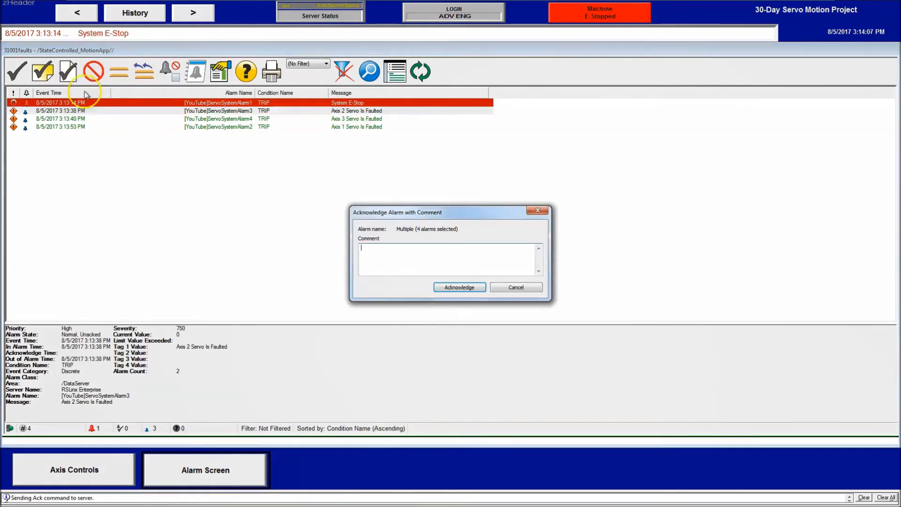
left_click(459, 287)
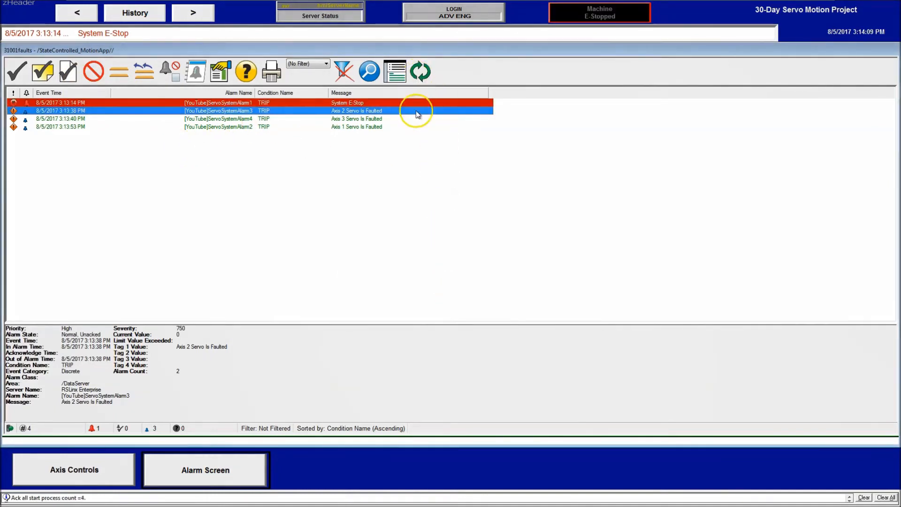
left_click(67, 70)
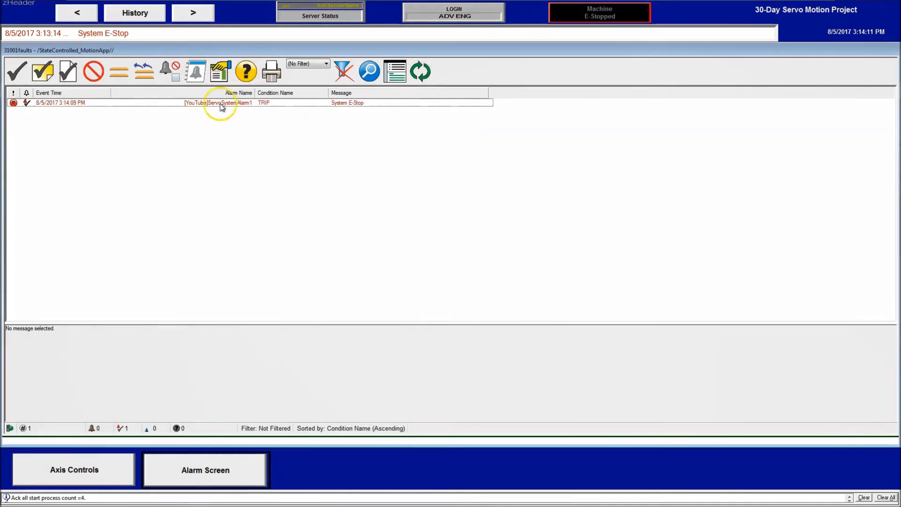
mouse_move(245, 103)
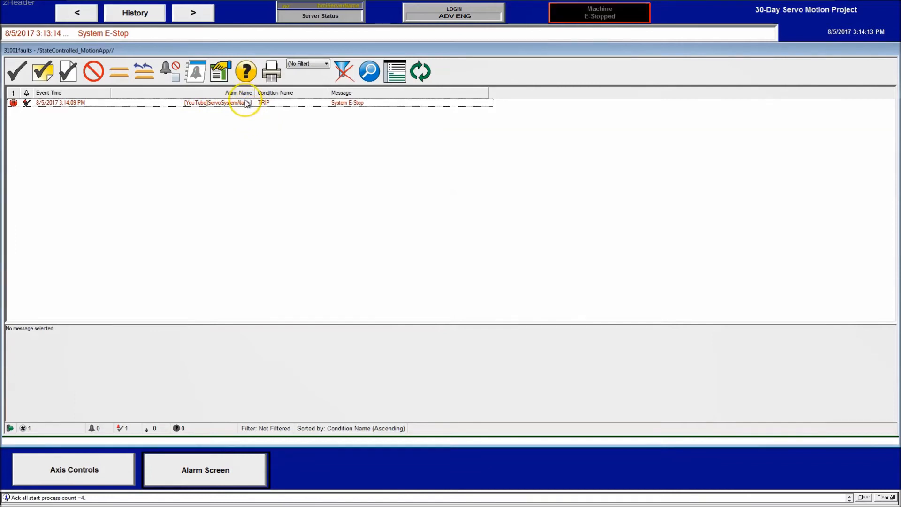
left_click(230, 103)
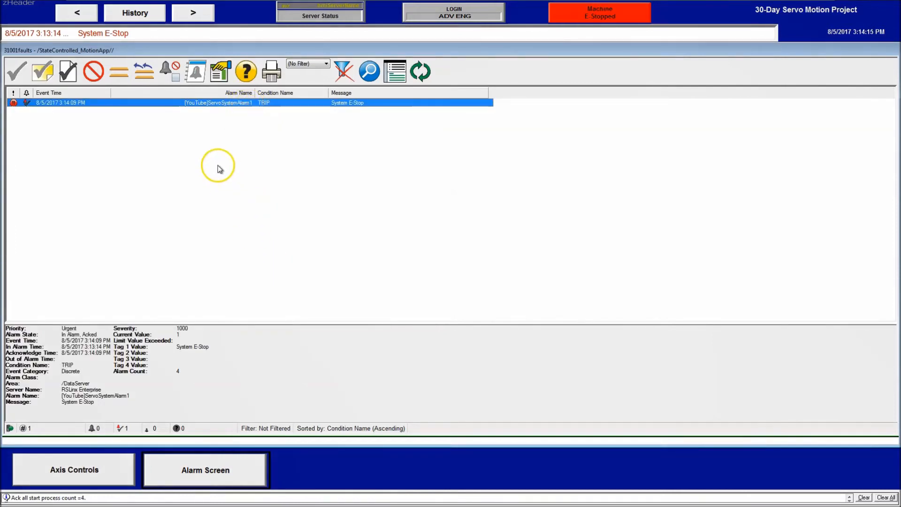
mouse_move(185, 322)
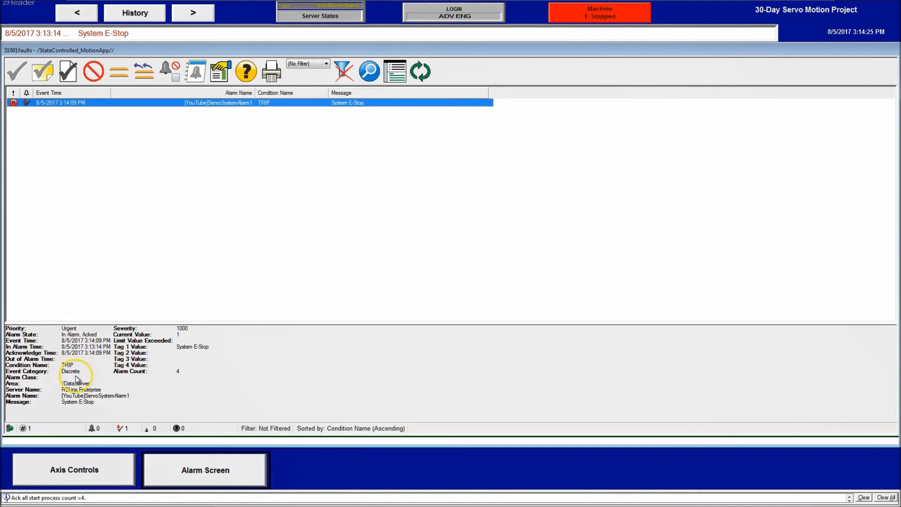
mouse_move(10, 408)
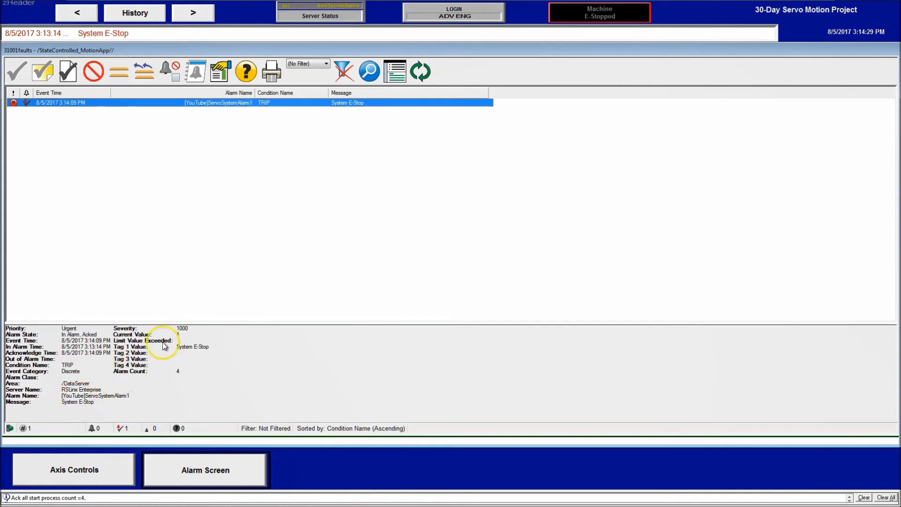
mouse_move(161, 368)
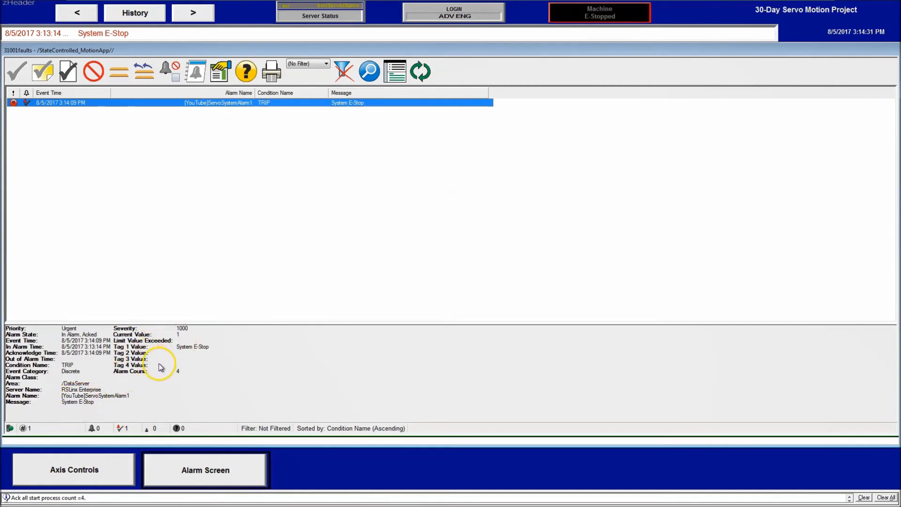
mouse_move(192, 350)
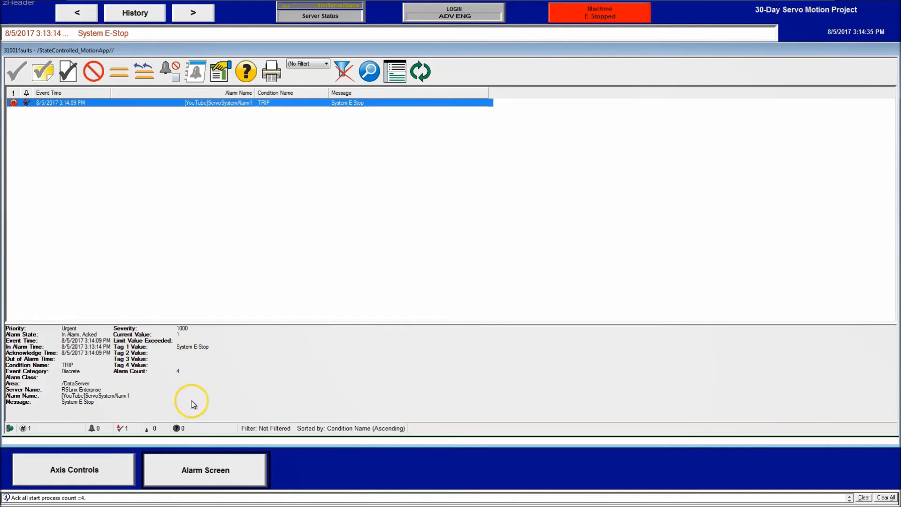
left_click(73, 470)
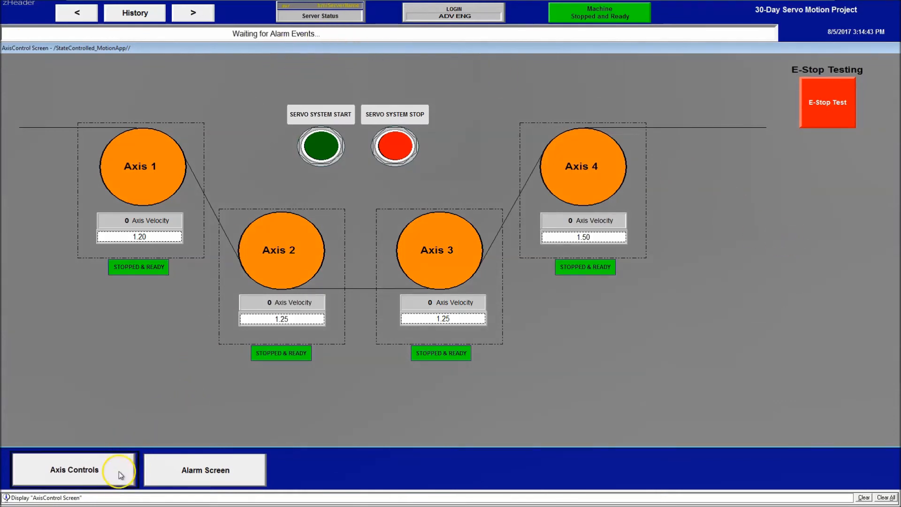
Step: Check the alarm list, return to Axis Controls and trip the E-Stop test
left_click(205, 470)
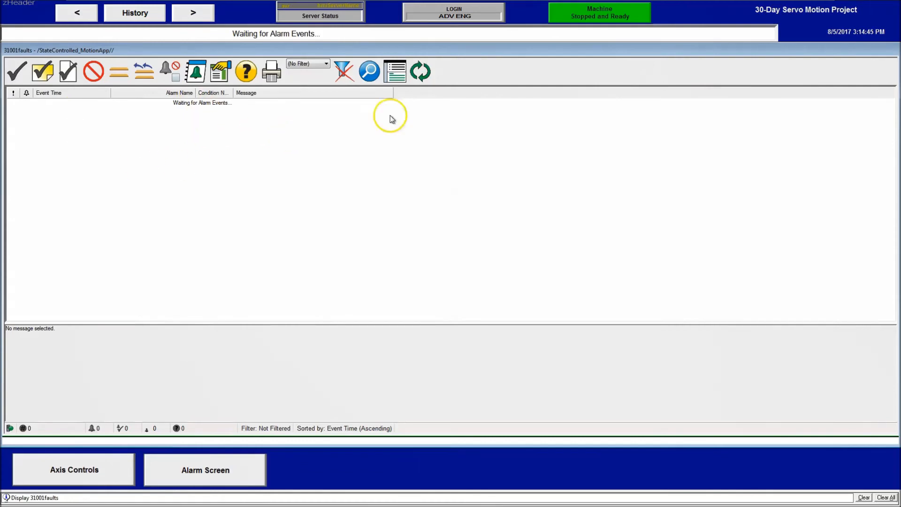
left_click(73, 469)
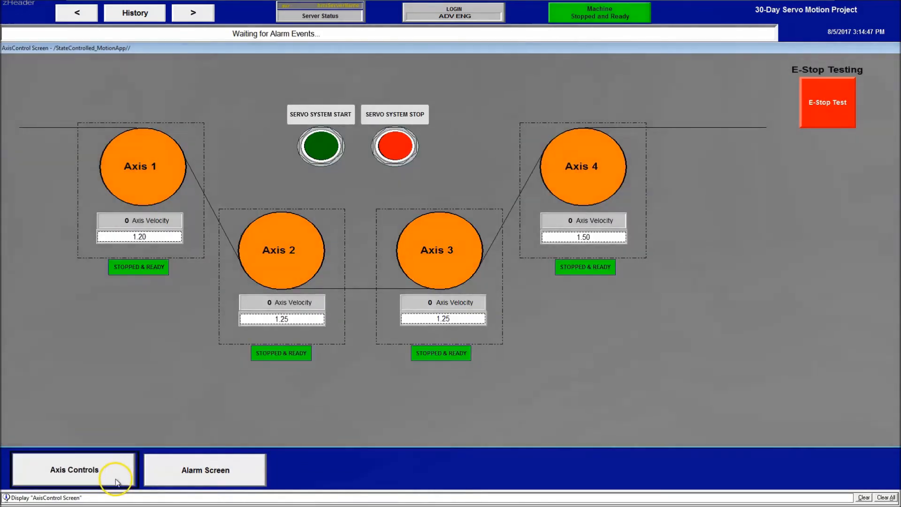
left_click(826, 102)
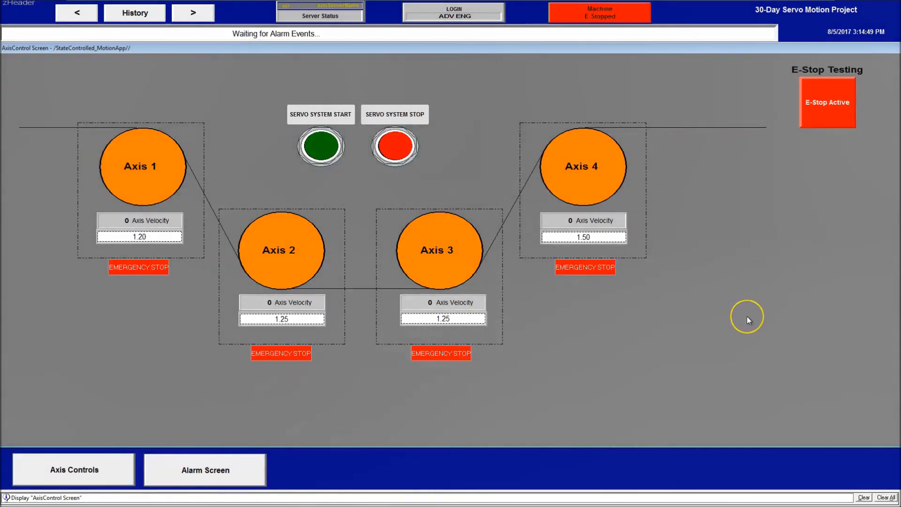
left_click(827, 102)
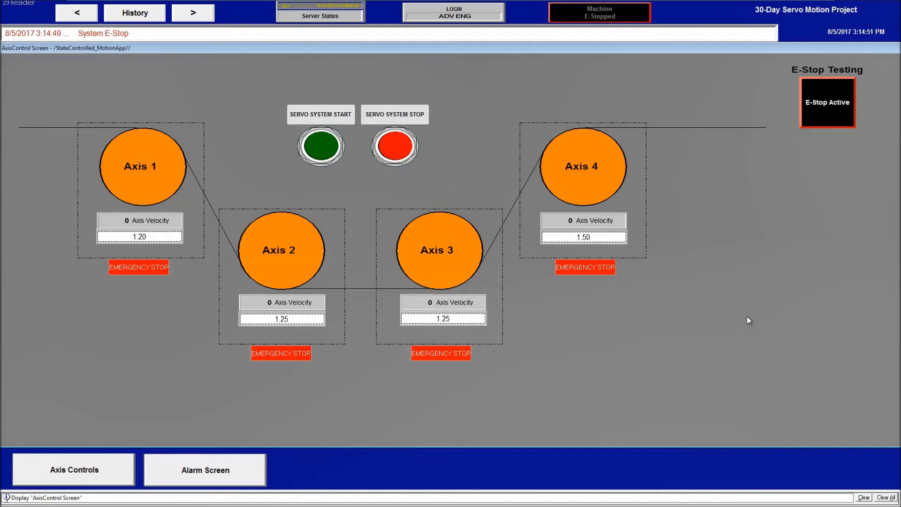
Step: Release the E-Stop test and restart the servo system so all axes are Stopped & Ready, then view the new alarm
left_click(320, 146)
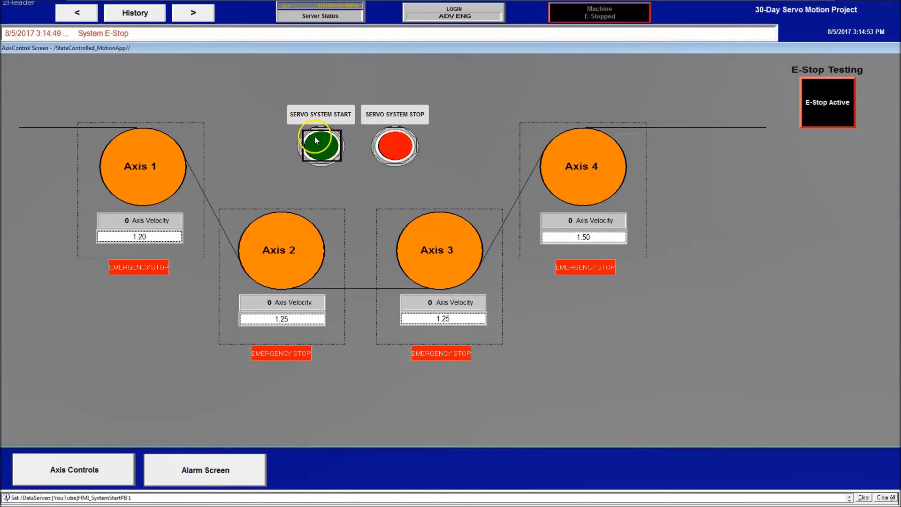
left_click(394, 146)
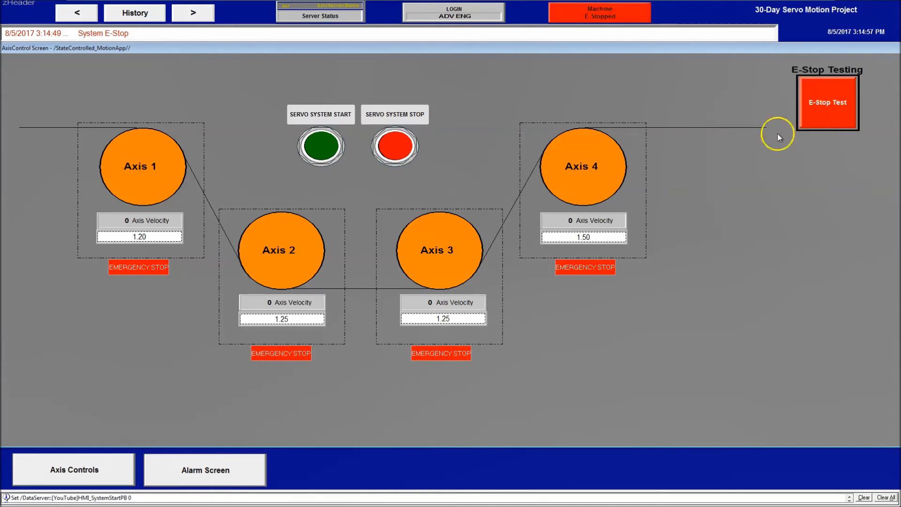
left_click(320, 147)
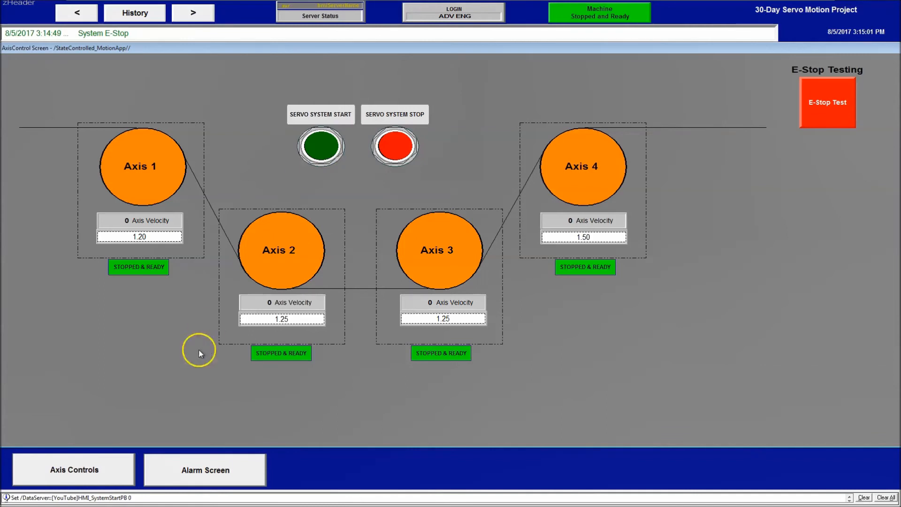
left_click(204, 469)
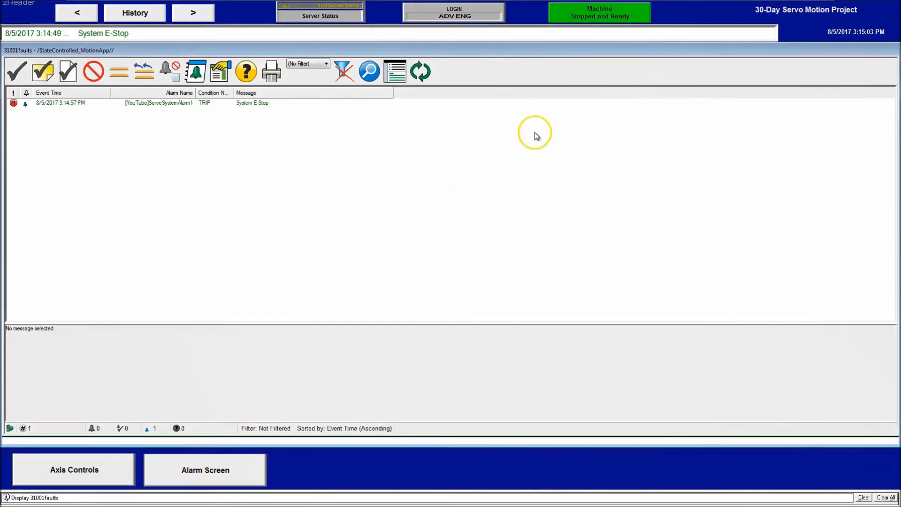
mouse_move(421, 70)
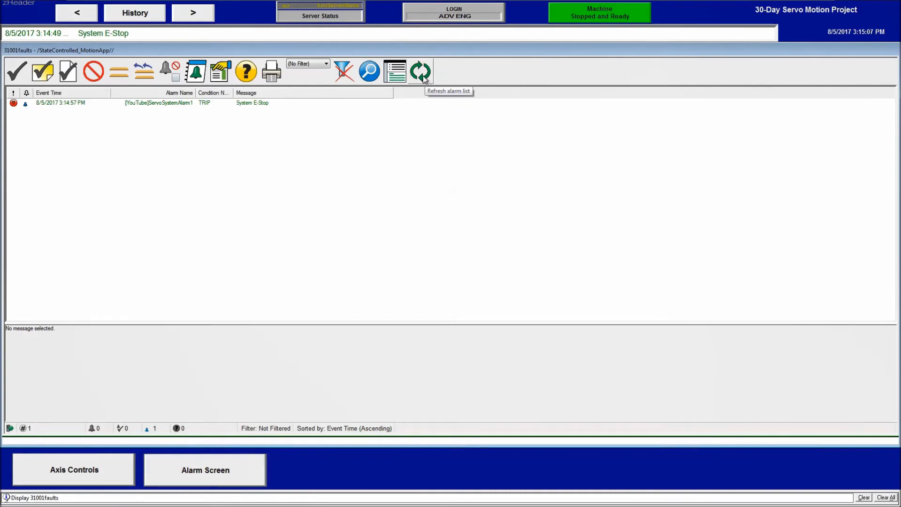
Step: Acknowledge the System E-Stop alarm with comment, refresh the cleared alarm list, and return to Axis Controls
left_click(66, 70)
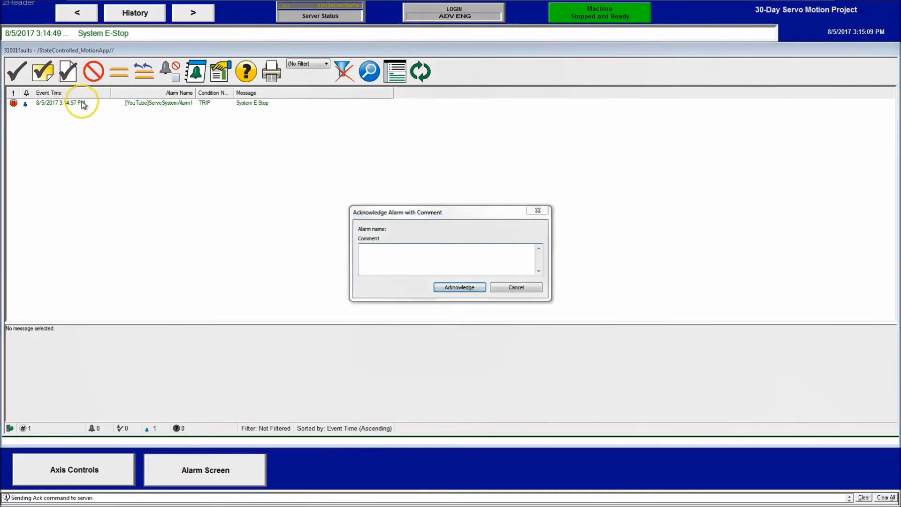
left_click(459, 287)
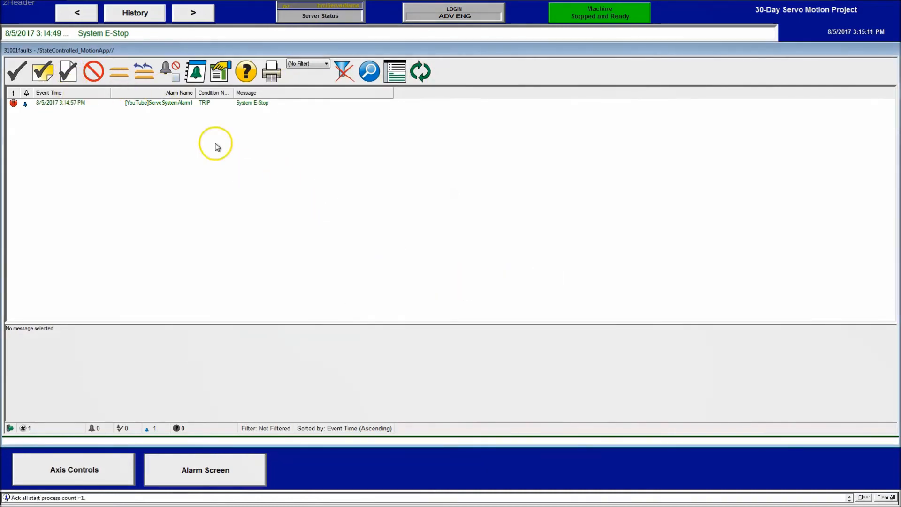
left_click(42, 70)
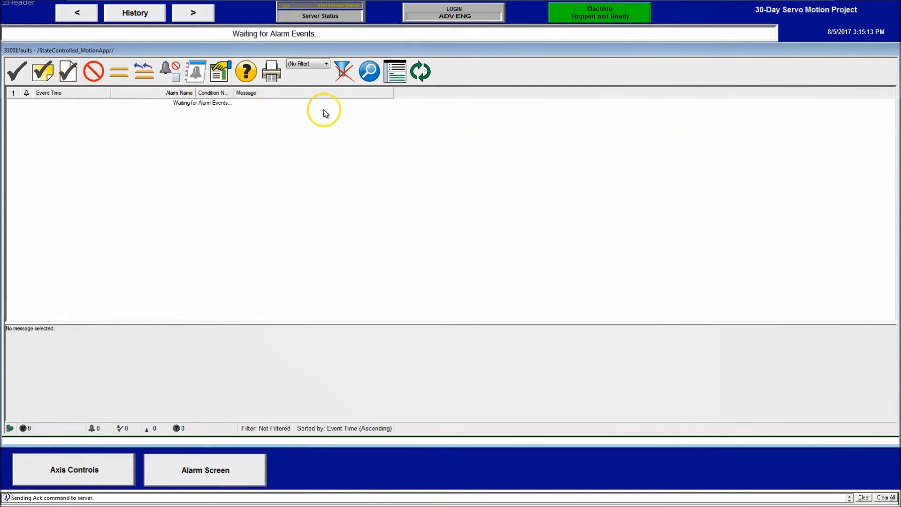
left_click(73, 469)
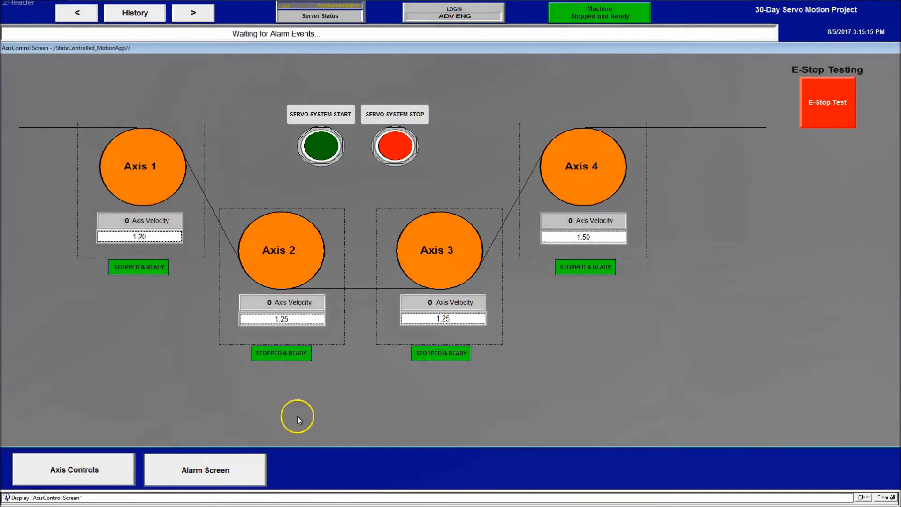
mouse_move(720, 233)
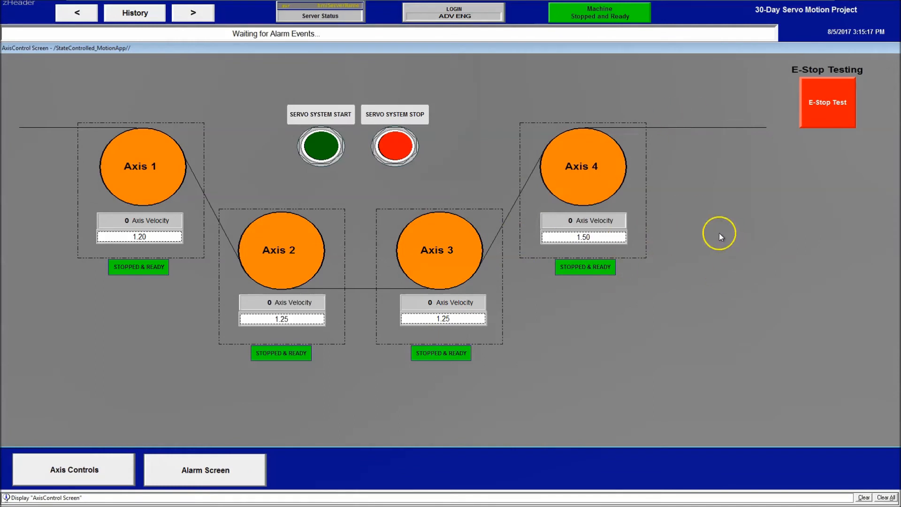
mouse_move(646, 319)
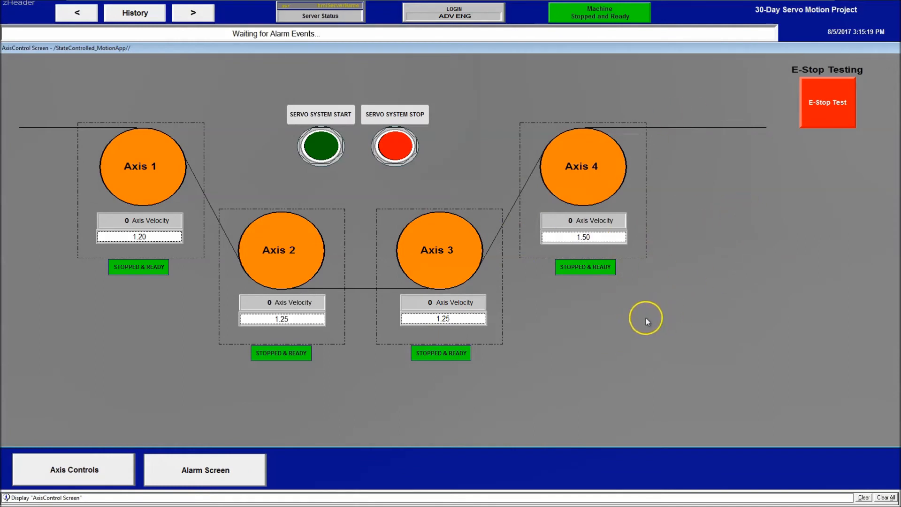
mouse_move(603, 354)
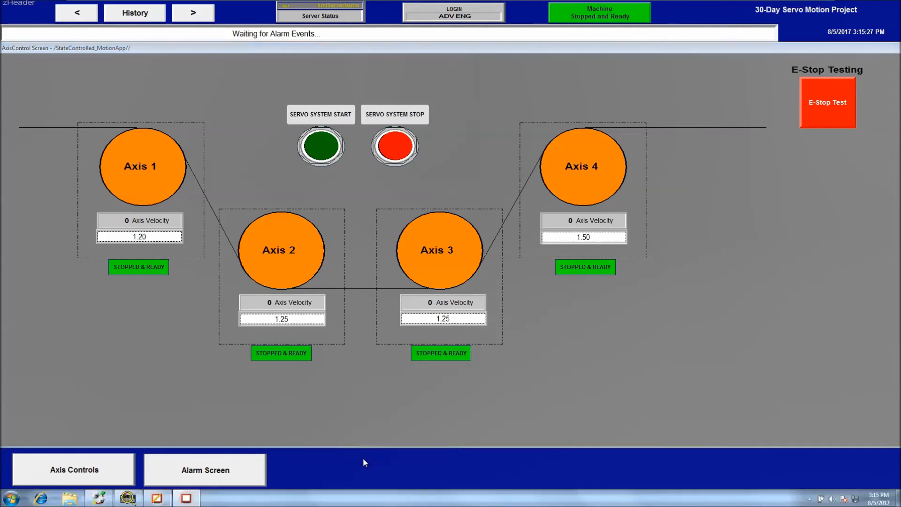
left_click(9, 497)
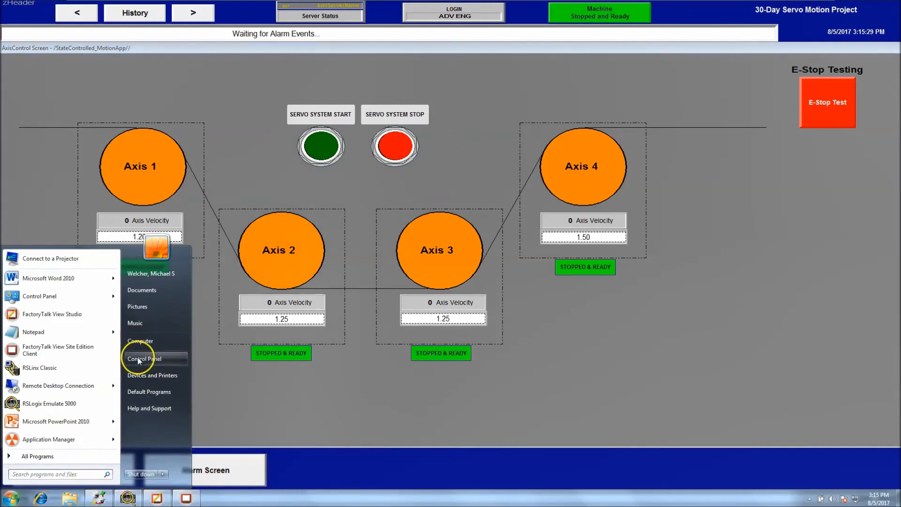
left_click(145, 359)
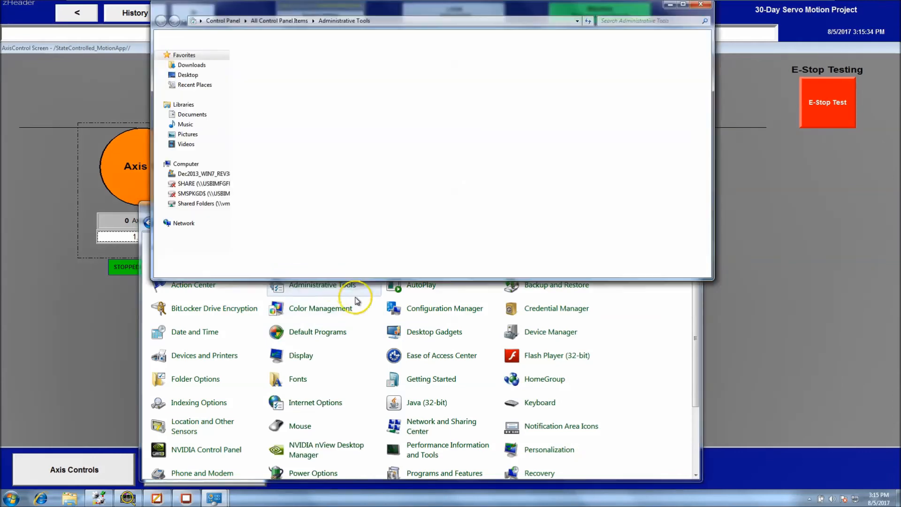
double_click(322, 284)
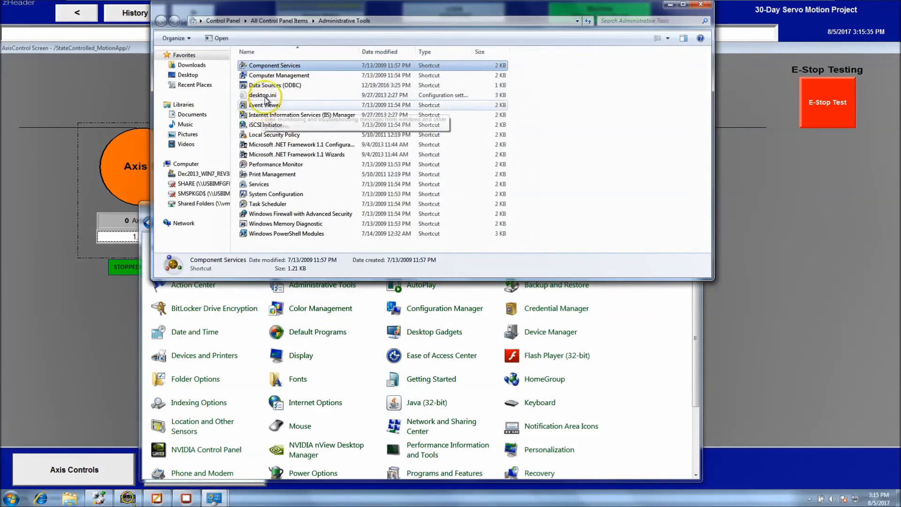
double_click(275, 65)
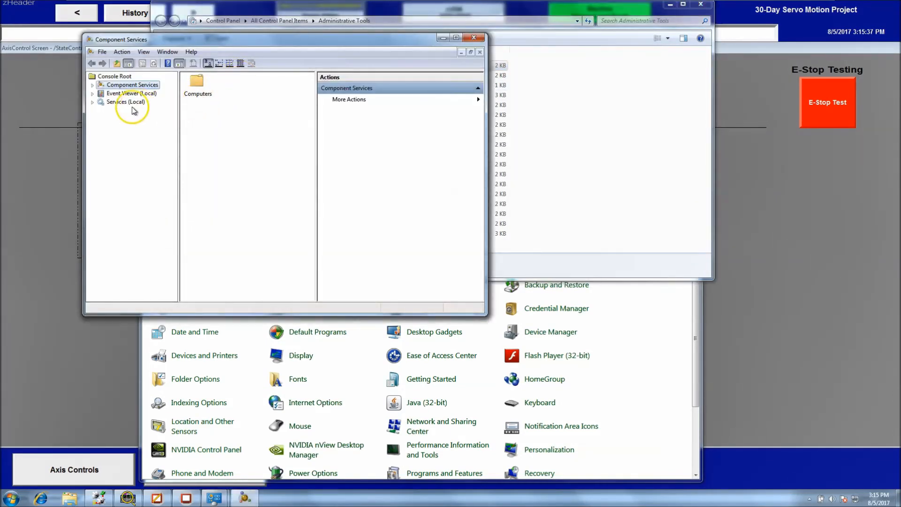
left_click(126, 101)
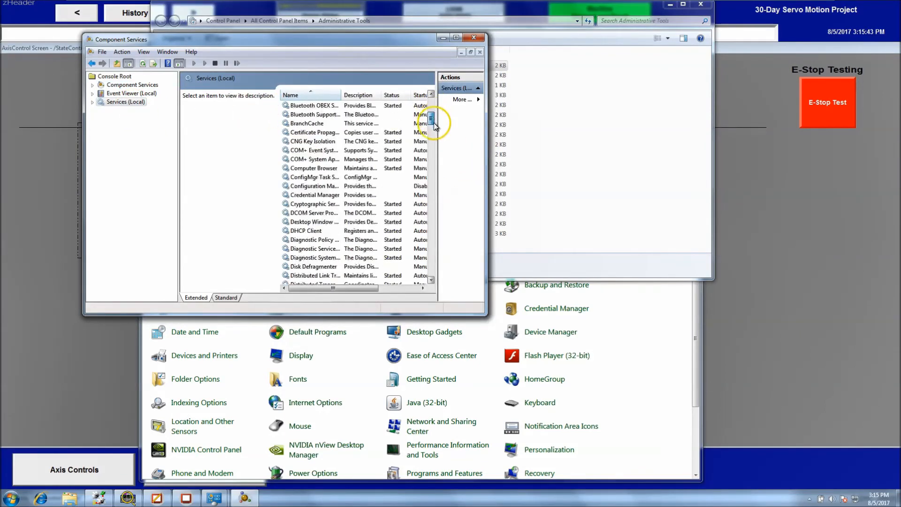
scroll("down", 3)
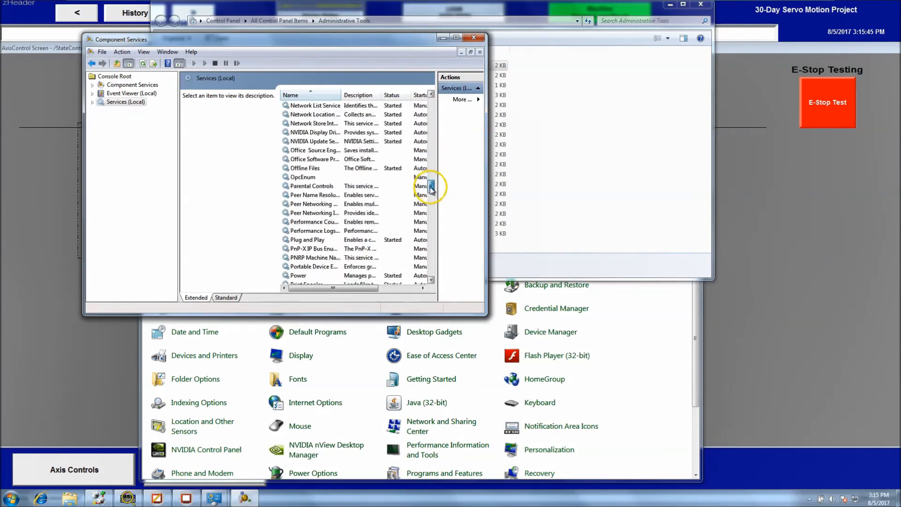
scroll("down", 3)
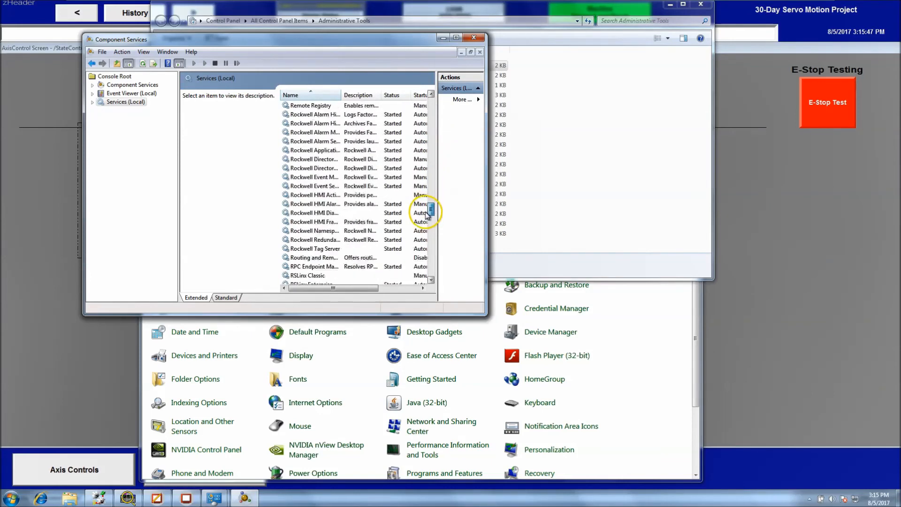
scroll("down", 3)
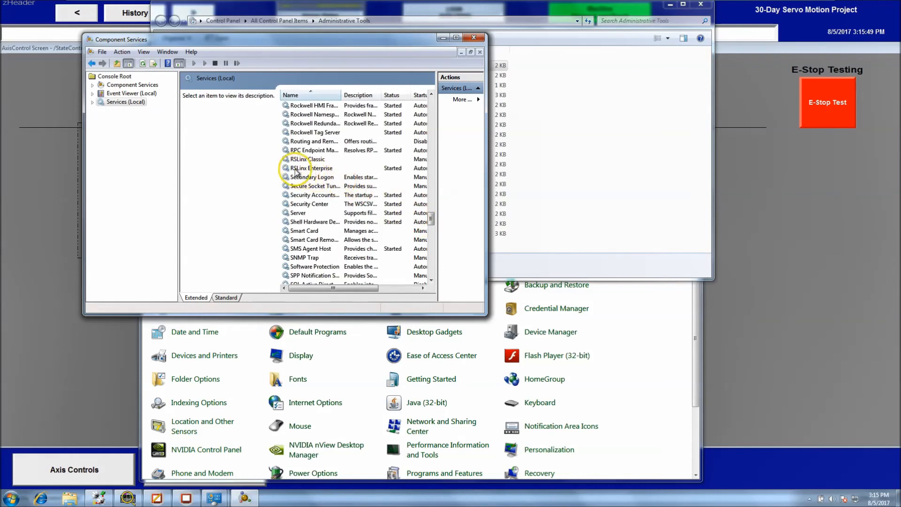
left_click(312, 168)
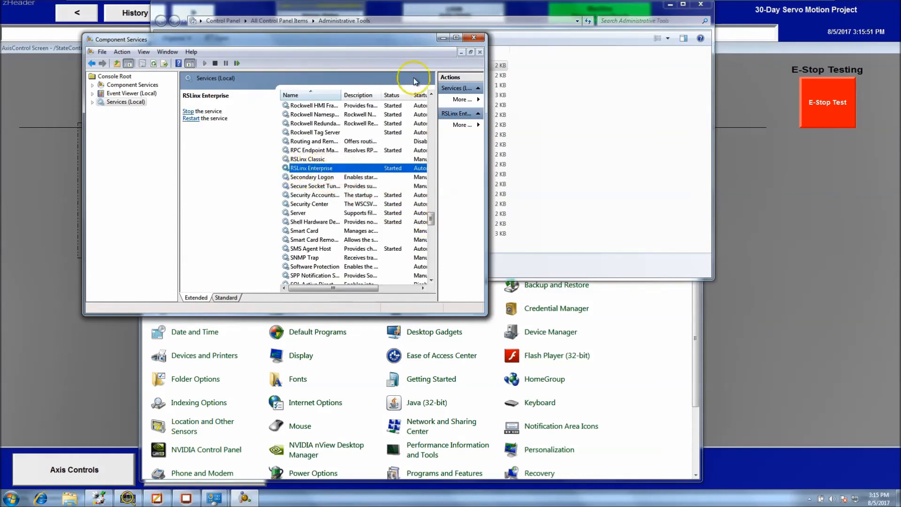
left_click(473, 37)
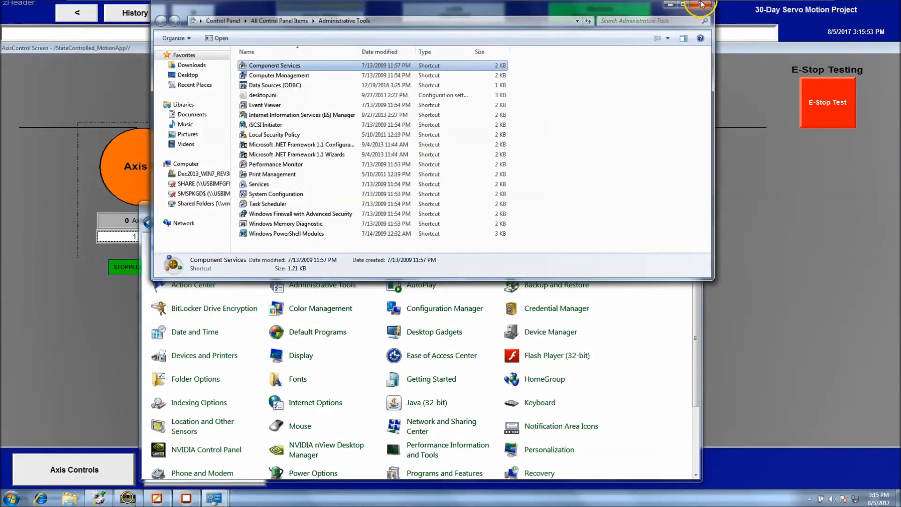
left_click(700, 5)
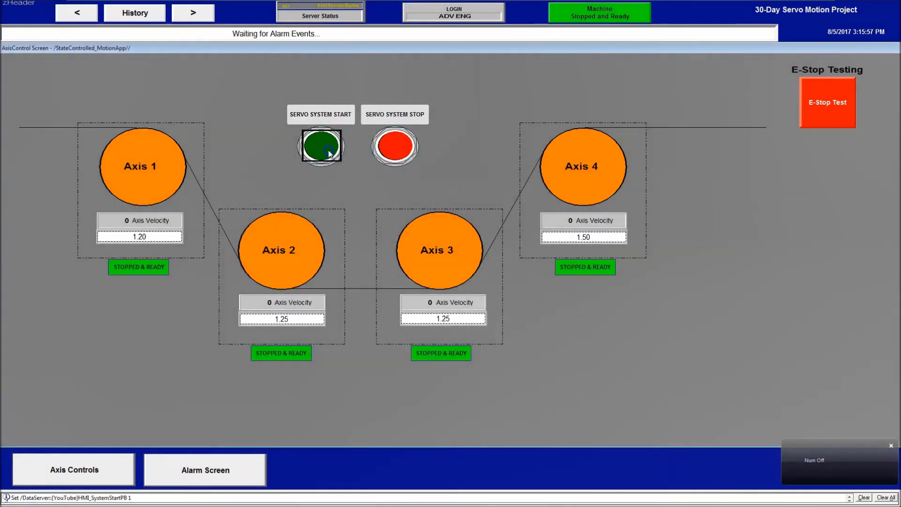
Step: Start the servo system so all four axes run, then bring up the server status overview
left_click(320, 146)
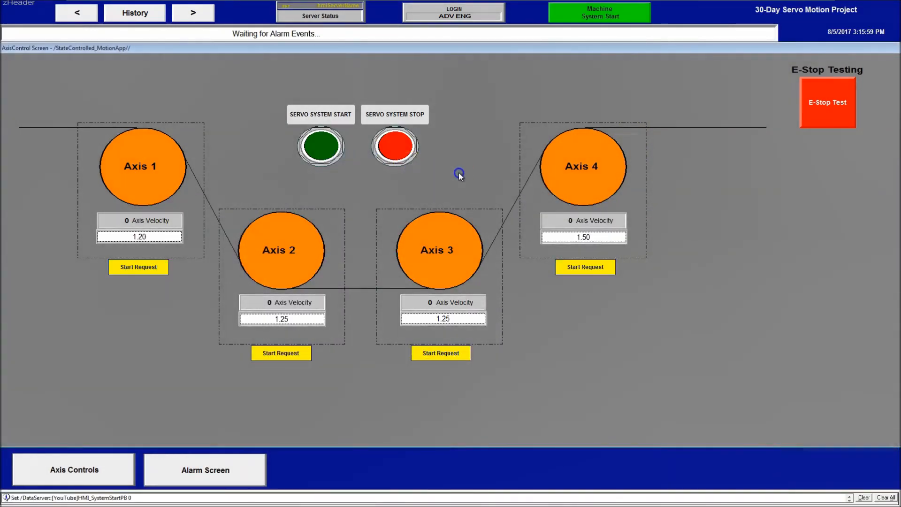
left_click(320, 146)
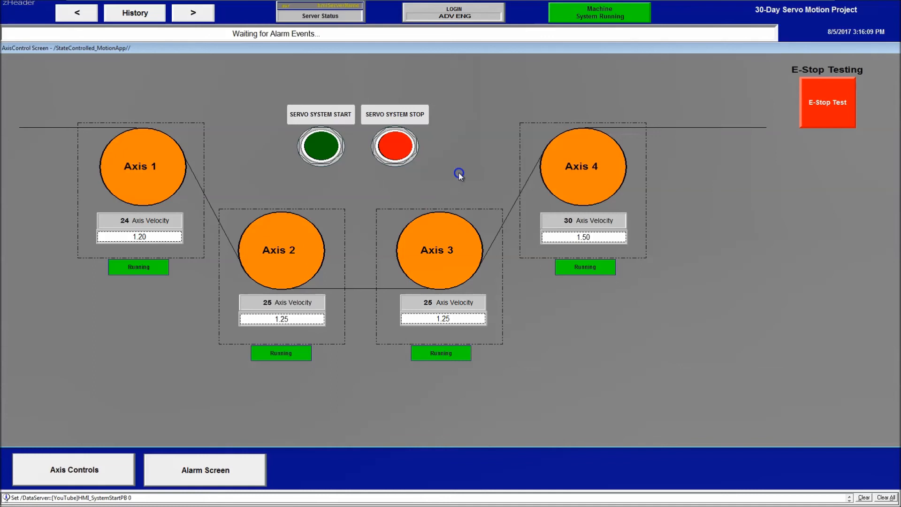
left_click(320, 15)
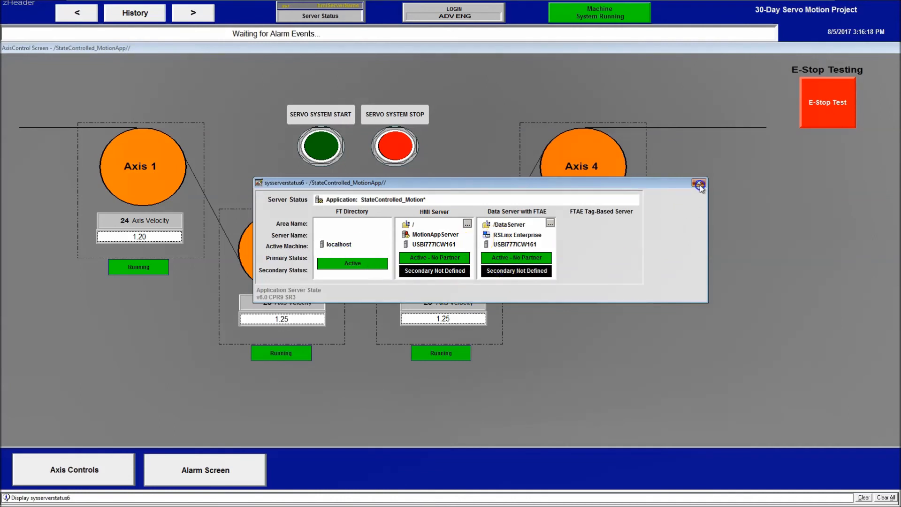
Step: Close Server Status, navigate via History through 31001faults back to AxisControl Screen, and trigger the E-Stop test
left_click(699, 183)
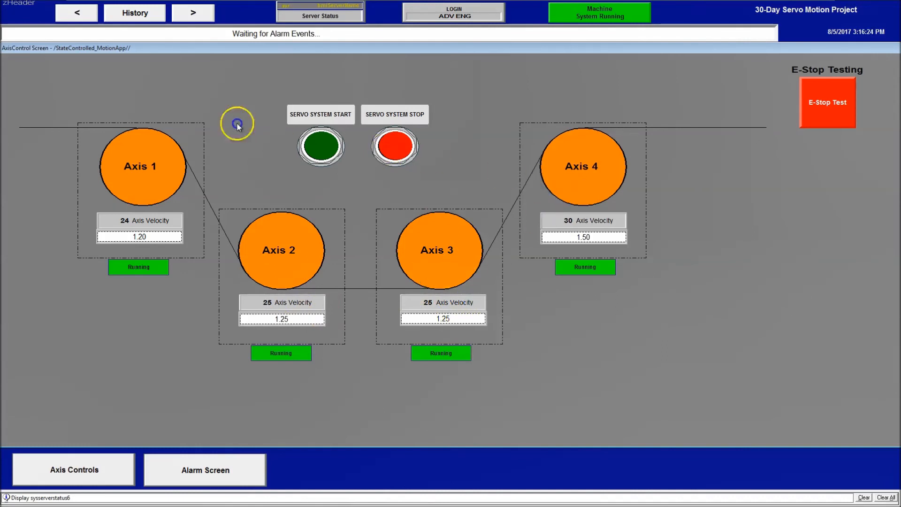
left_click(134, 12)
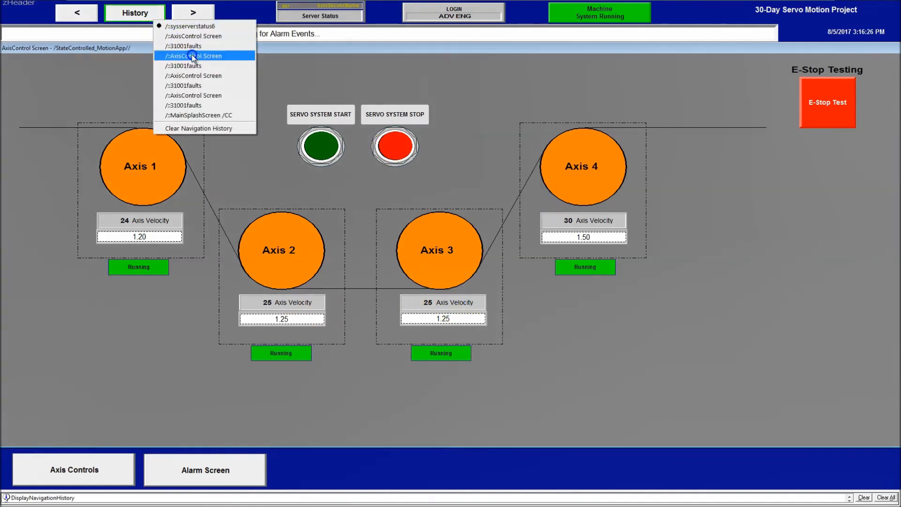
left_click(184, 45)
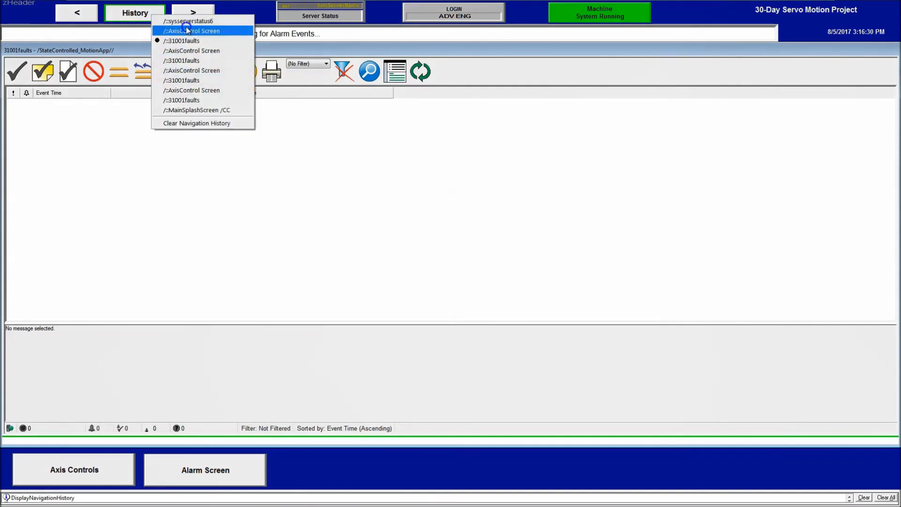
left_click(192, 30)
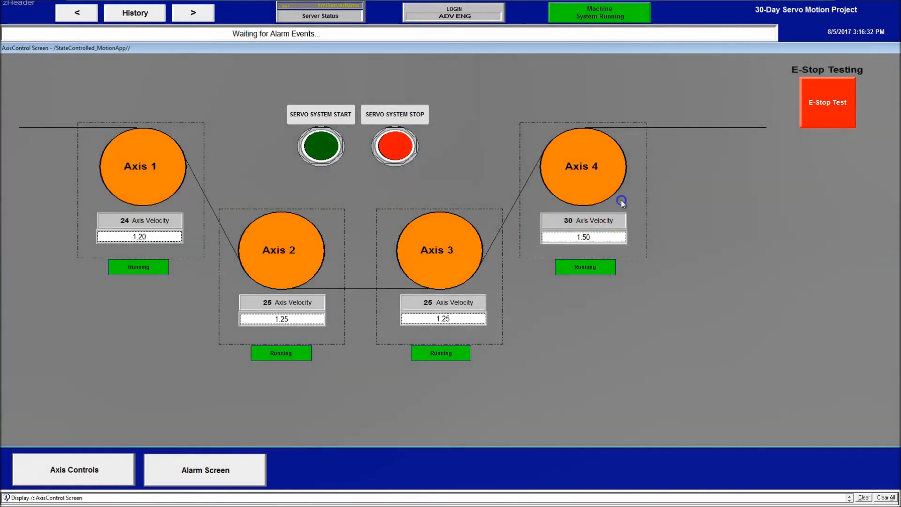
mouse_move(596, 88)
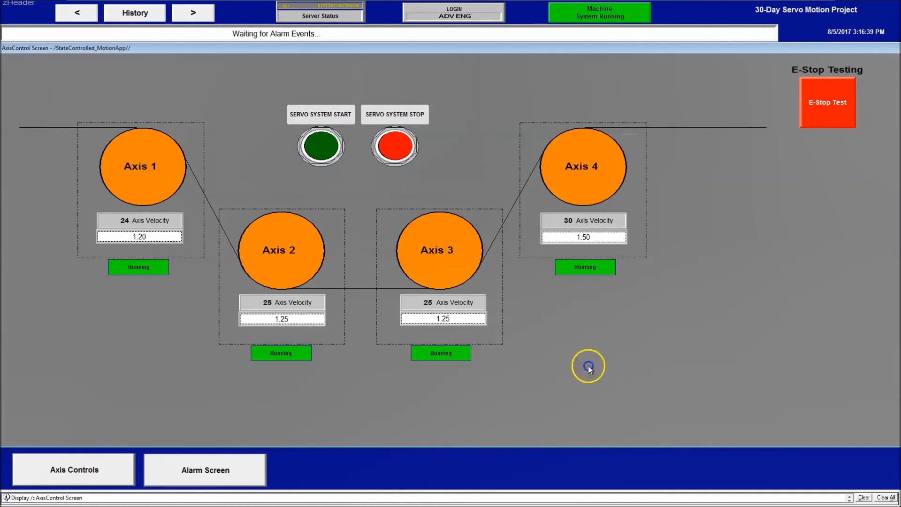
left_click(826, 103)
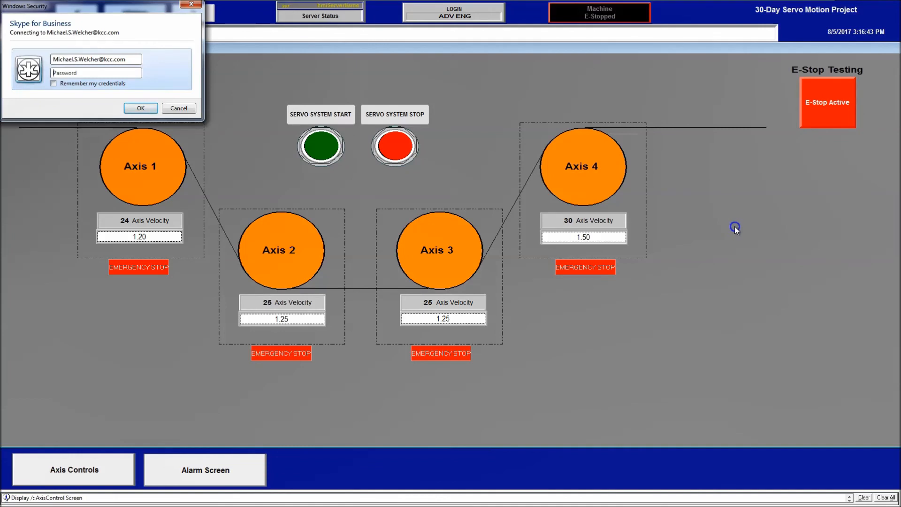
Step: Dismiss the Windows Security sign-in prompt and switch to the Alarm Screen showing the new System E-Stop
left_click(178, 108)
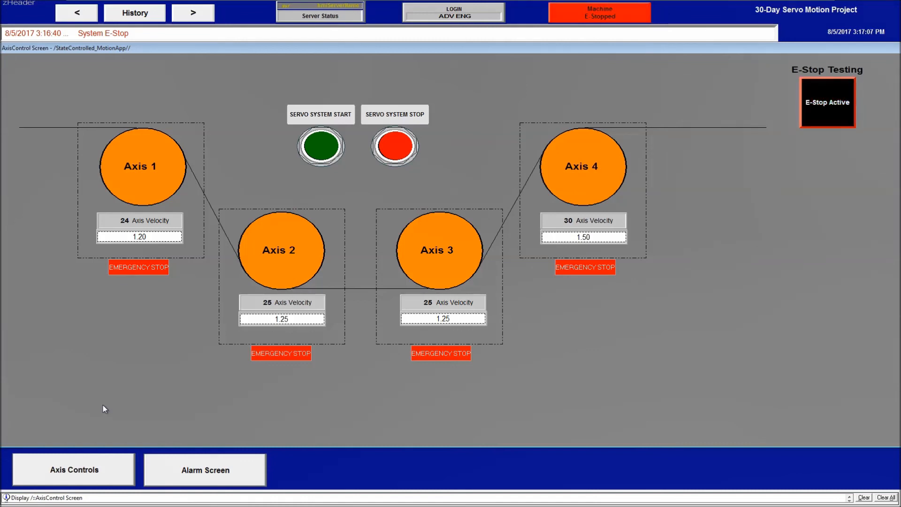
left_click(204, 469)
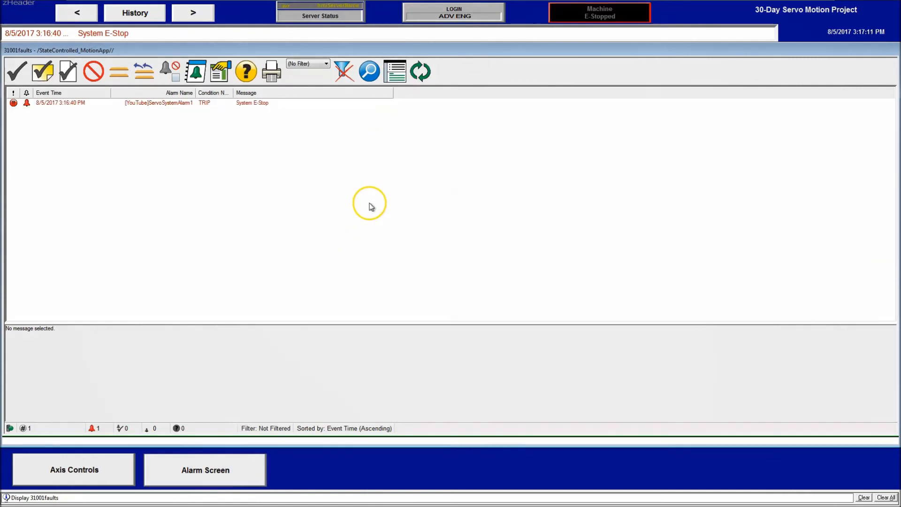
mouse_move(369, 209)
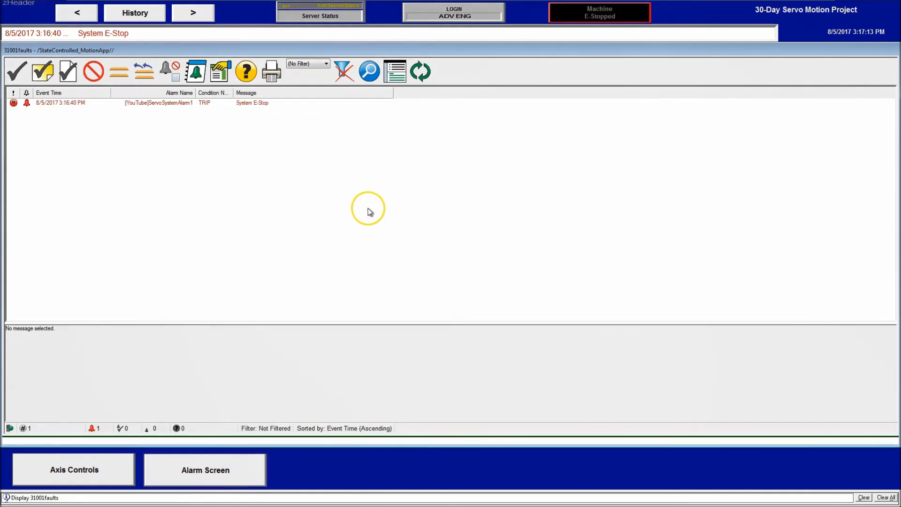
mouse_move(355, 232)
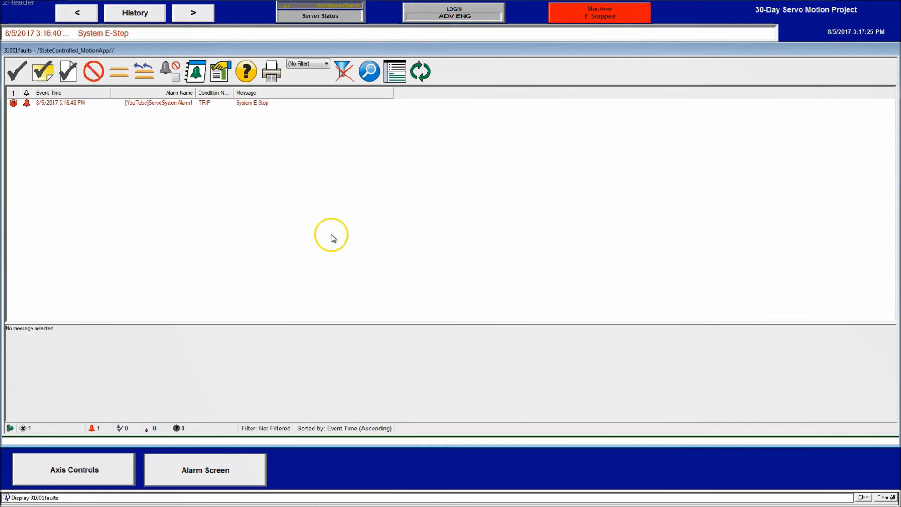
Step: Return to the AxisControl Screen where all four axes remain in Emergency Stop with E-Stop Active flashing
left_click(73, 469)
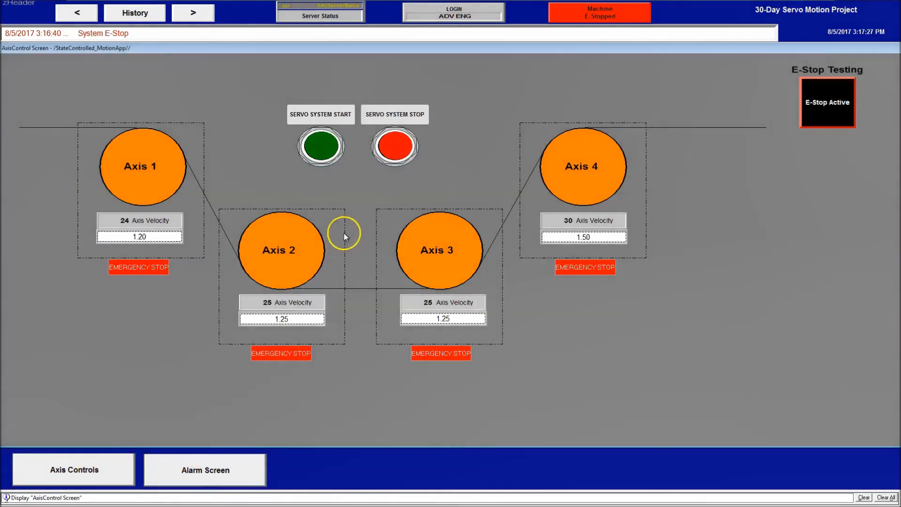
mouse_move(477, 118)
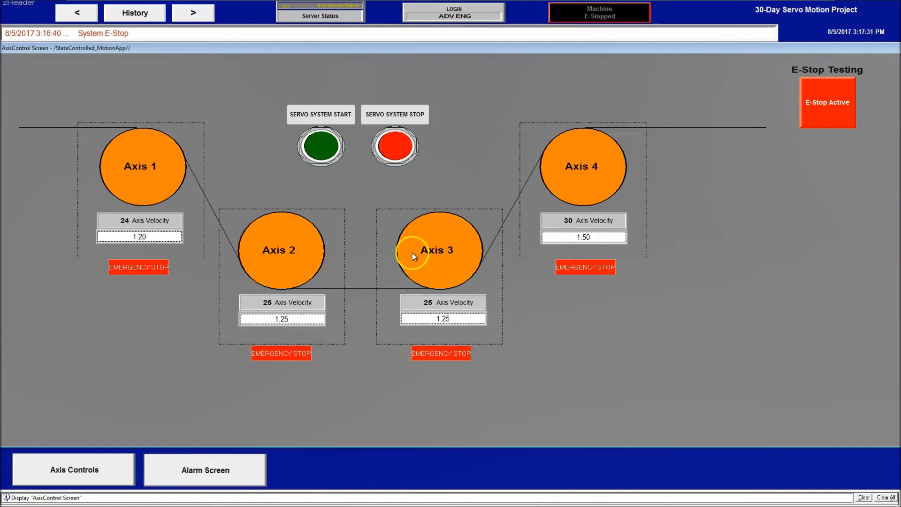
mouse_move(488, 103)
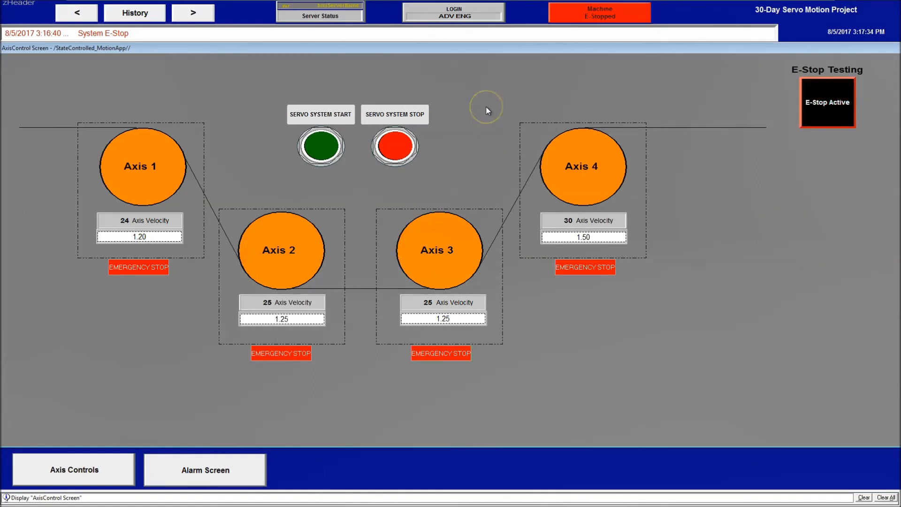
mouse_move(486, 111)
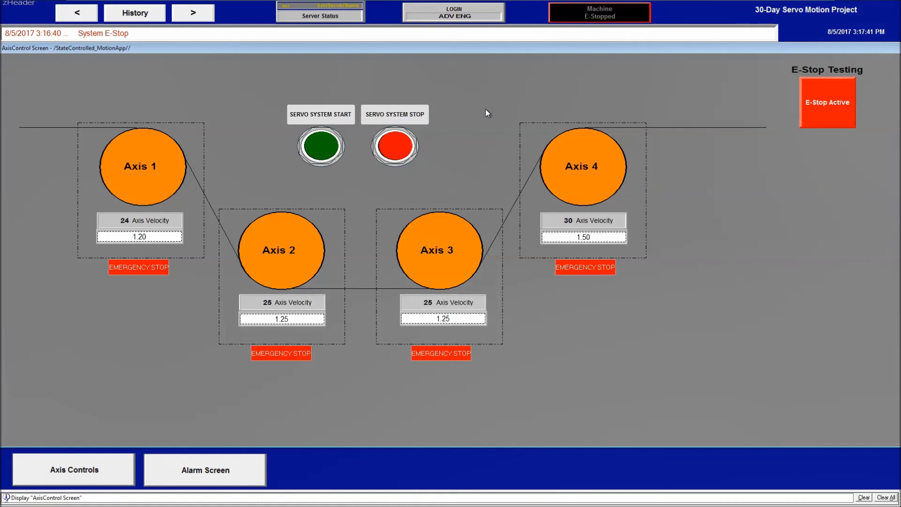
mouse_move(491, 108)
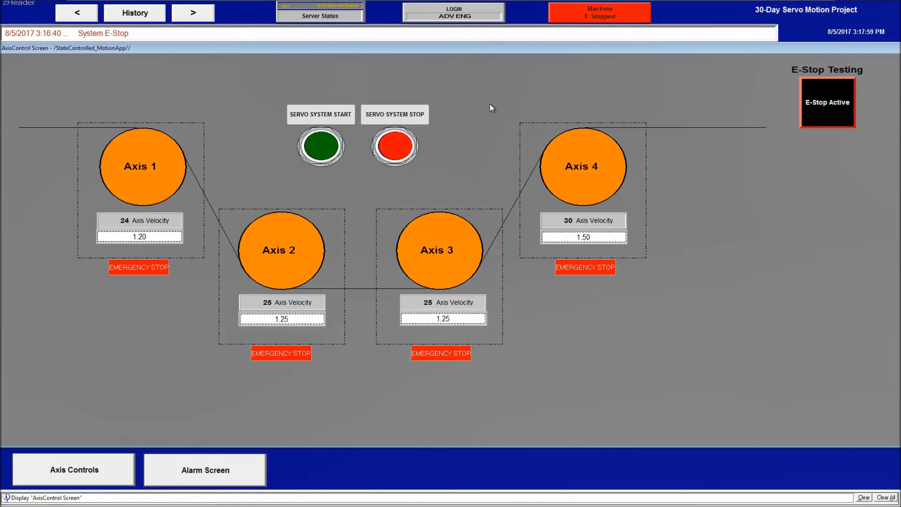
mouse_move(149, 445)
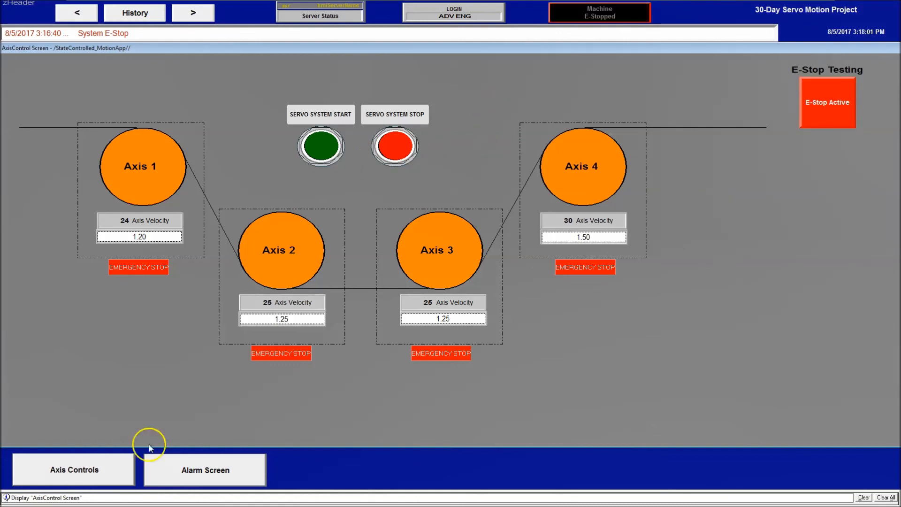